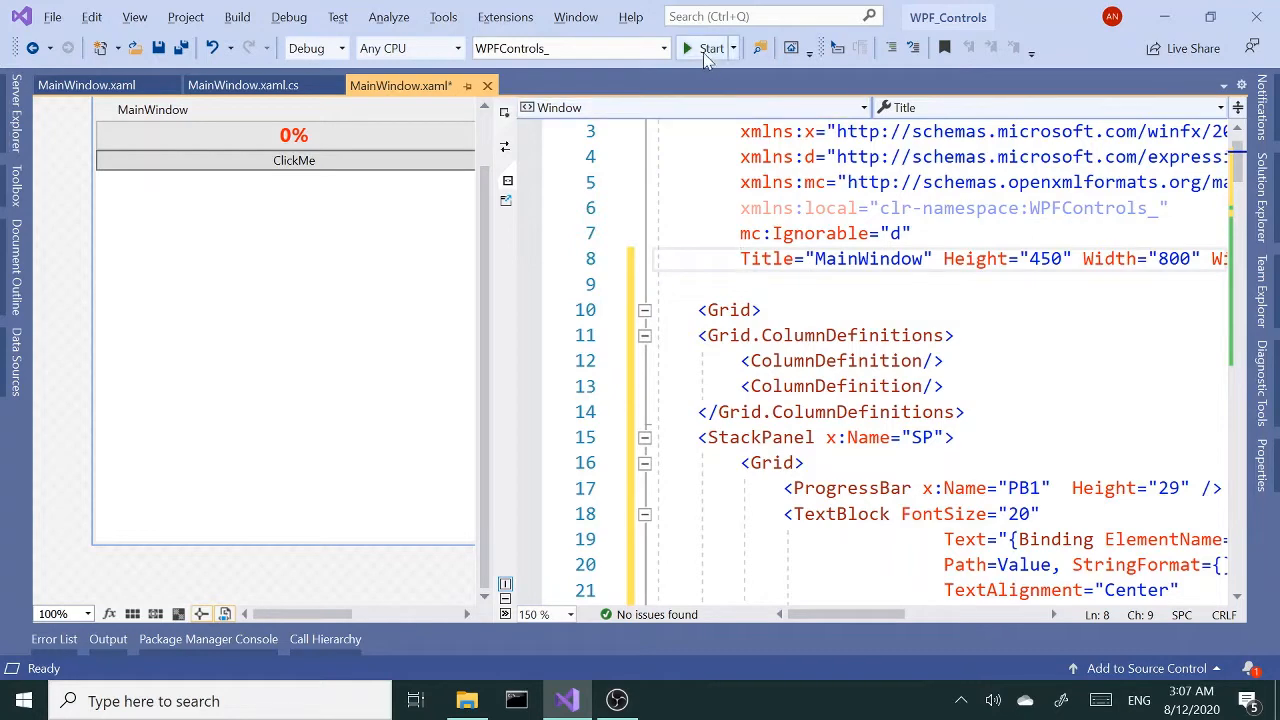
Step: Fix the btnPB_Click loop in MainWindow.xaml.cs, then build and run the slideshow app
{"action": "left_click", "coordinate": [711, 48]}
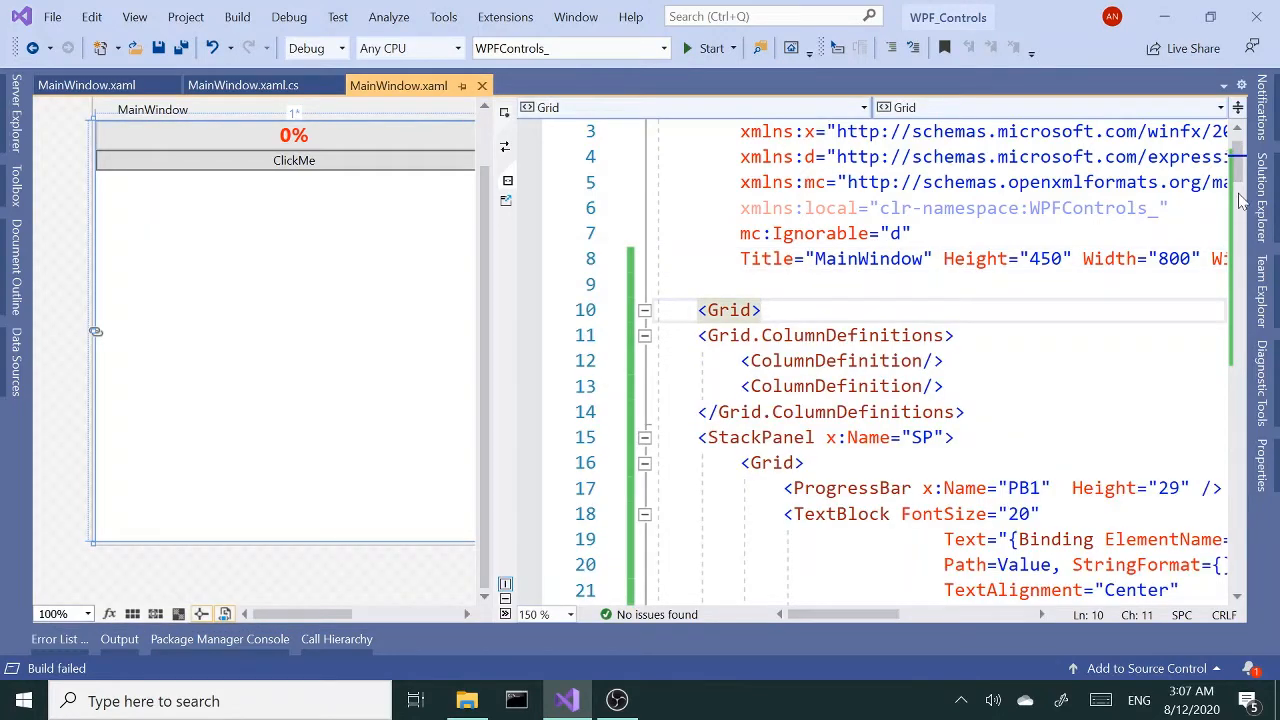
{"action": "scroll", "scroll_direction": "down", "scroll_amount": 3}
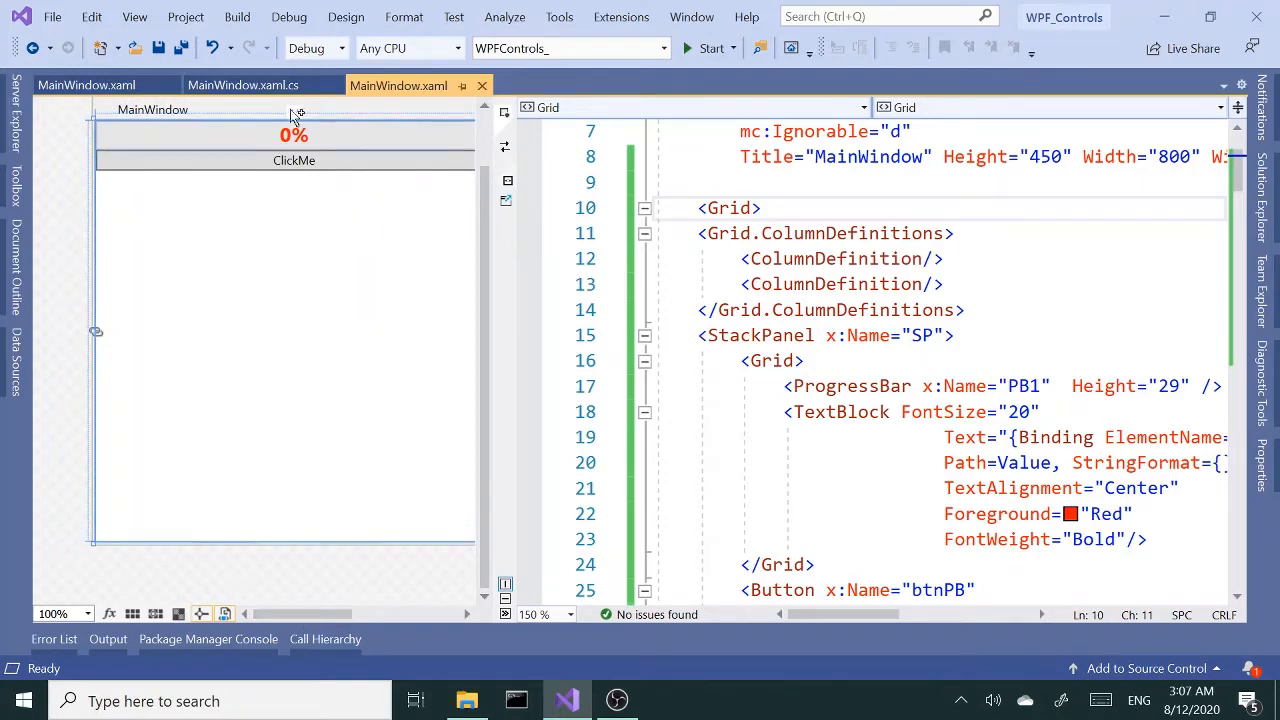
{"action": "left_click", "coordinate": [242, 85]}
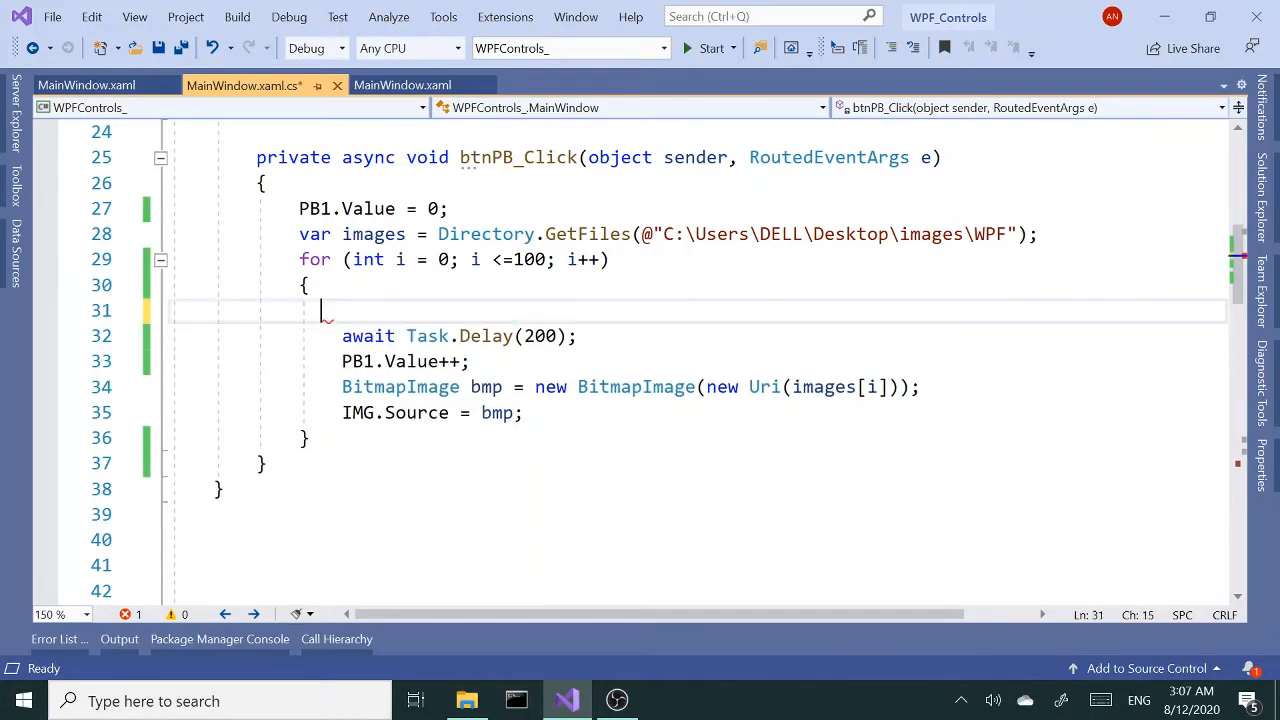
{"action": "left_click", "coordinate": [403, 84]}
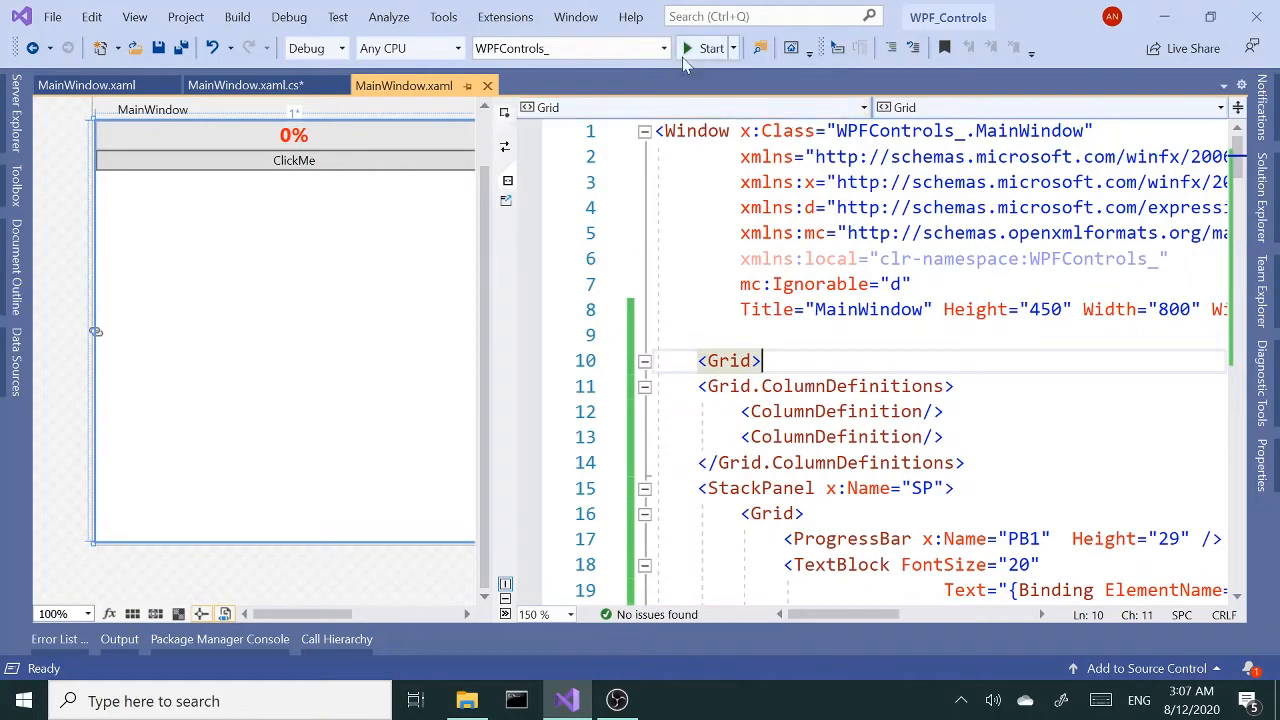
{"action": "left_click", "coordinate": [711, 48]}
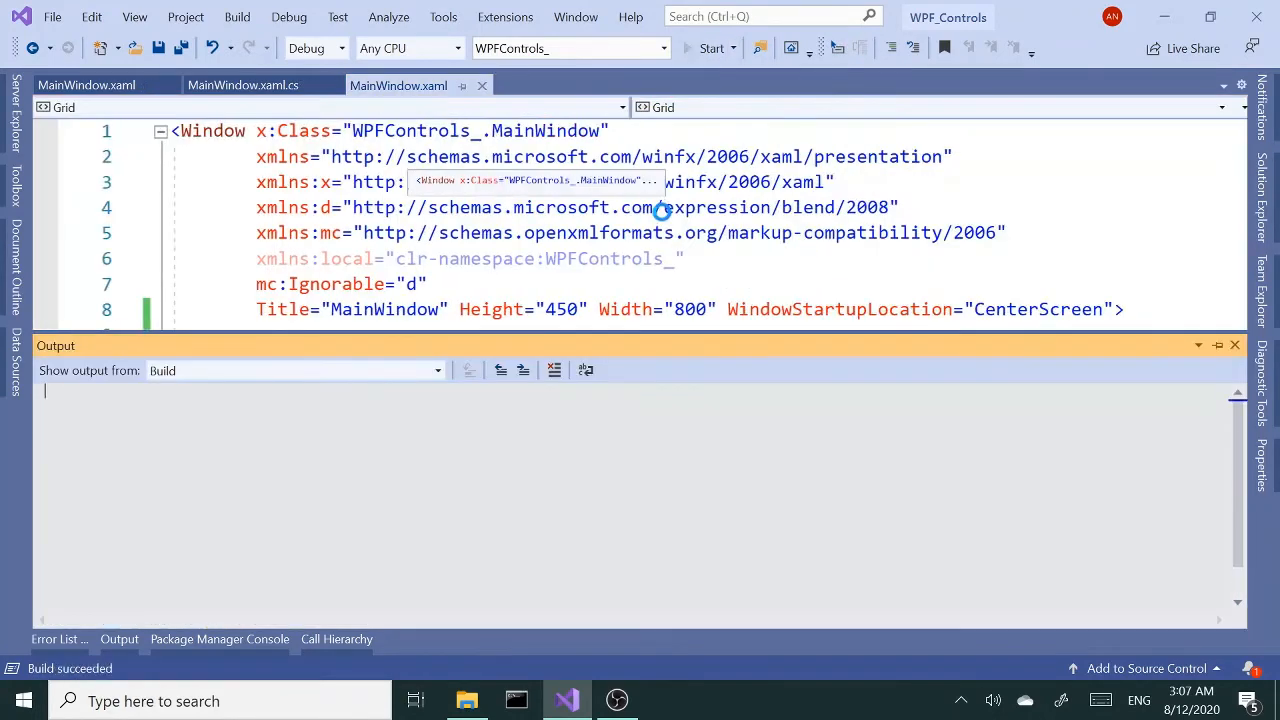
{"action": "left_click", "coordinate": [711, 48]}
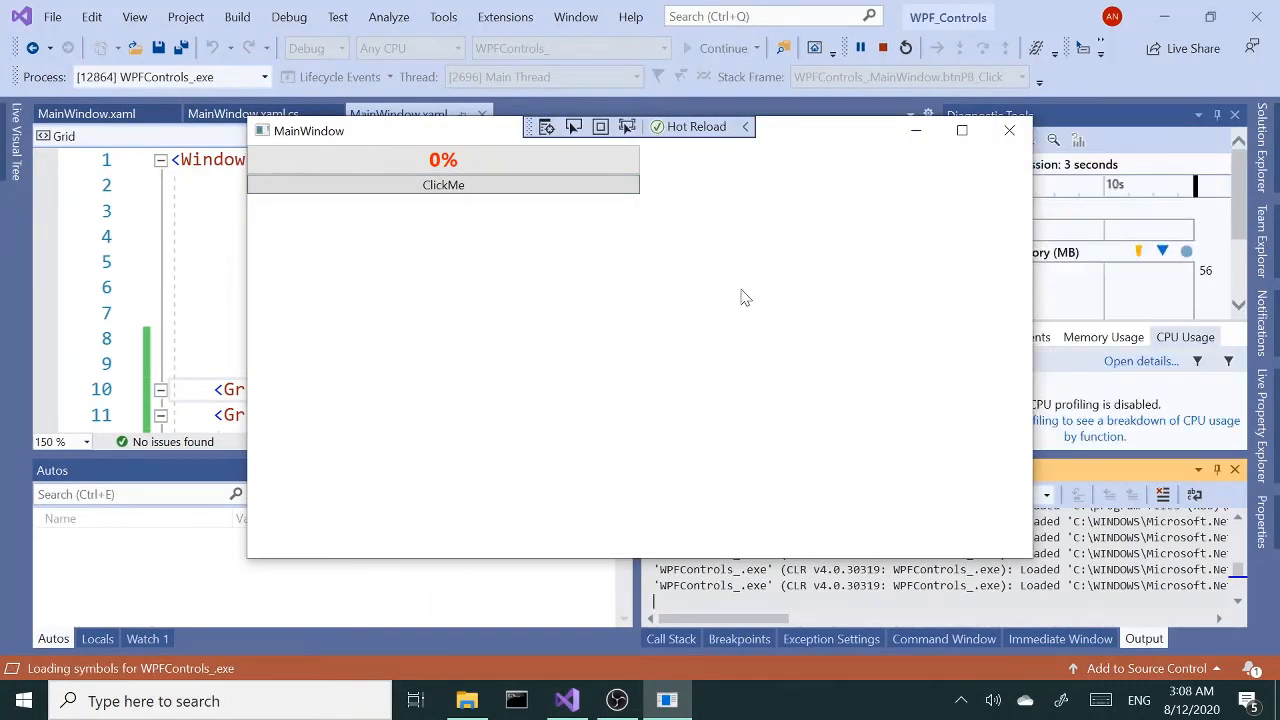
{"action": "mouse_move", "coordinate": [790, 266]}
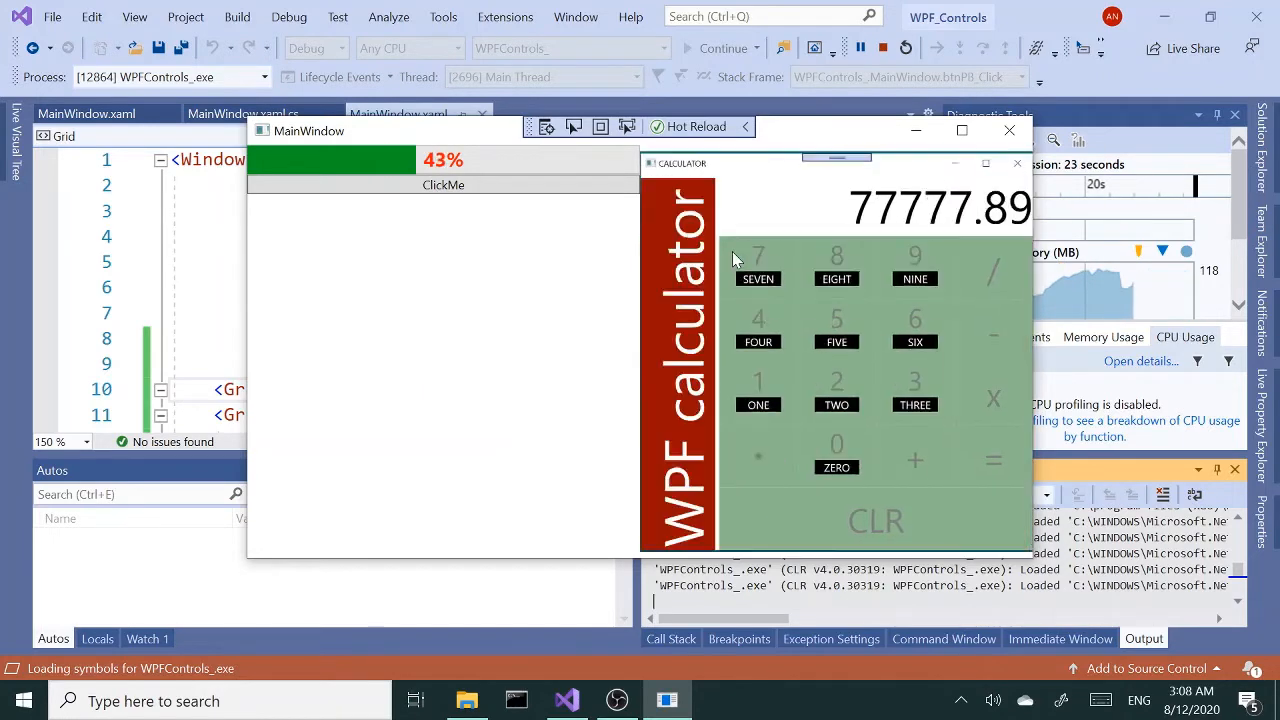
Step: Stop debugging after the slideshow cycles images with the progress bar climbing
{"action": "left_click", "coordinate": [882, 47]}
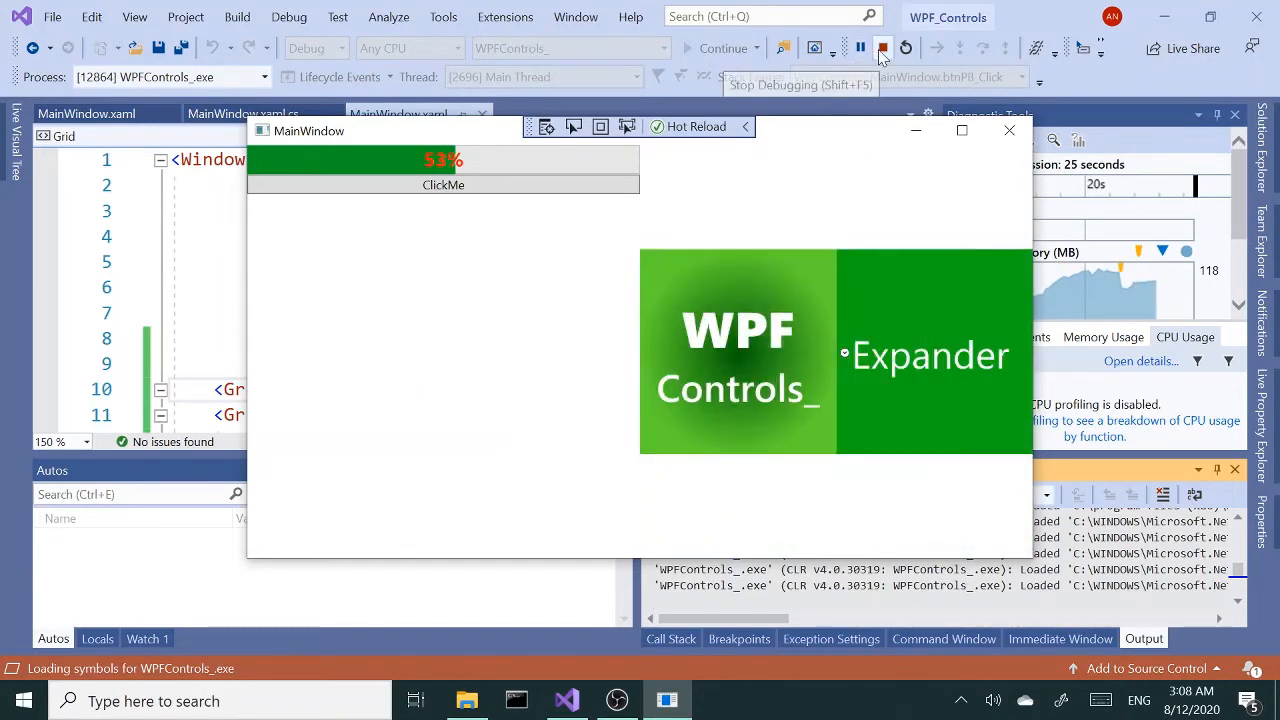
{"action": "left_click", "coordinate": [883, 48]}
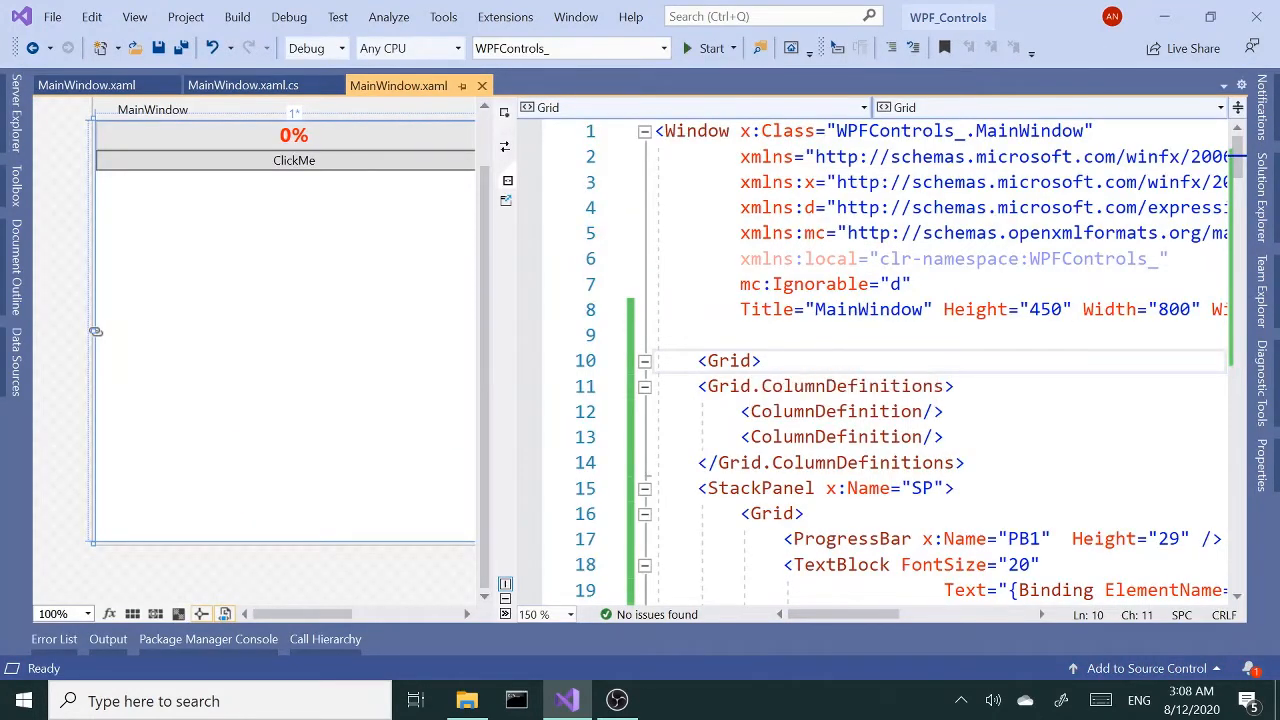
Step: Comment out the entire old Grid block in MainWindow.xaml
{"action": "scroll", "scroll_direction": "down", "scroll_amount": 3}
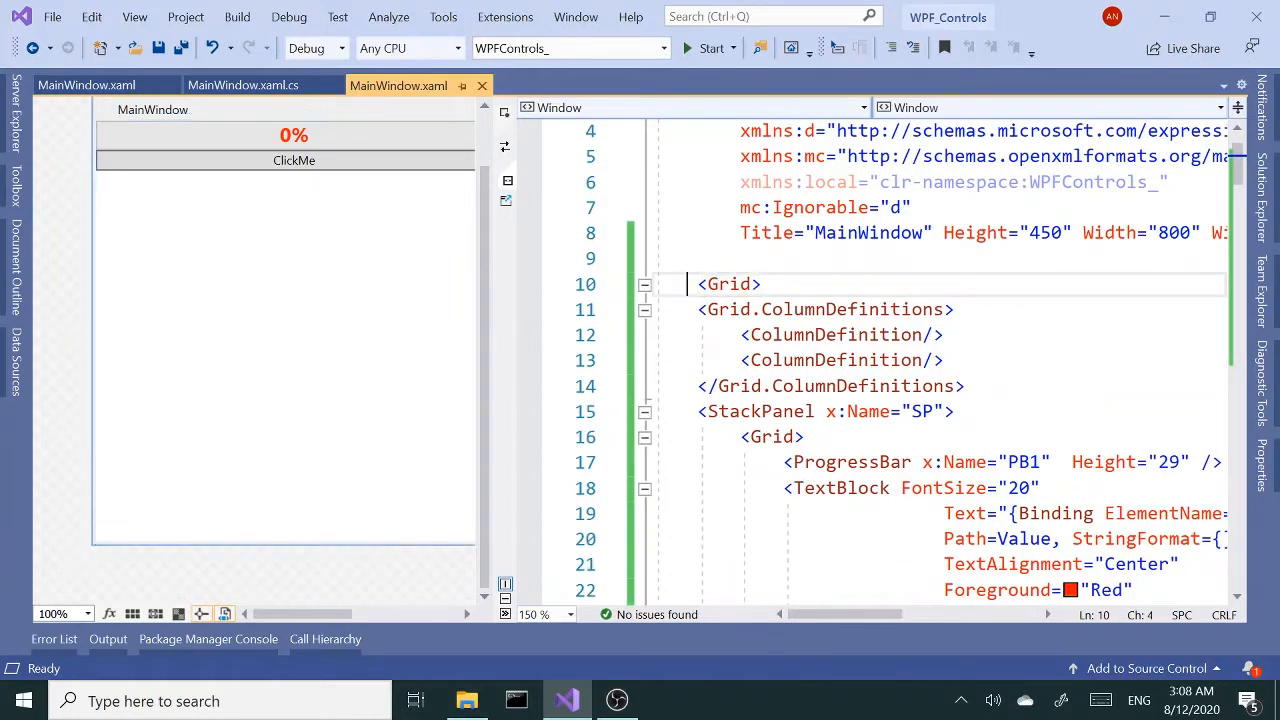
{"action": "left_click", "coordinate": [645, 284]}
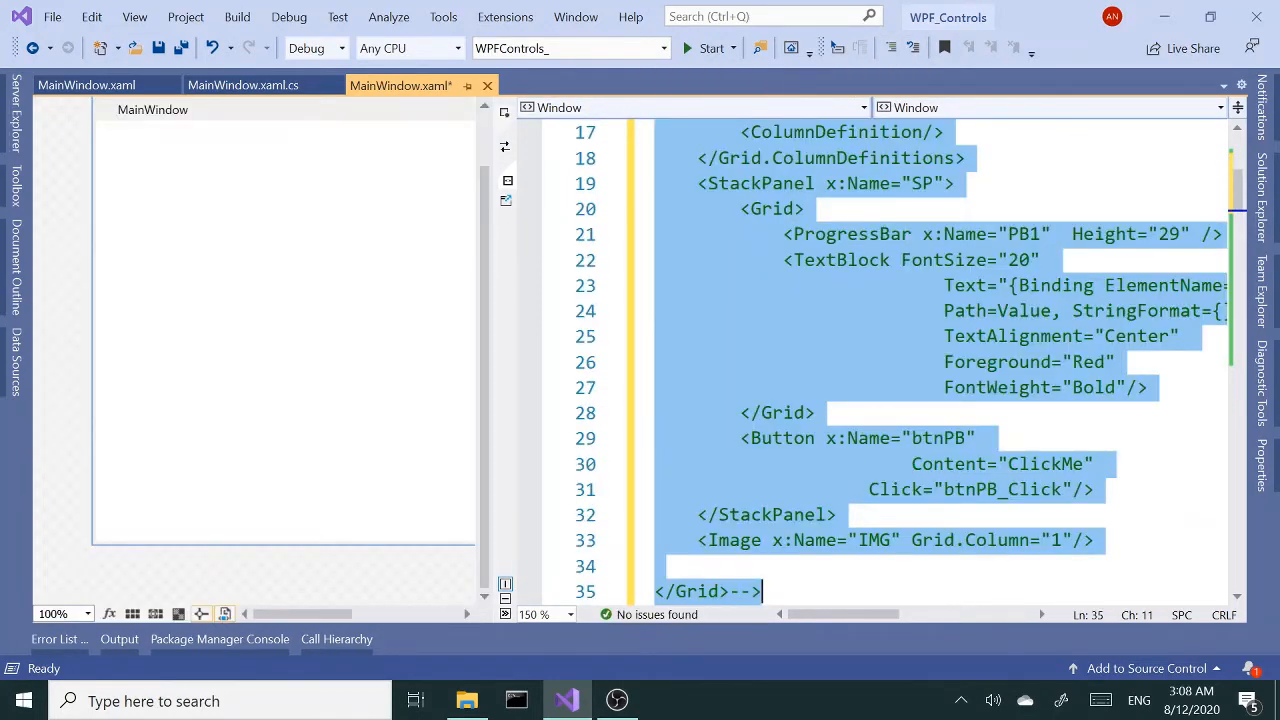
{"action": "scroll", "scroll_direction": "down", "scroll_amount": 3}
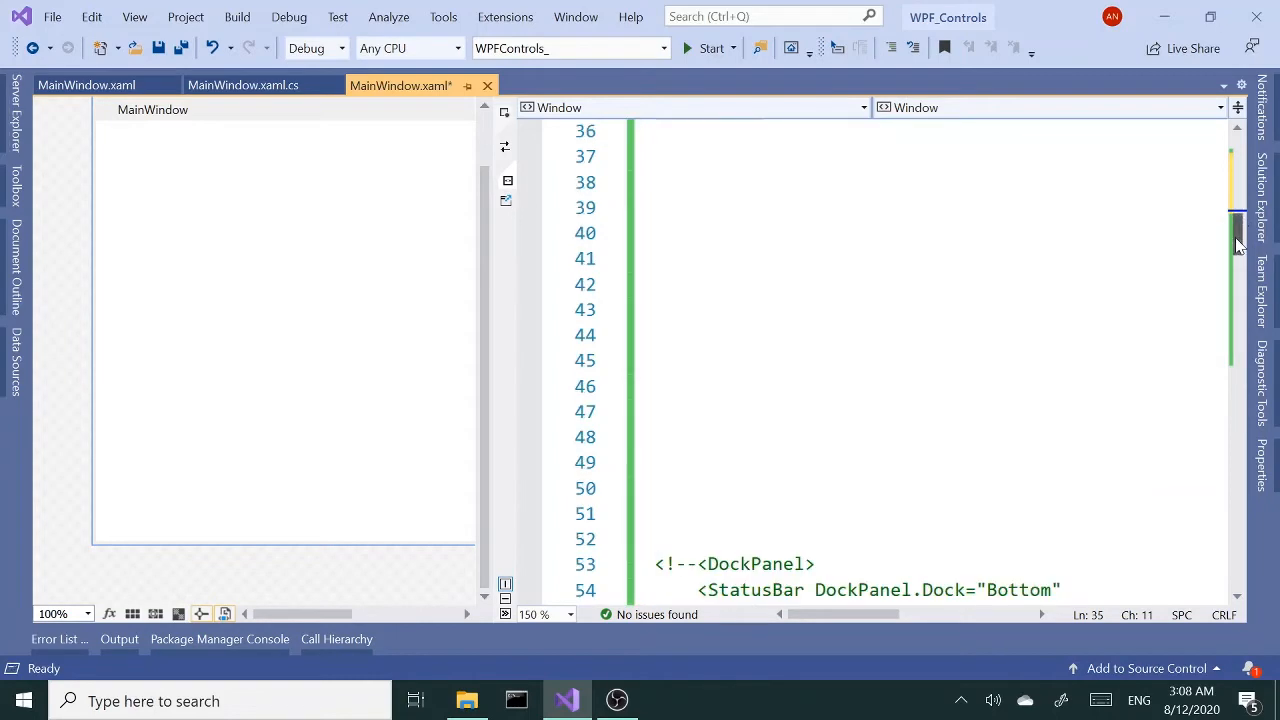
{"action": "scroll", "scroll_direction": "up", "scroll_amount": 3}
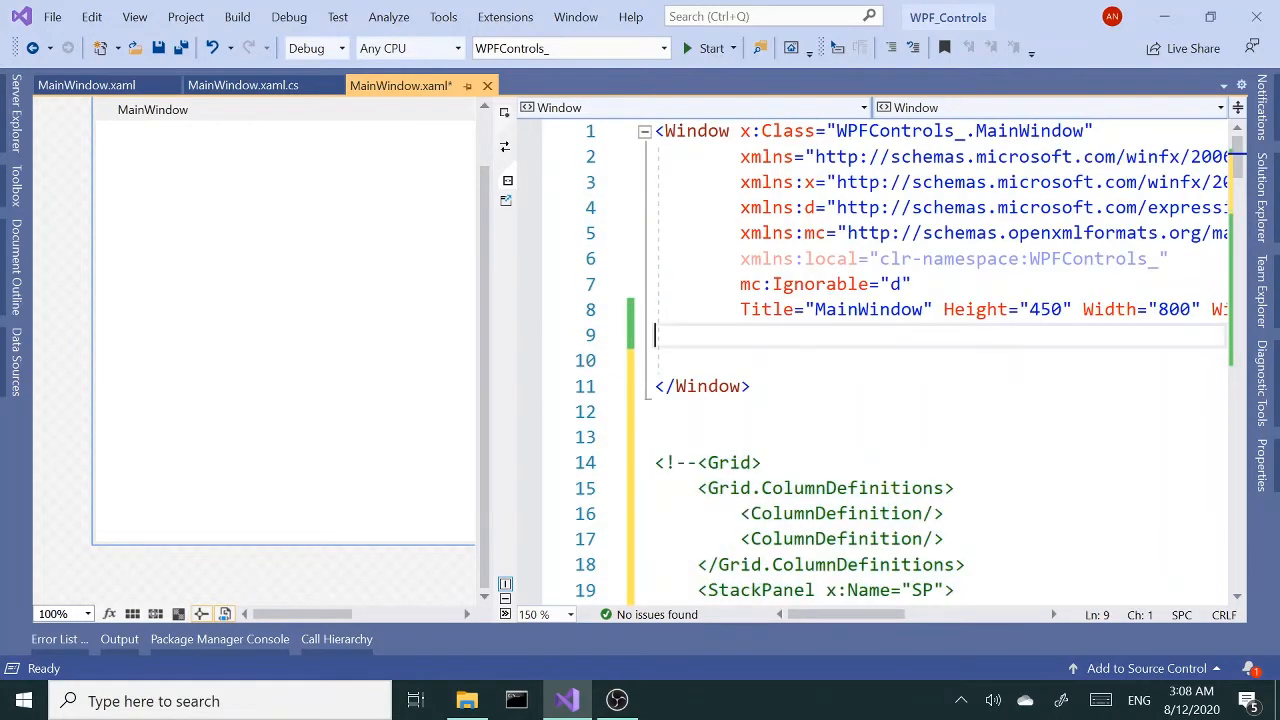
Step: Add a DockPanel containing a StatusBar docked to the bottom, trying a Height="10" attribute
{"action": "type", "text": "<DockPanel>"}
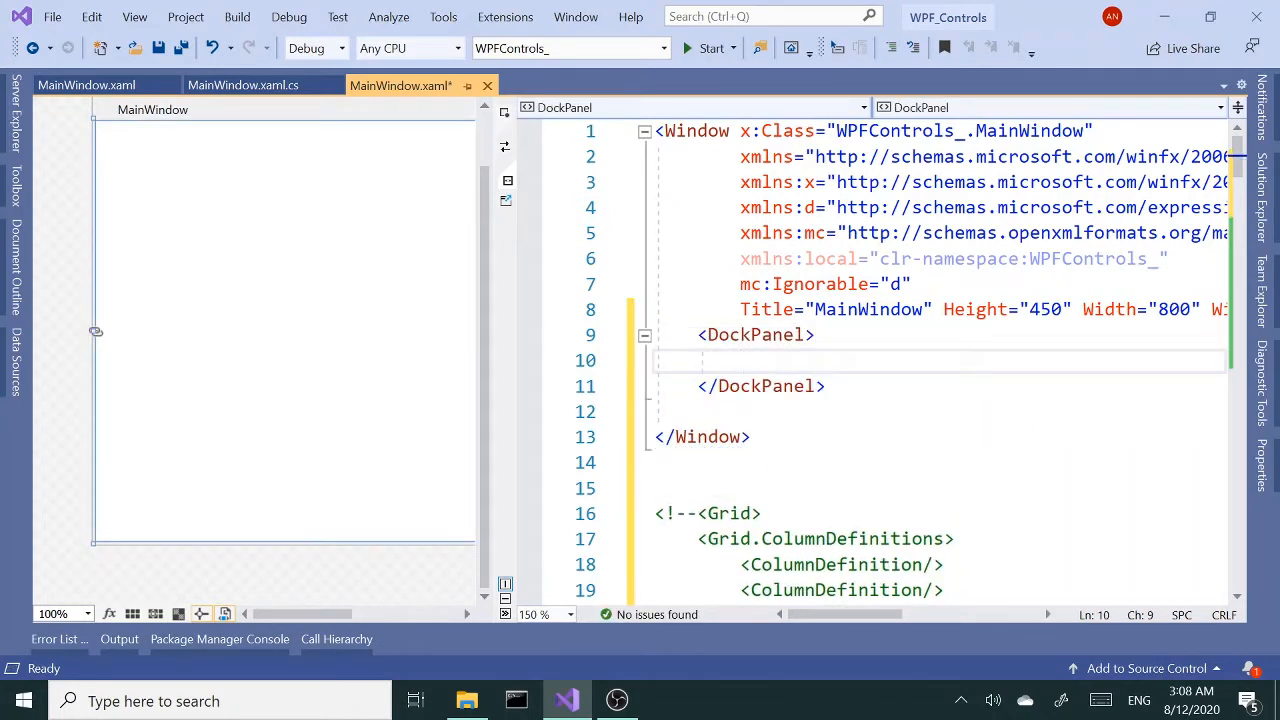
{"action": "type", "text": "<"}
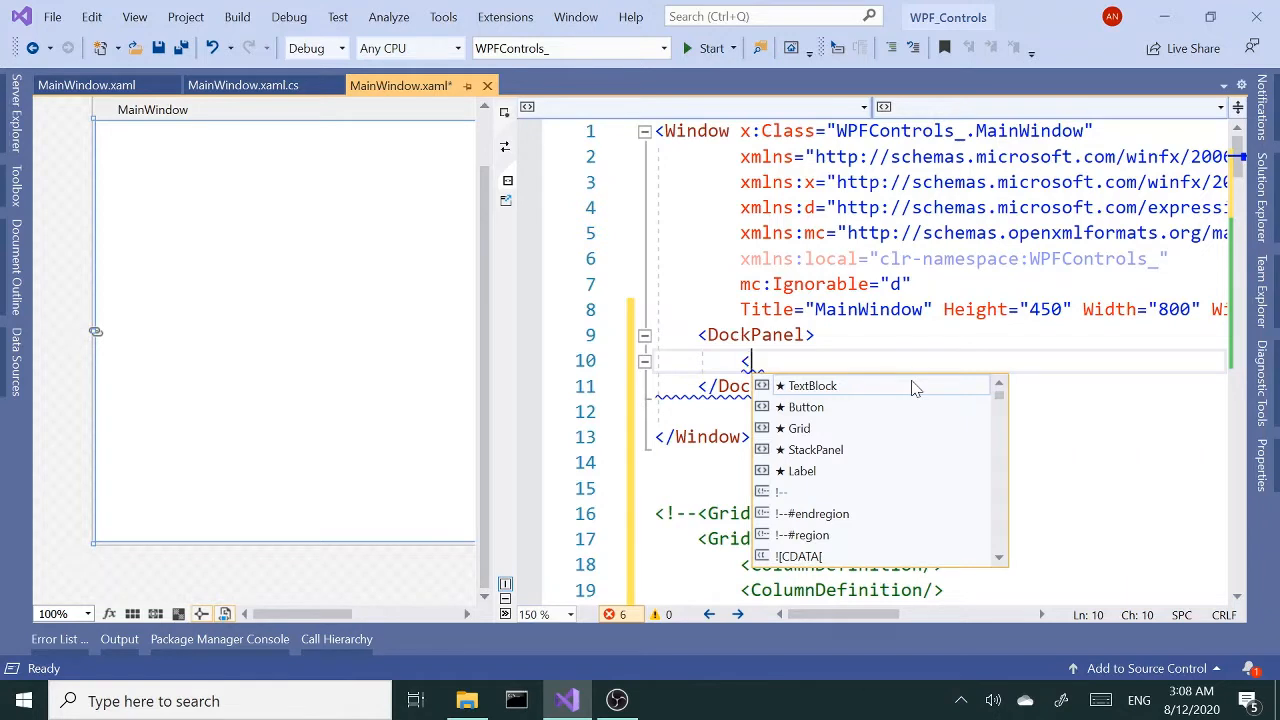
{"action": "type", "text": "sta"}
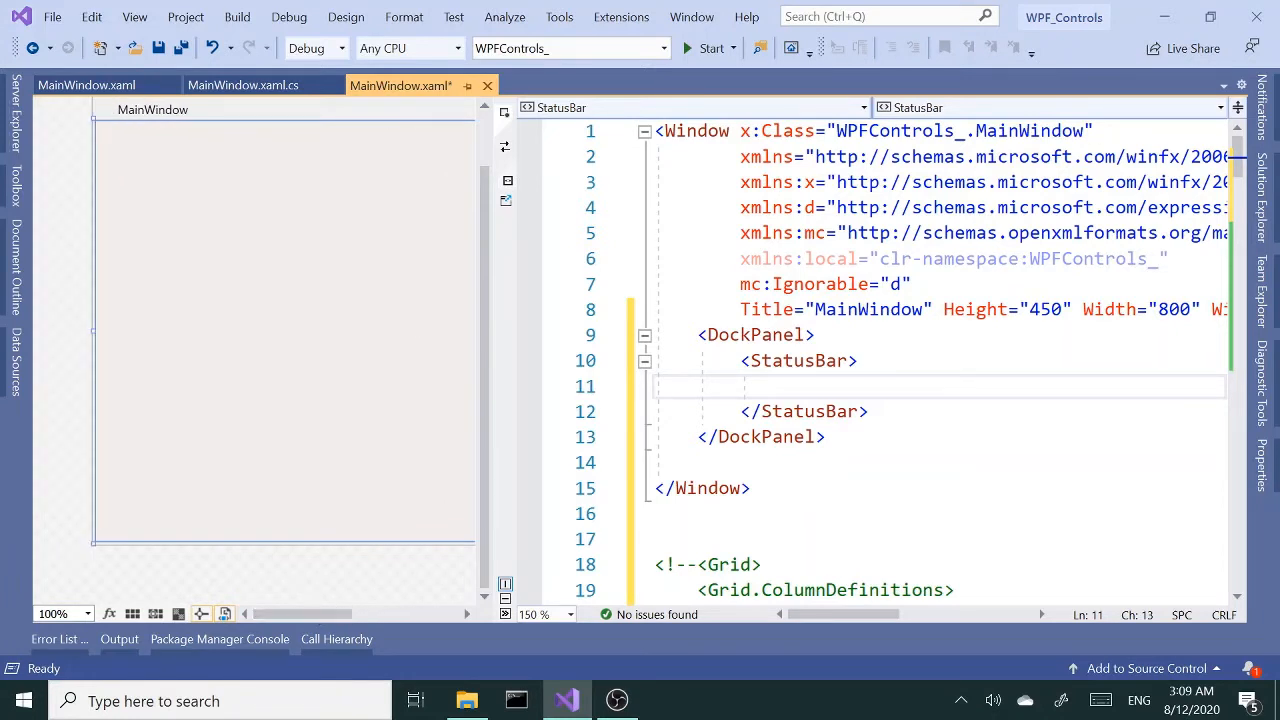
{"action": "mouse_move", "coordinate": [253, 222]}
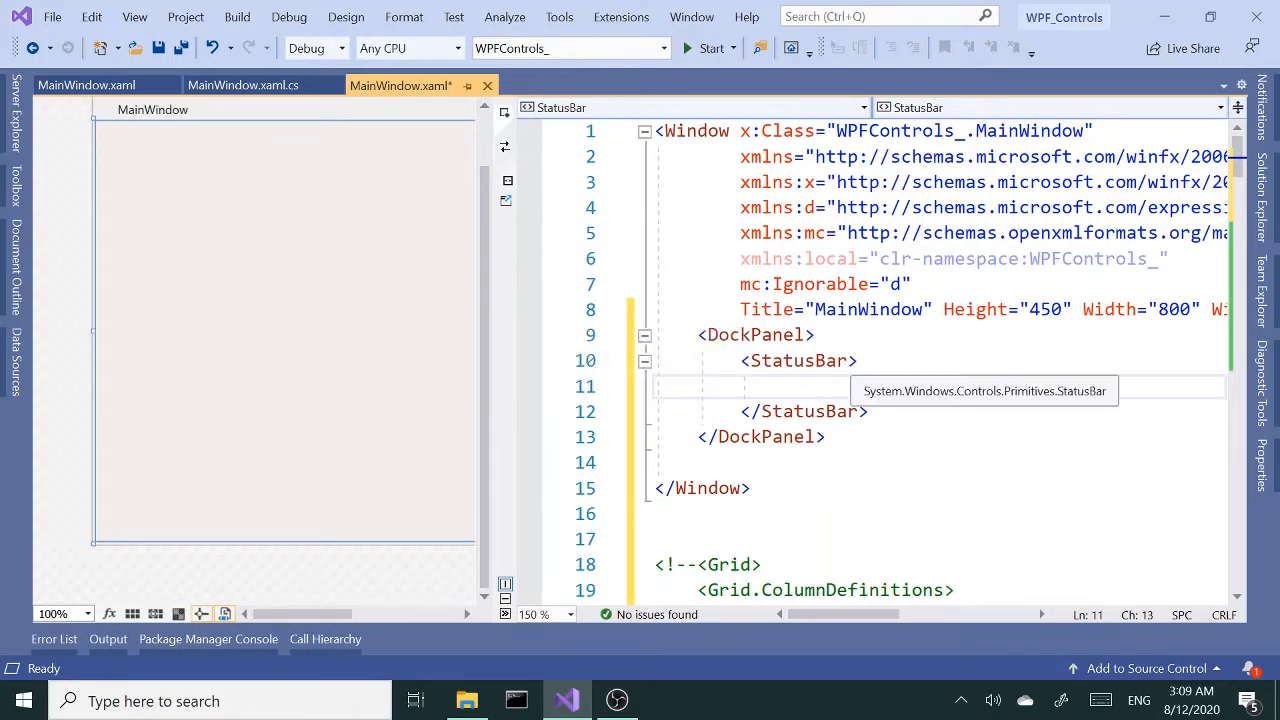
{"action": "type", "text": "do"}
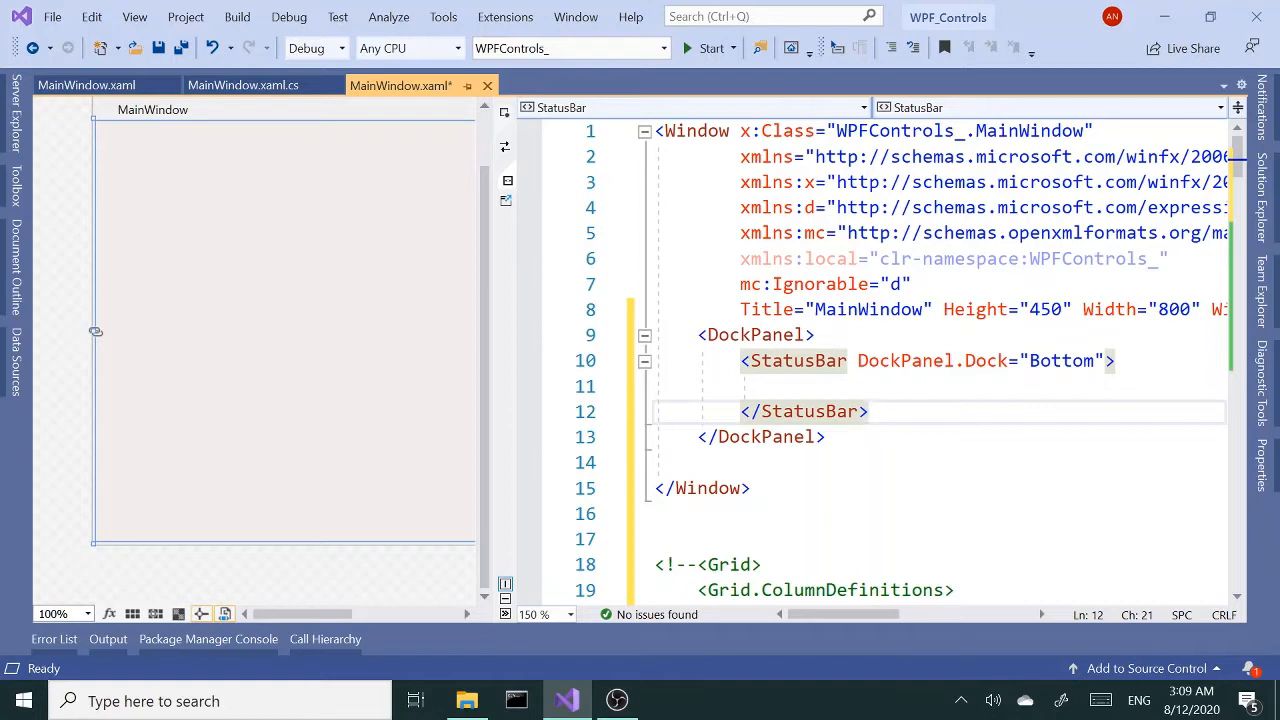
{"action": "type", "text": "he"}
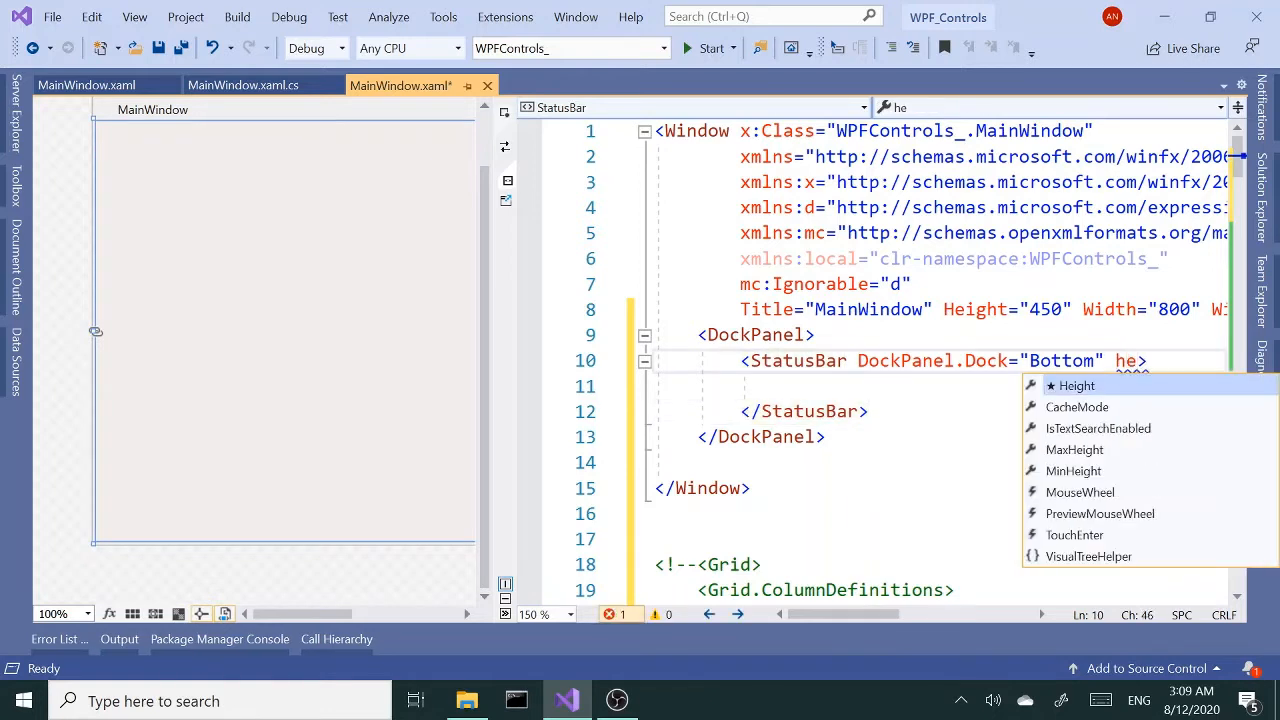
{"action": "type", "text": "Height=\"10"}
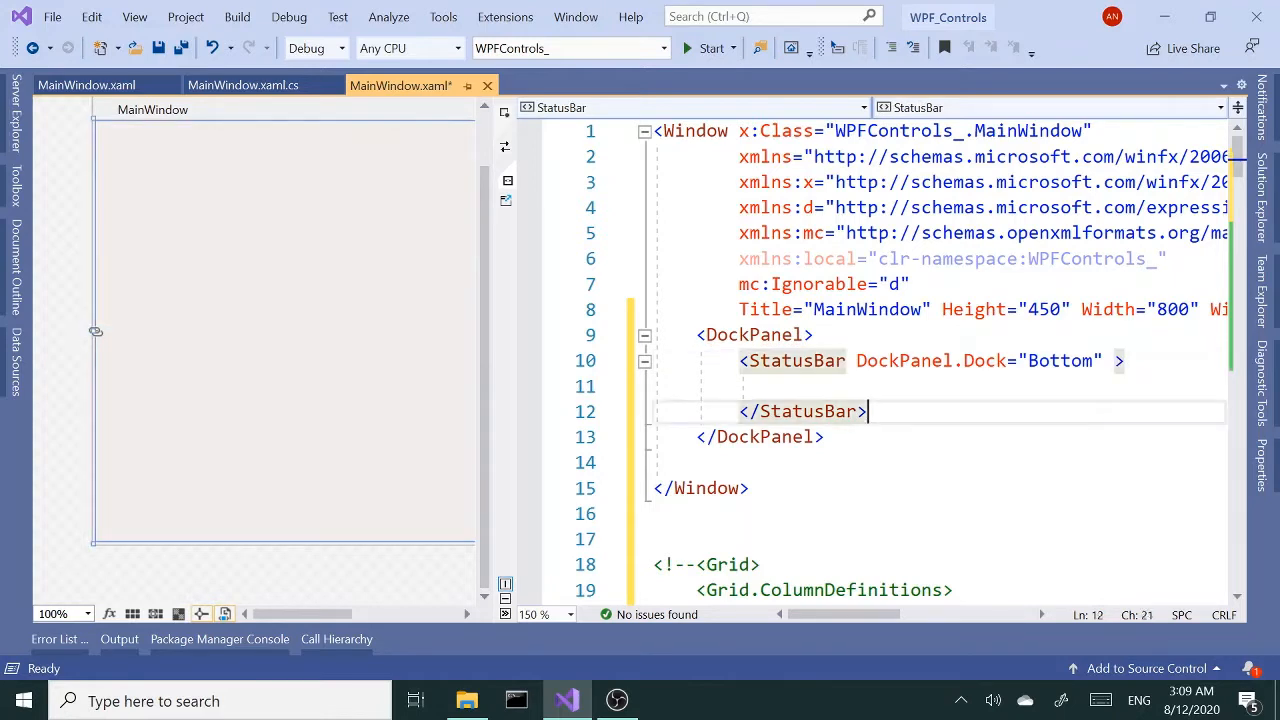
Step: Add an Image element after the StatusBar and begin a StatusBarItem inside it
{"action": "type", "text": "<im"}
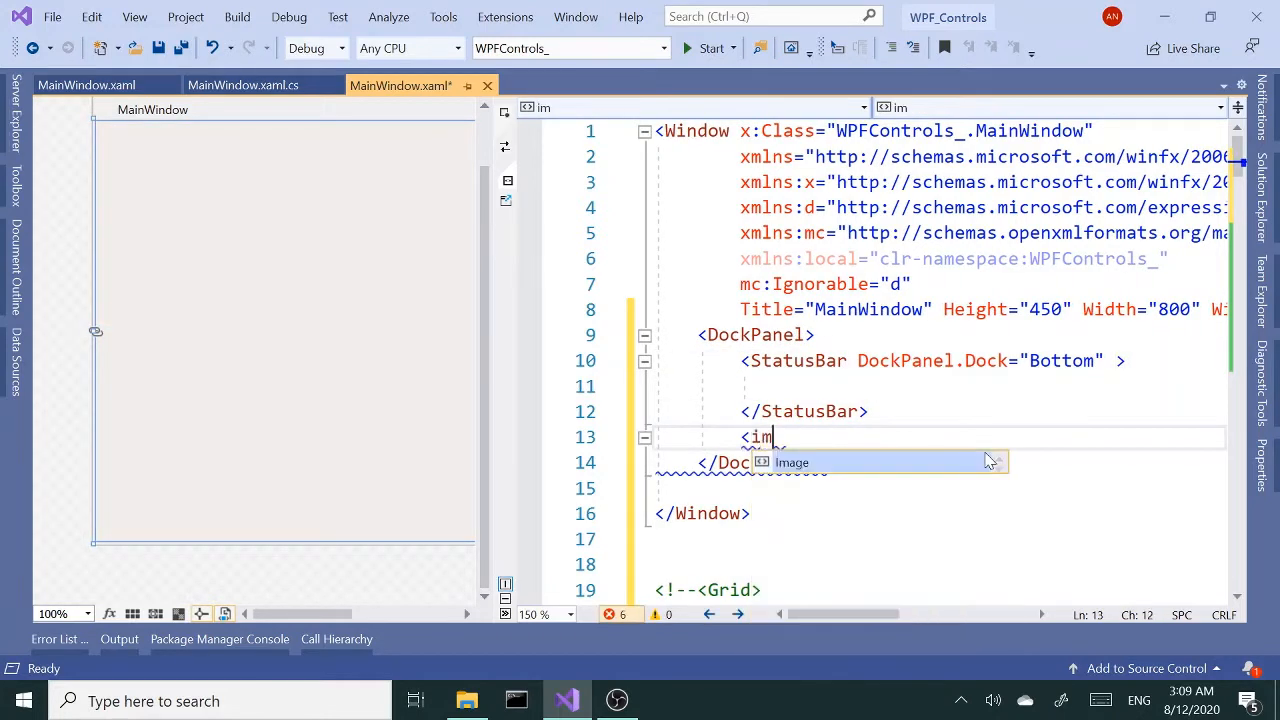
{"action": "key", "text": "Tab"}
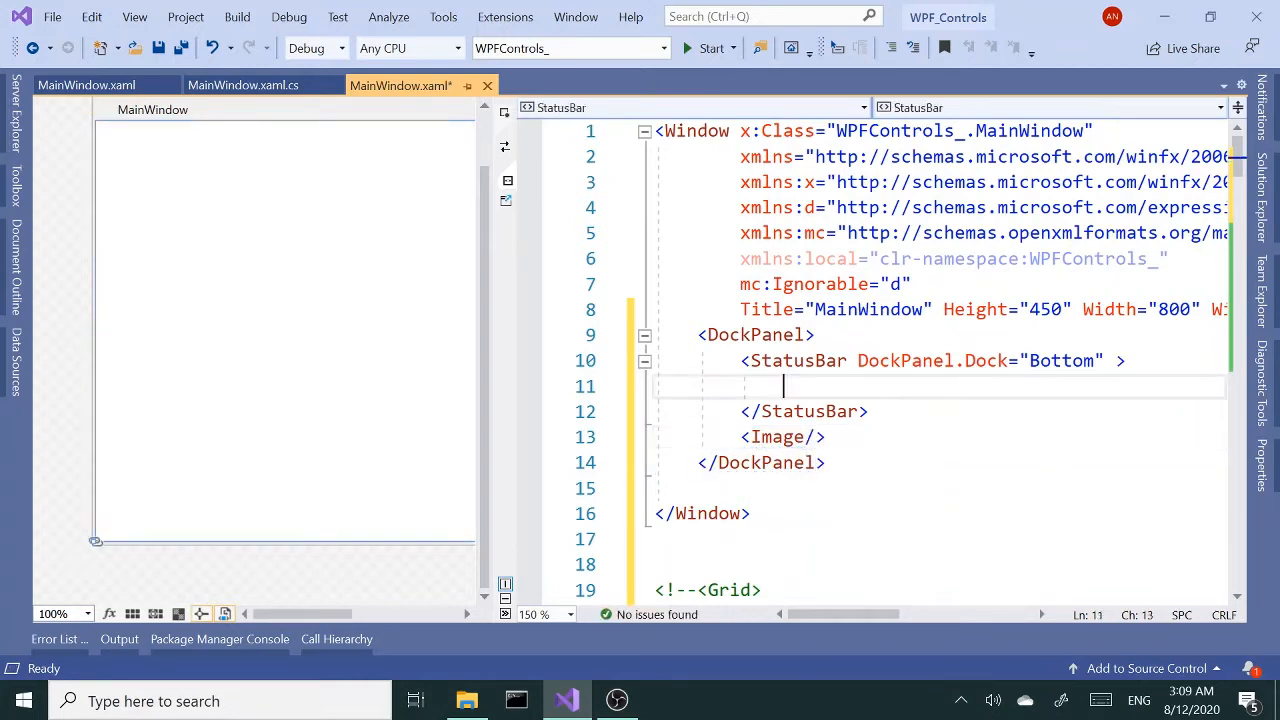
{"action": "mouse_move", "coordinate": [190, 550]}
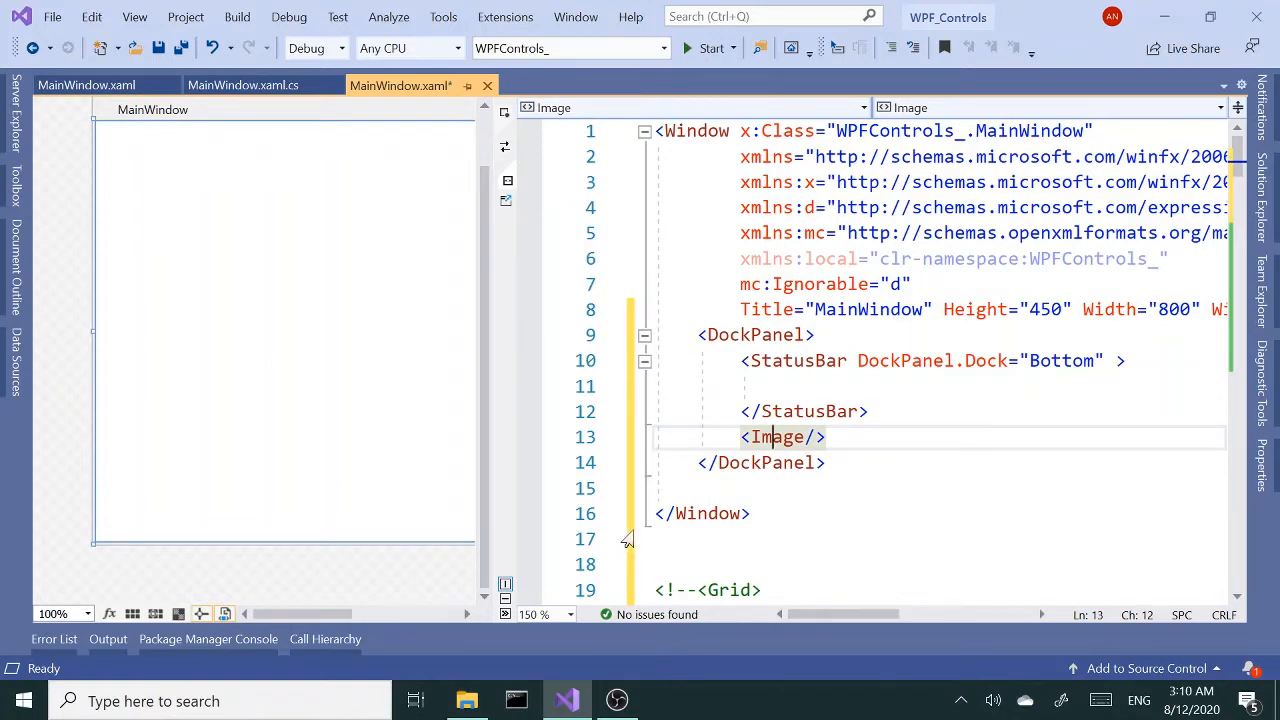
{"action": "mouse_move", "coordinate": [627, 539]}
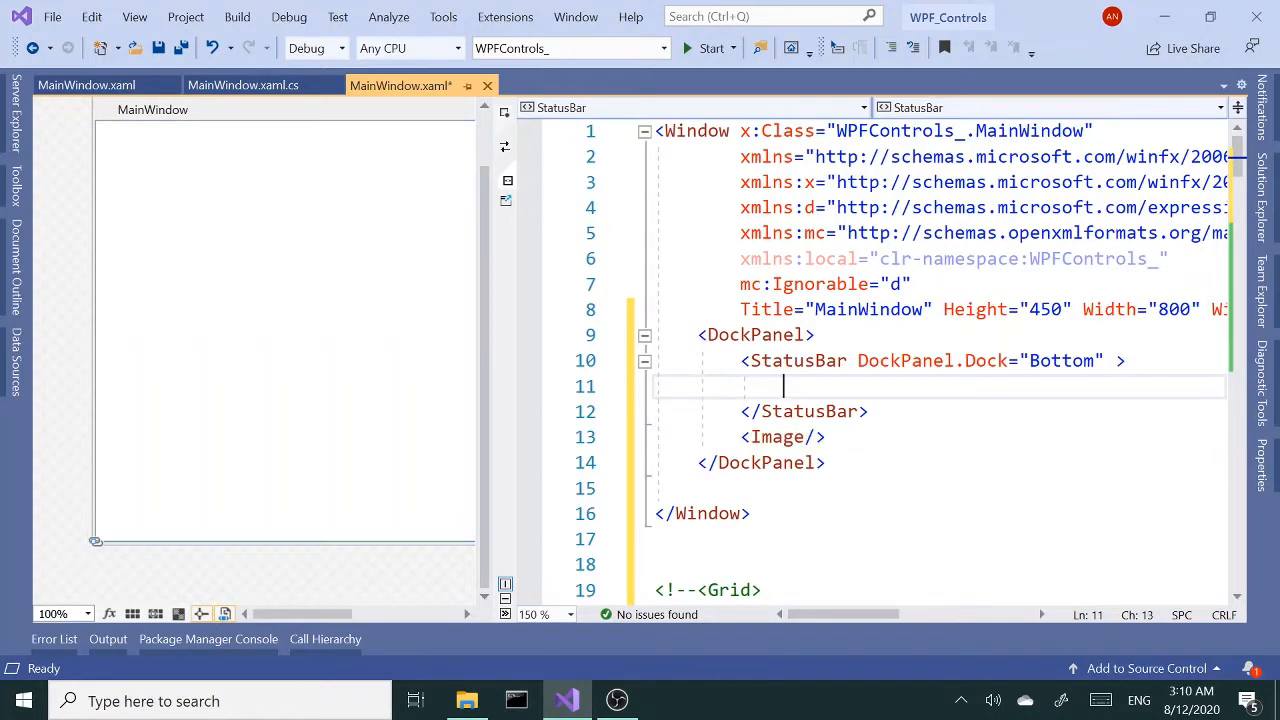
{"action": "type", "text": "<StatusBarItem>"}
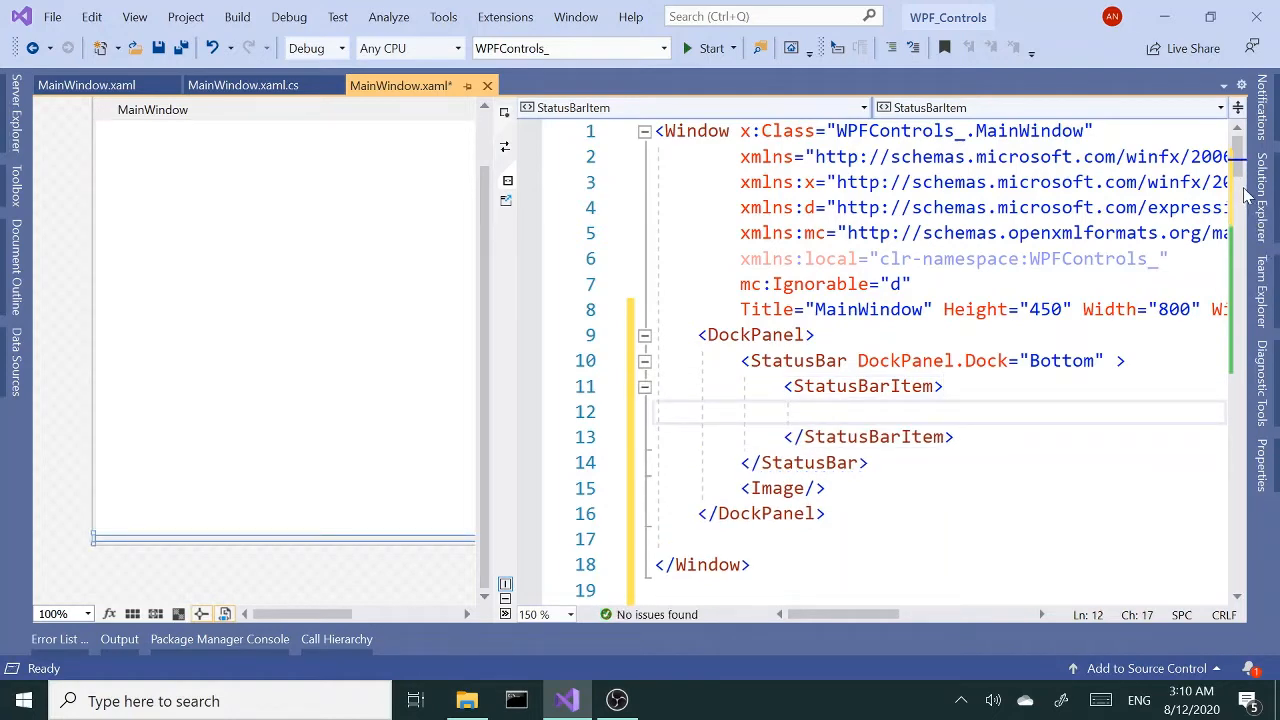
Step: Copy the btnPB ClickMe button from the commented Grid into the first StatusBarItem
{"action": "scroll", "scroll_direction": "down", "scroll_amount": 3}
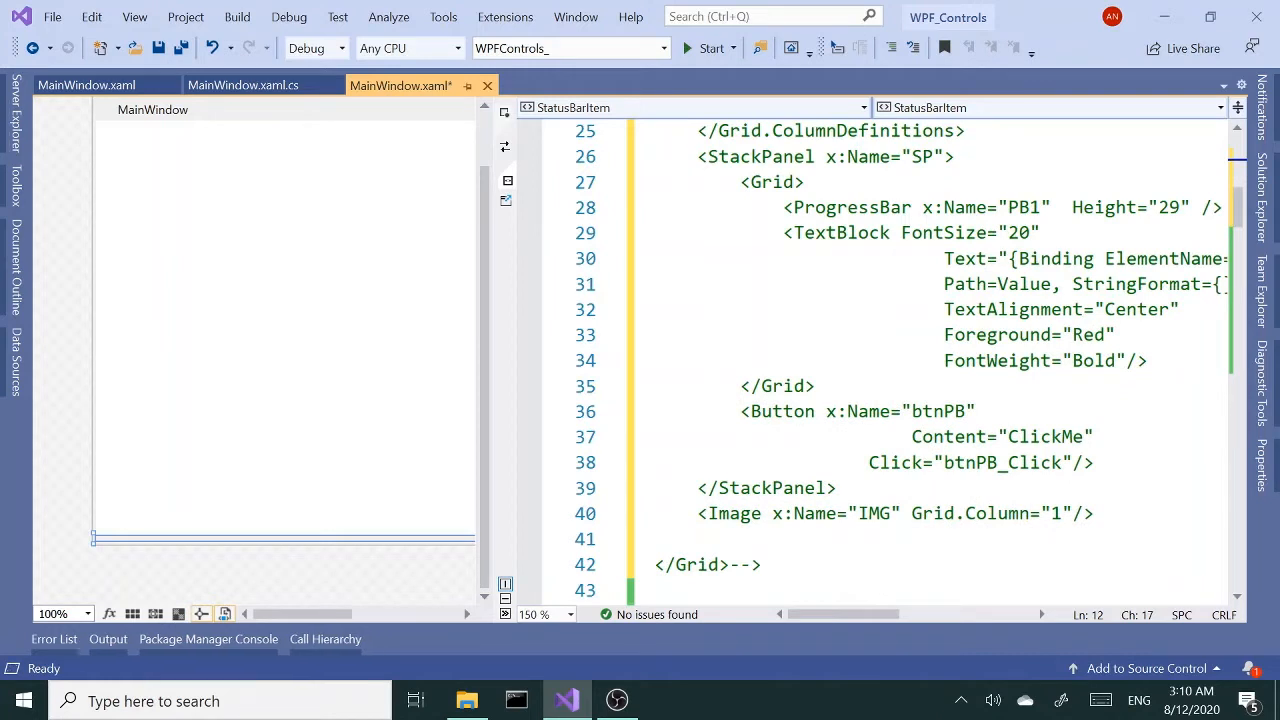
{"action": "left_click_drag", "start_coordinate": [740, 411], "coordinate": [1094, 462]}
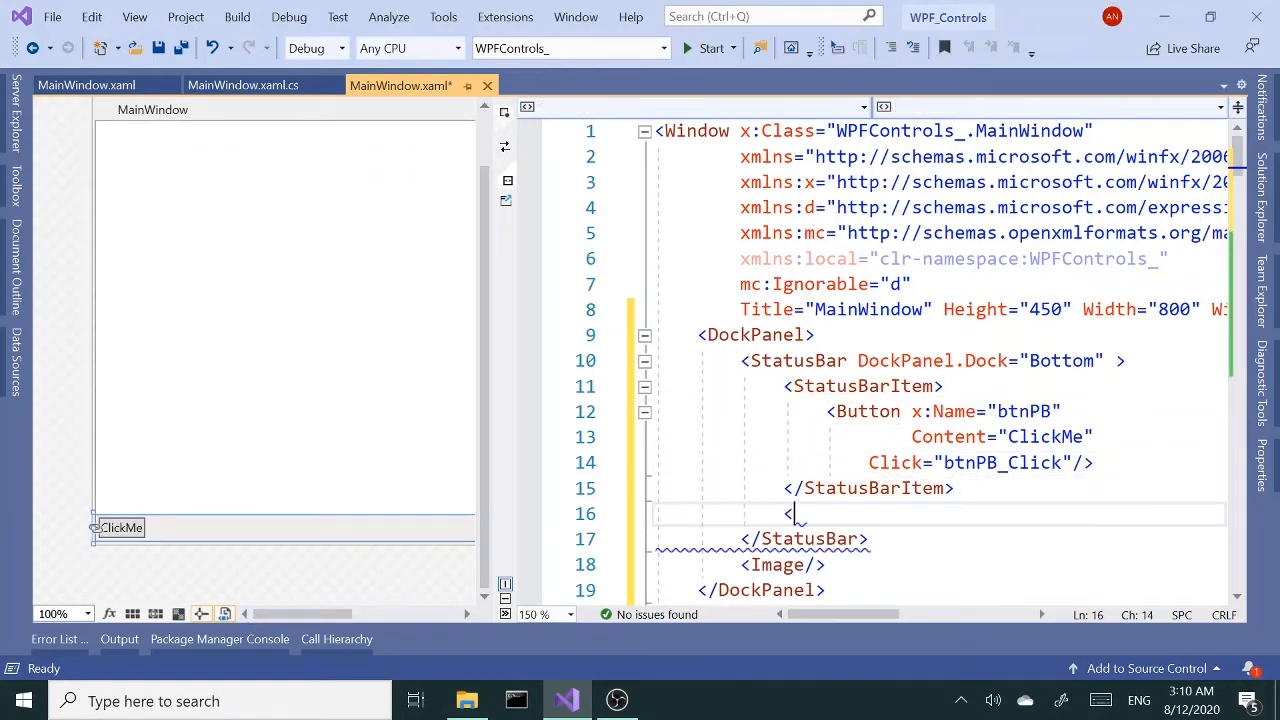
Step: Add a second StatusBarItem with a TextBlock reading "Loading", then start a third item
{"action": "type", "text": "</StatusBarItem>"}
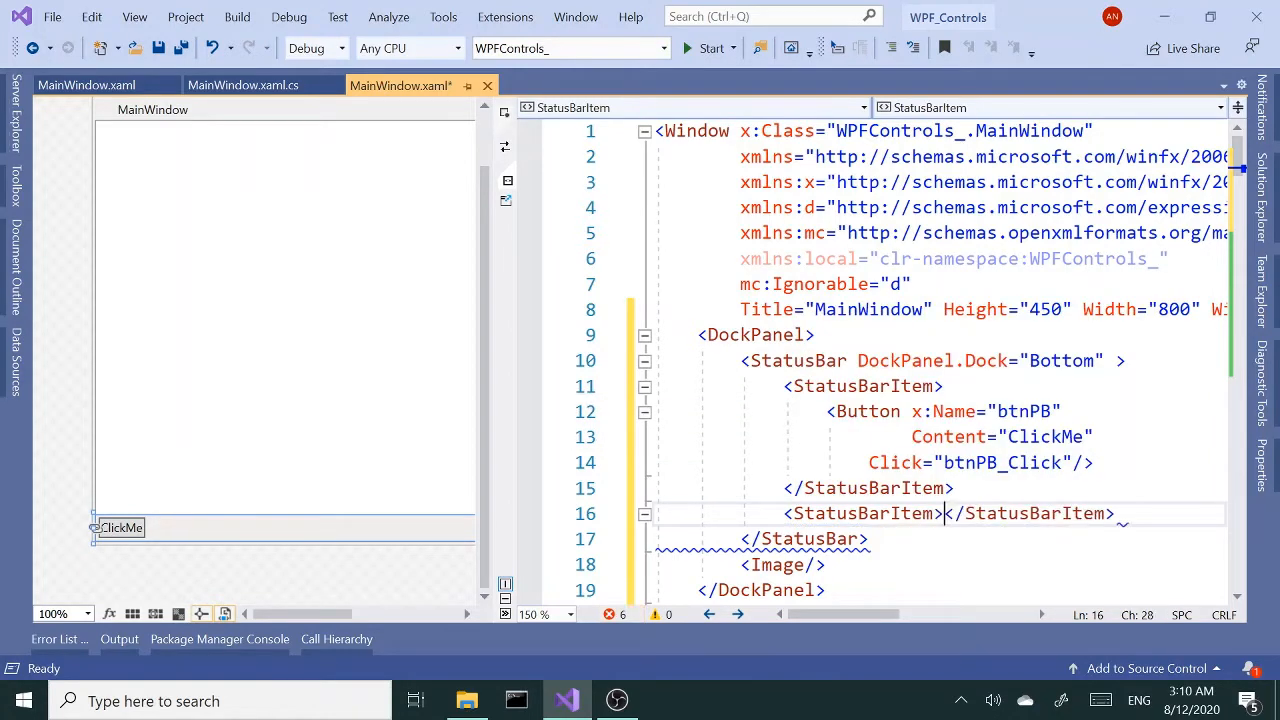
{"action": "type", "text": "tBlock"}
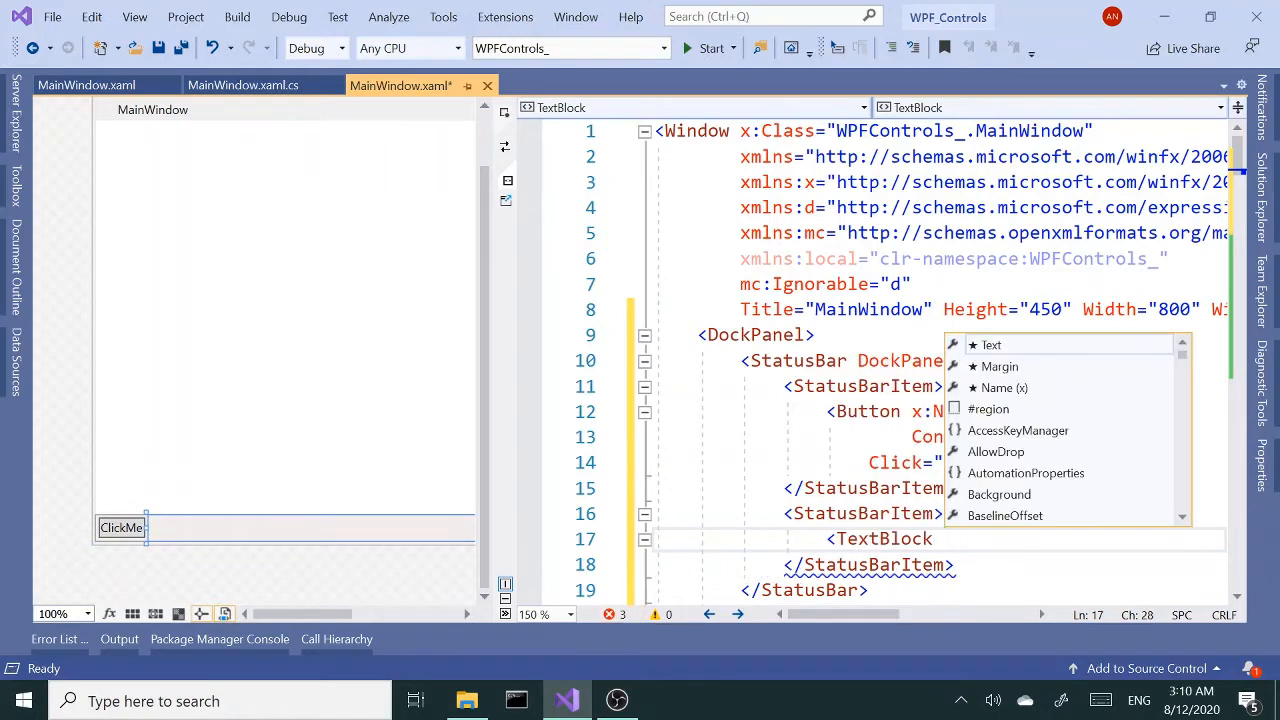
{"action": "type", "text": "Load\""}
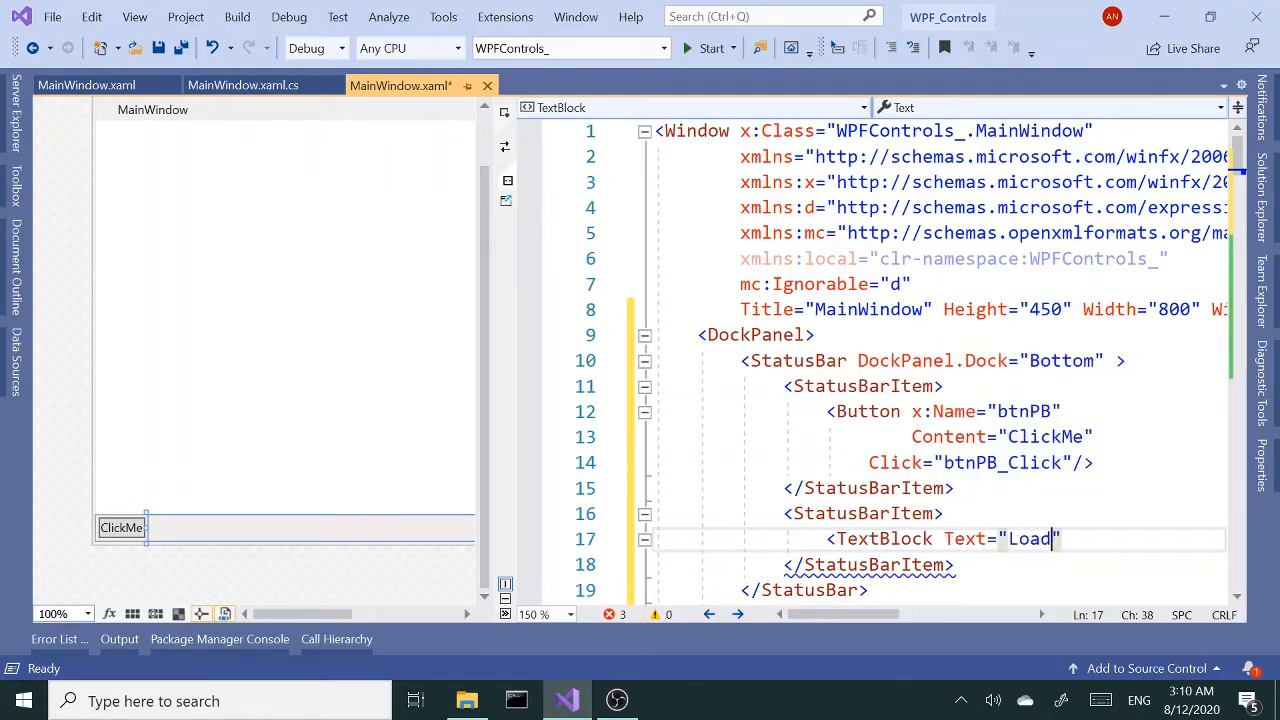
{"action": "type", "text": "ing"}
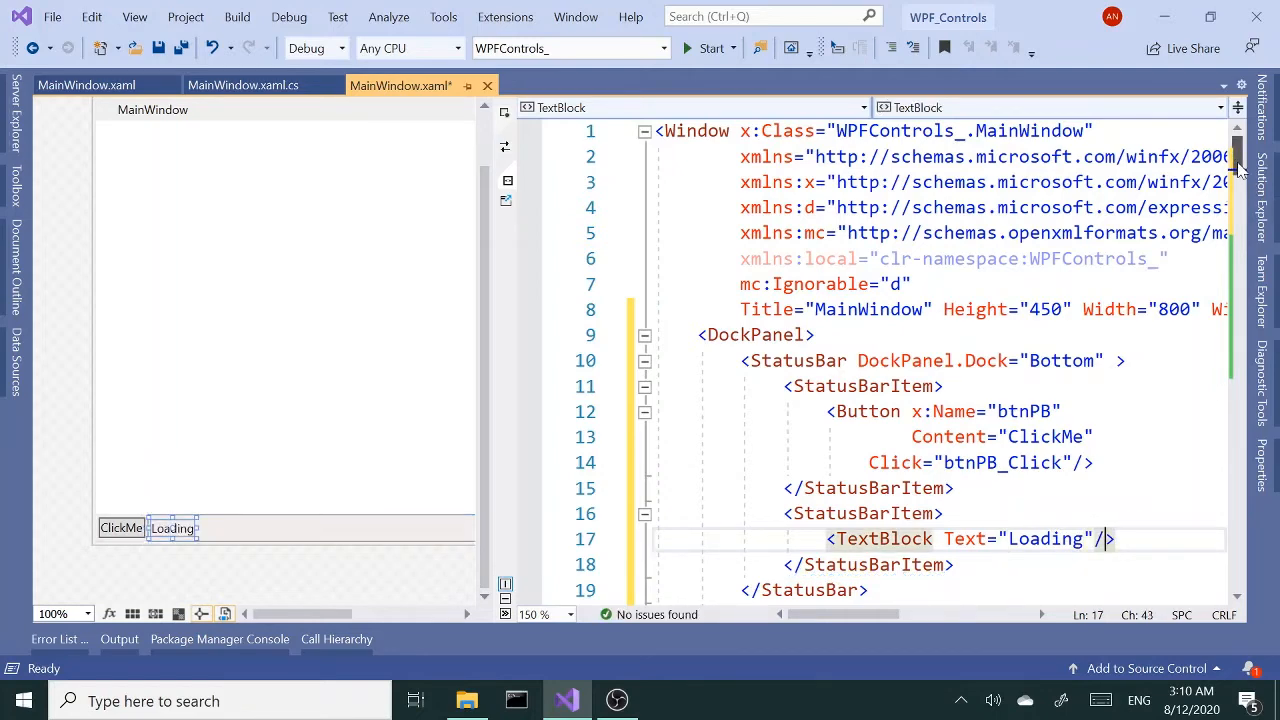
{"action": "scroll", "scroll_direction": "down", "scroll_amount": 3}
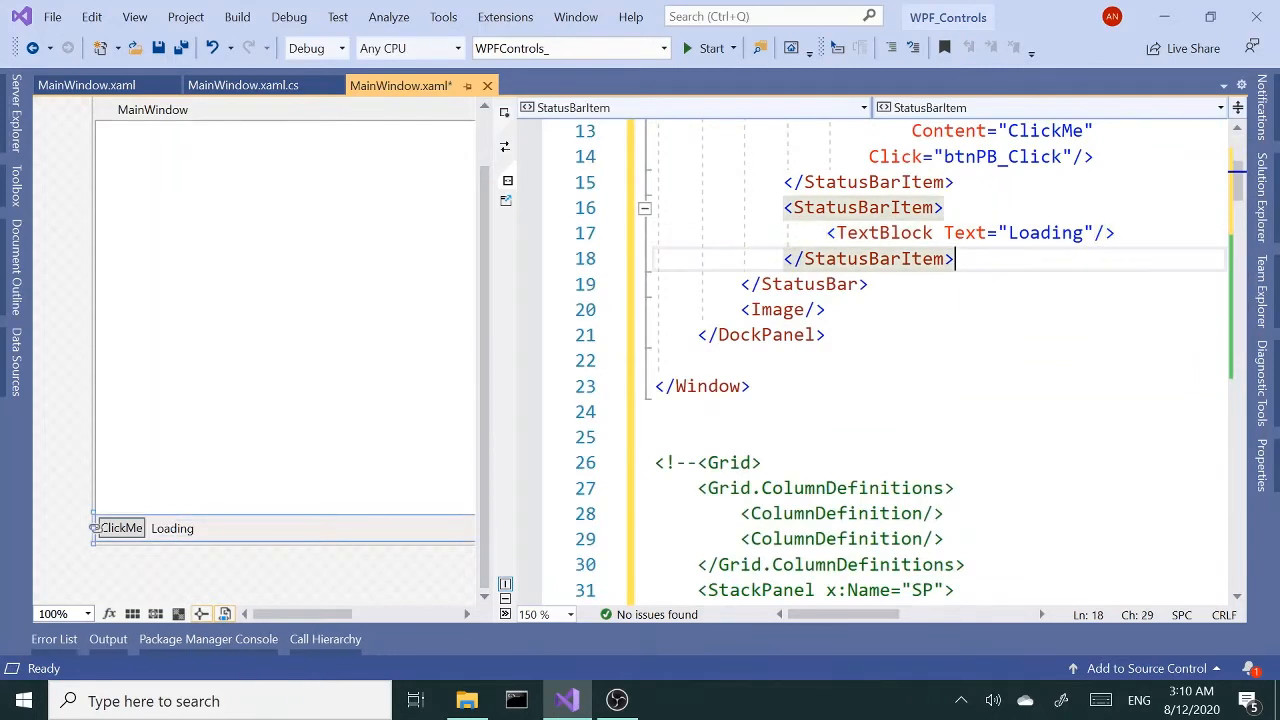
{"action": "type", "text": "<StatusBarItem>"}
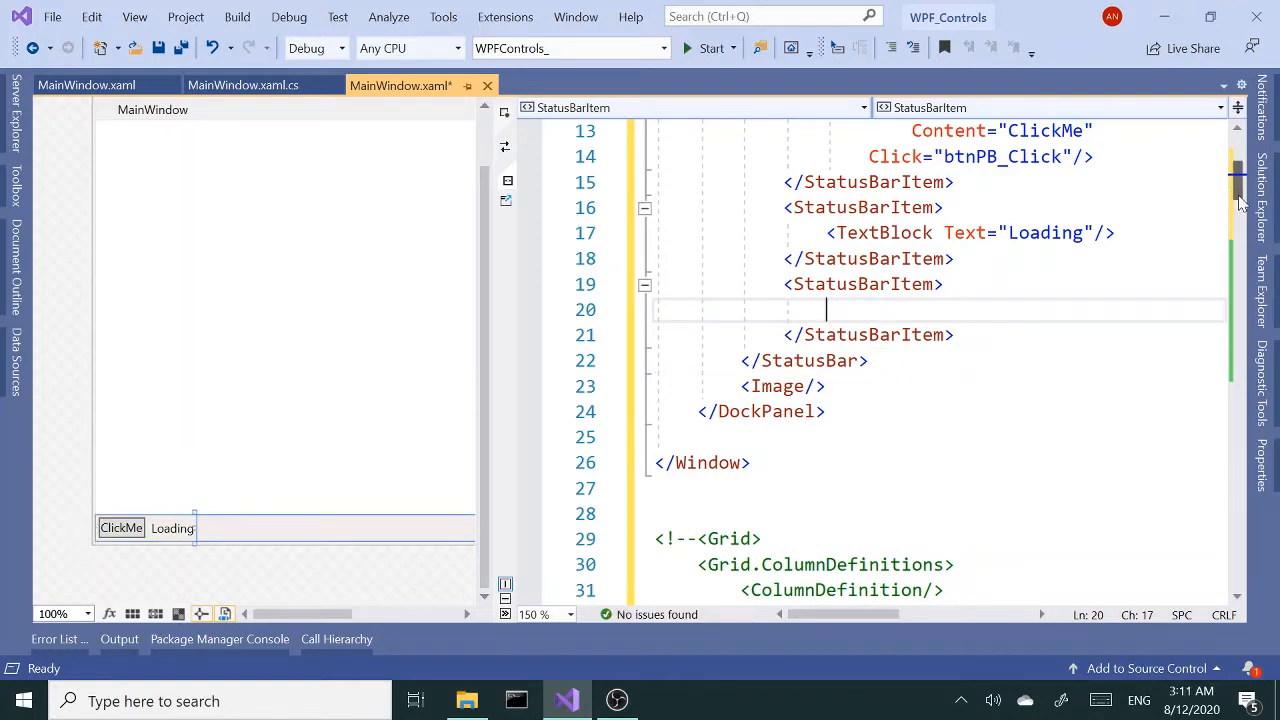
Step: Put ProgressBar PB1 with a bound red percentage label in the third item, sized Width="300"
{"action": "scroll", "scroll_direction": "down", "scroll_amount": 3}
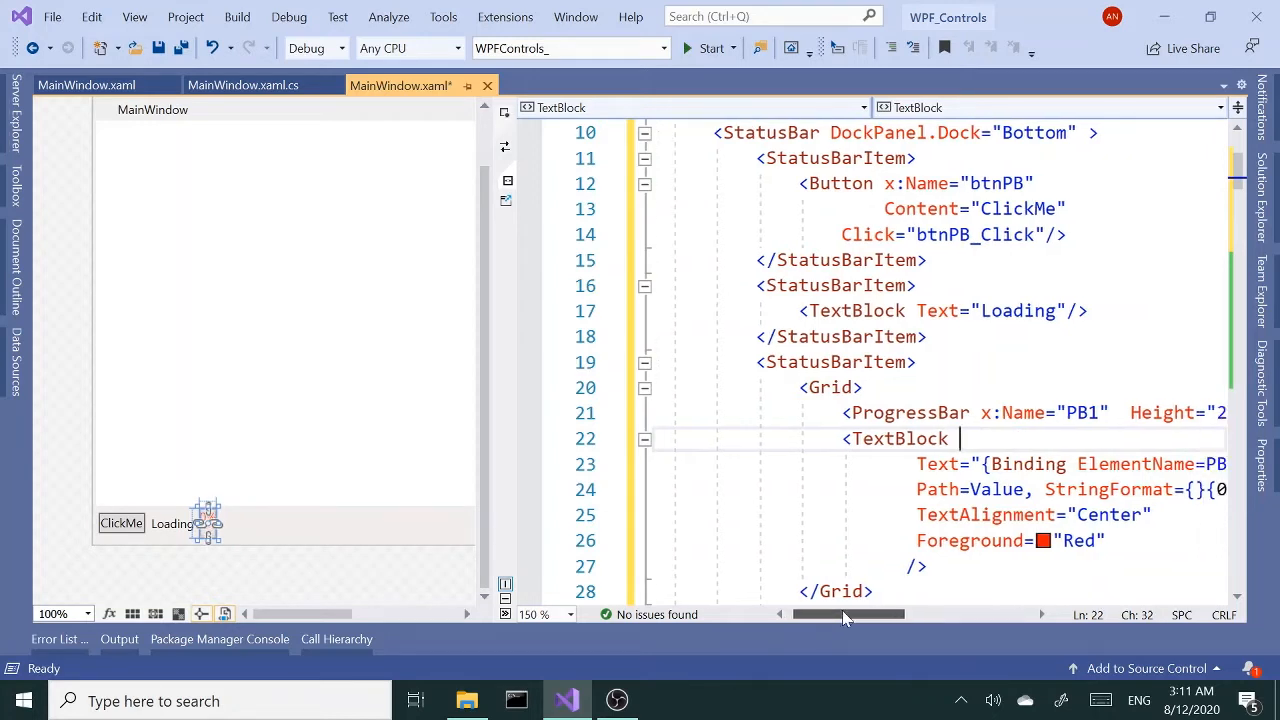
{"action": "scroll", "scroll_direction": "right", "scroll_amount": 3}
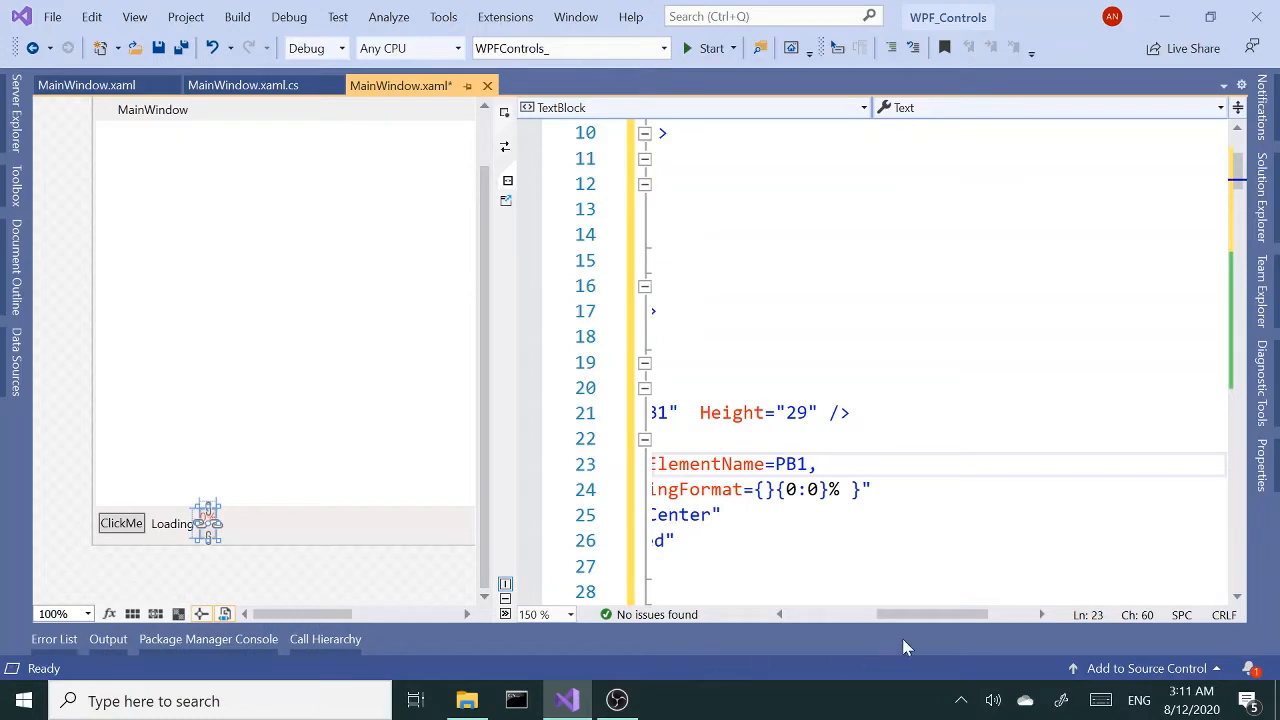
{"action": "scroll", "scroll_direction": "left", "scroll_amount": 3}
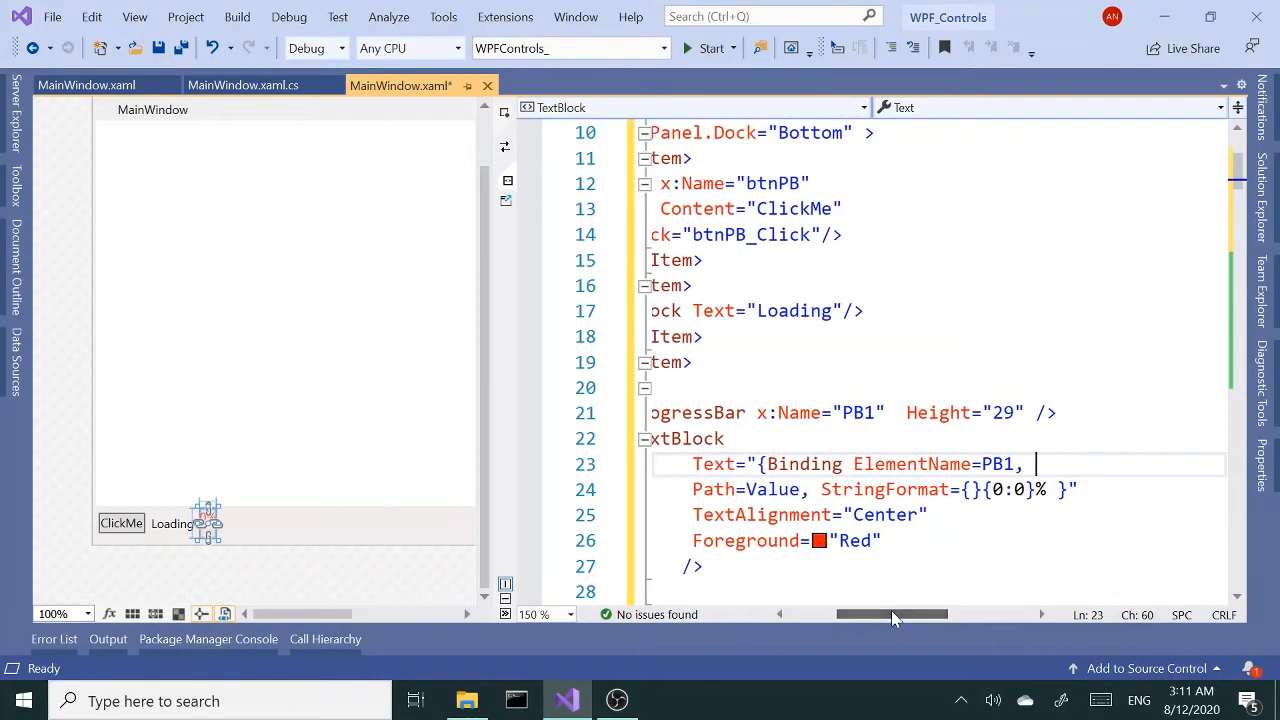
{"action": "double_click", "coordinate": [937, 412]}
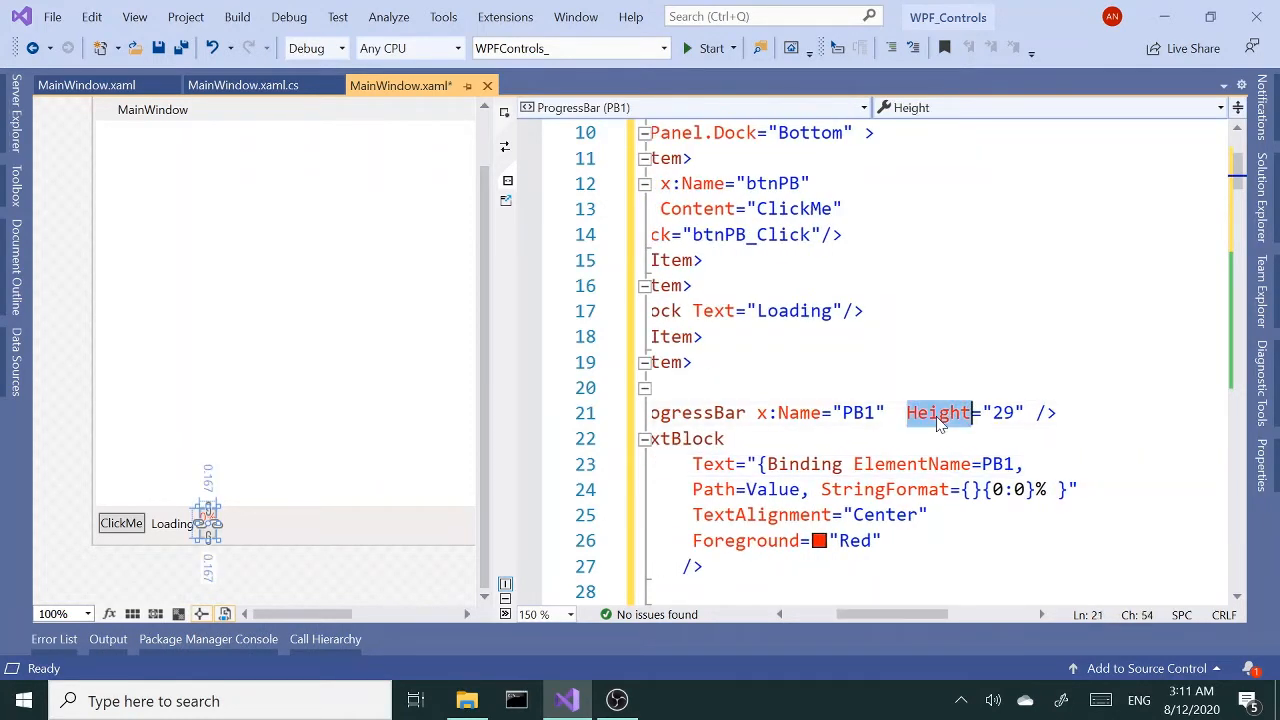
{"action": "type", "text": "Width"}
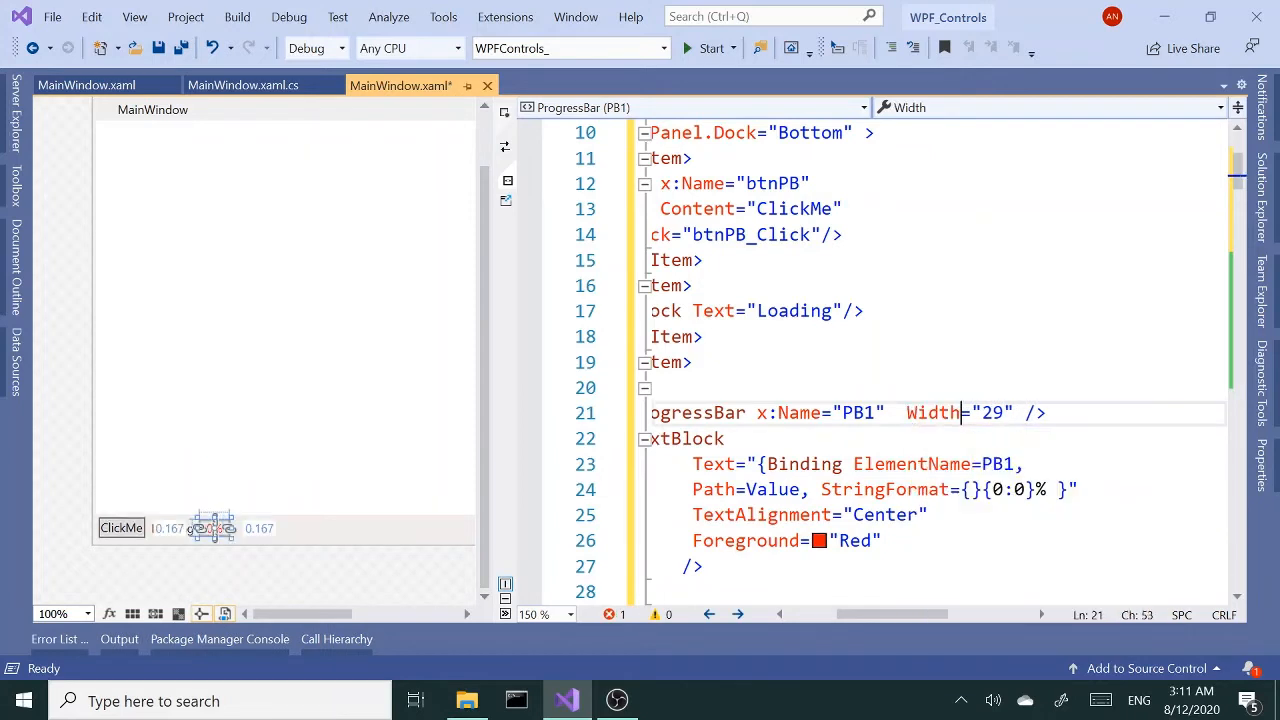
{"action": "type", "text": "300"}
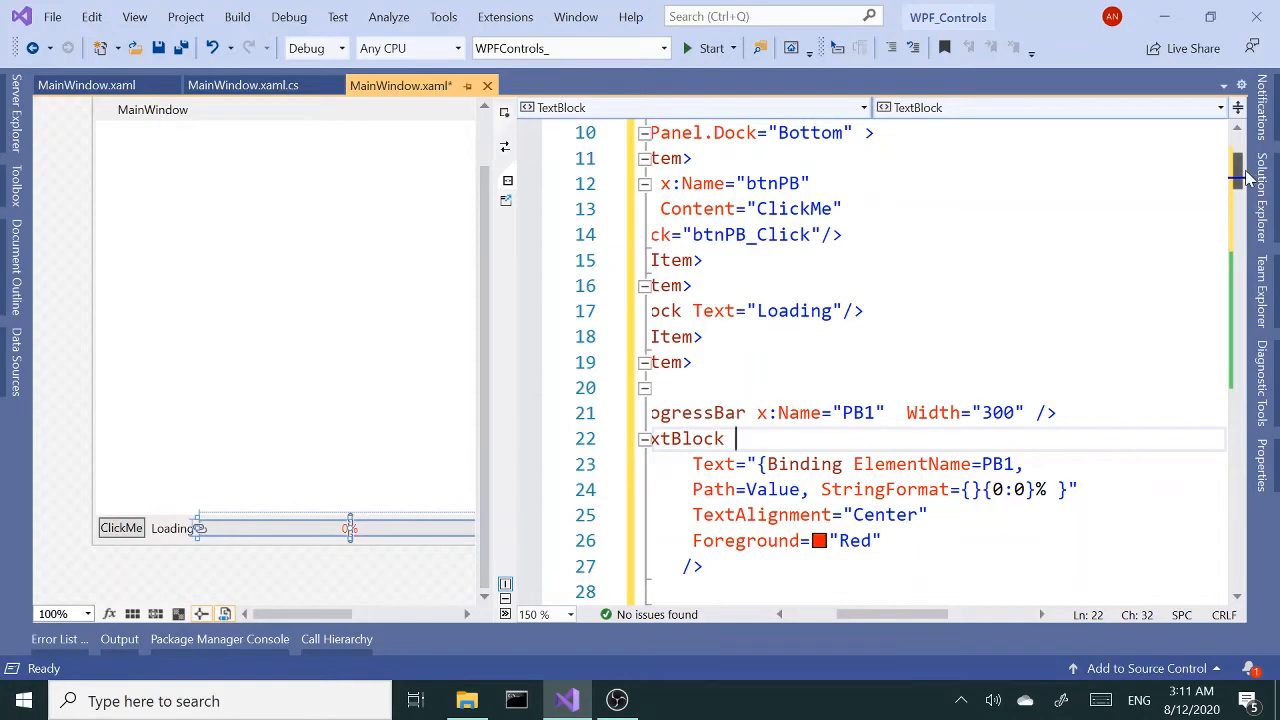
{"action": "scroll", "scroll_direction": "down", "scroll_amount": 3}
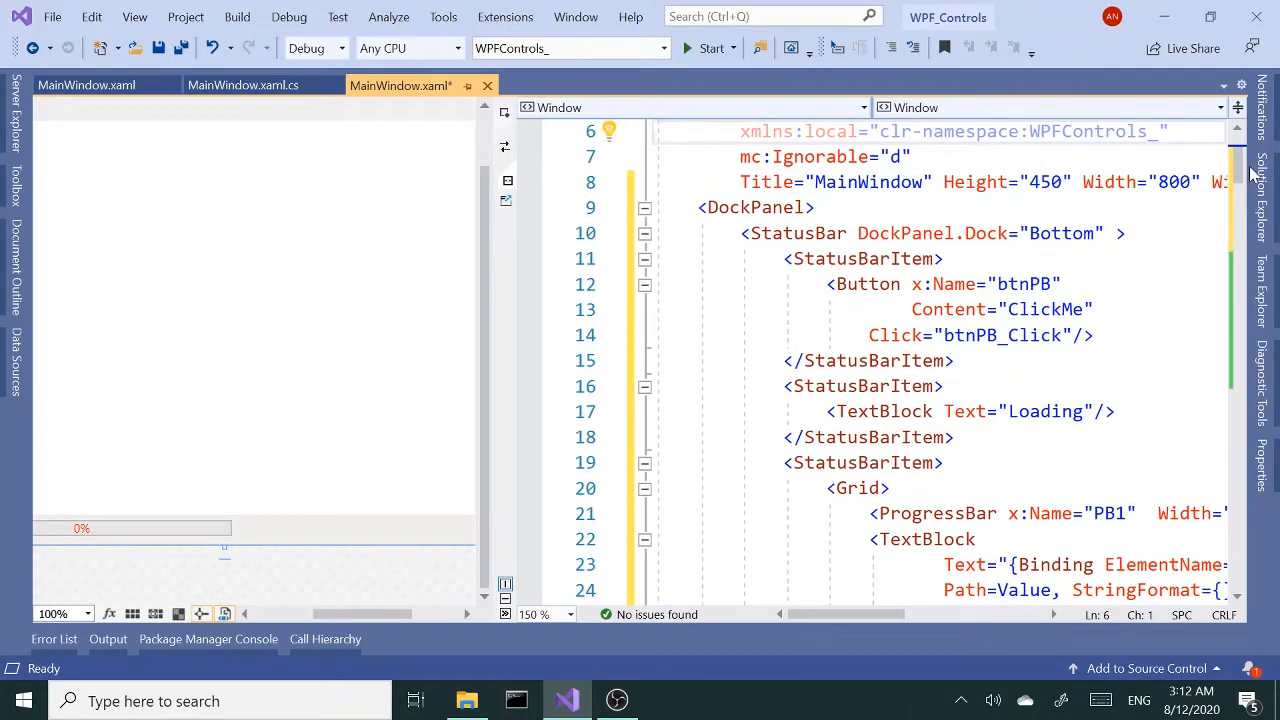
{"action": "scroll", "scroll_direction": "down", "scroll_amount": 3}
{"action": "type", "text": "<TextBlock"}
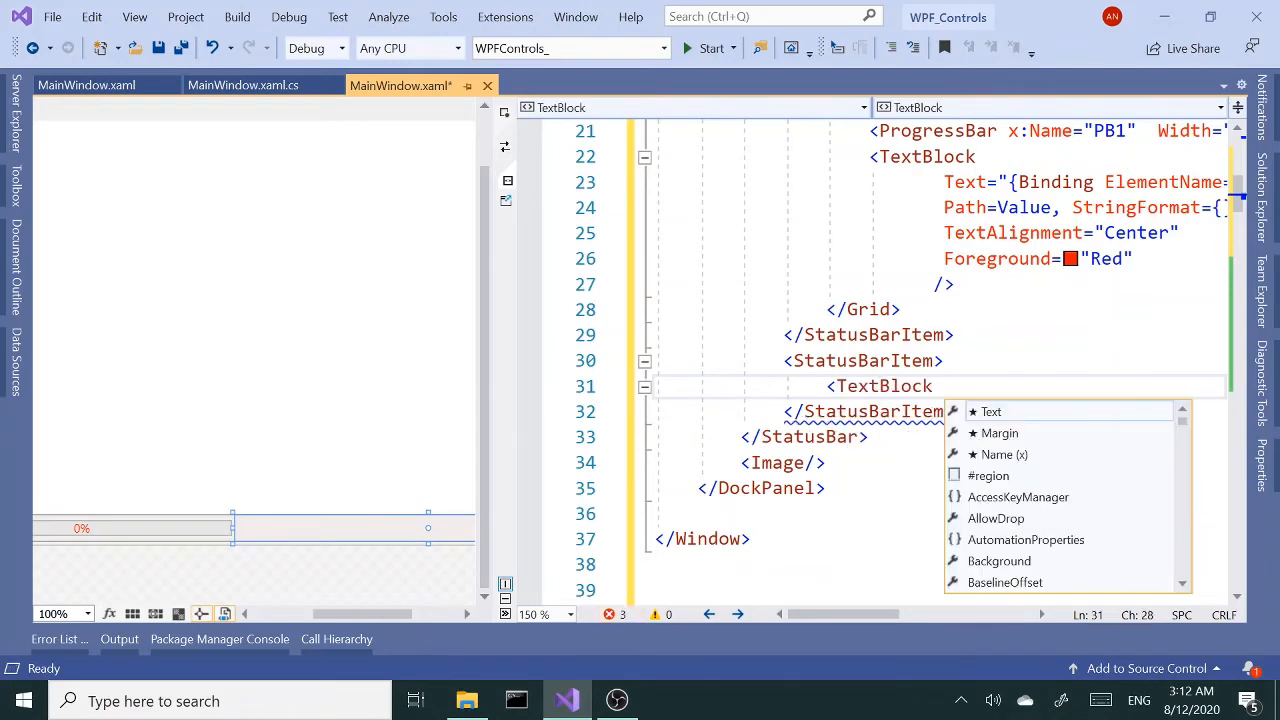
Step: Add a fourth StatusBarItem holding a TextBlock named txtFN
{"action": "type", "text": "x:Name=\""}
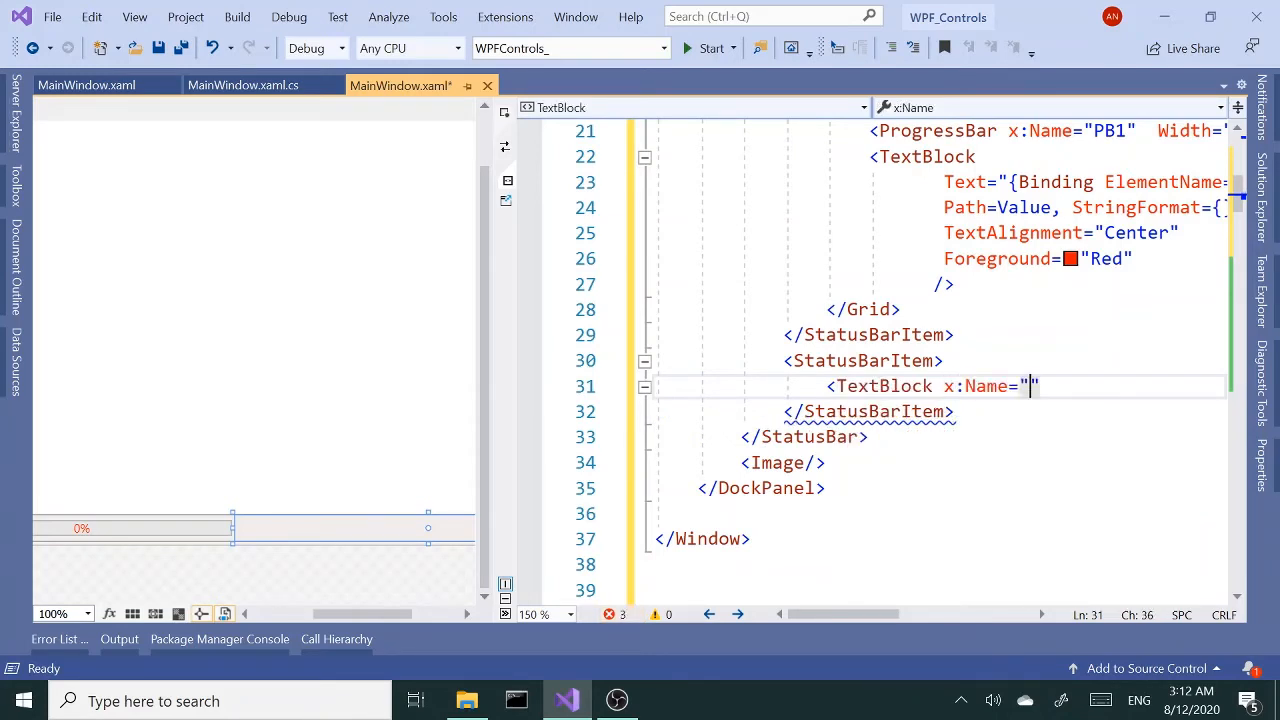
{"action": "type", "text": "txt"}
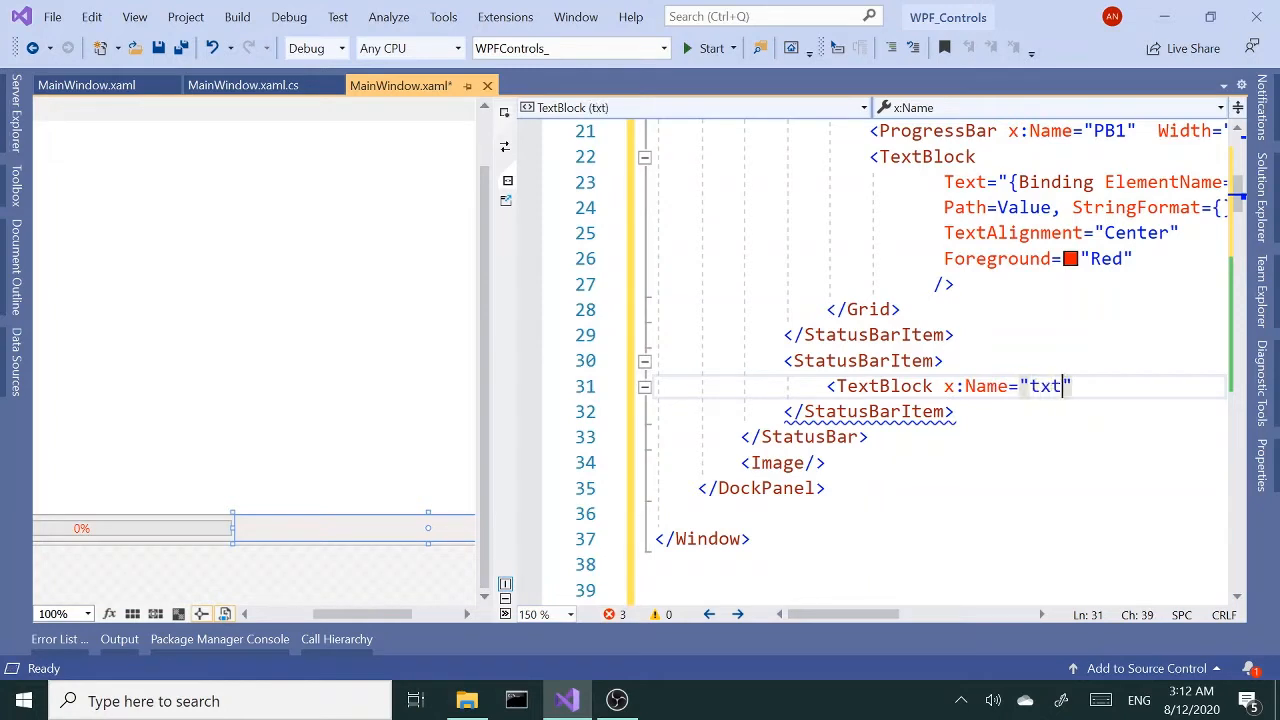
{"action": "type", "text": "FN"}
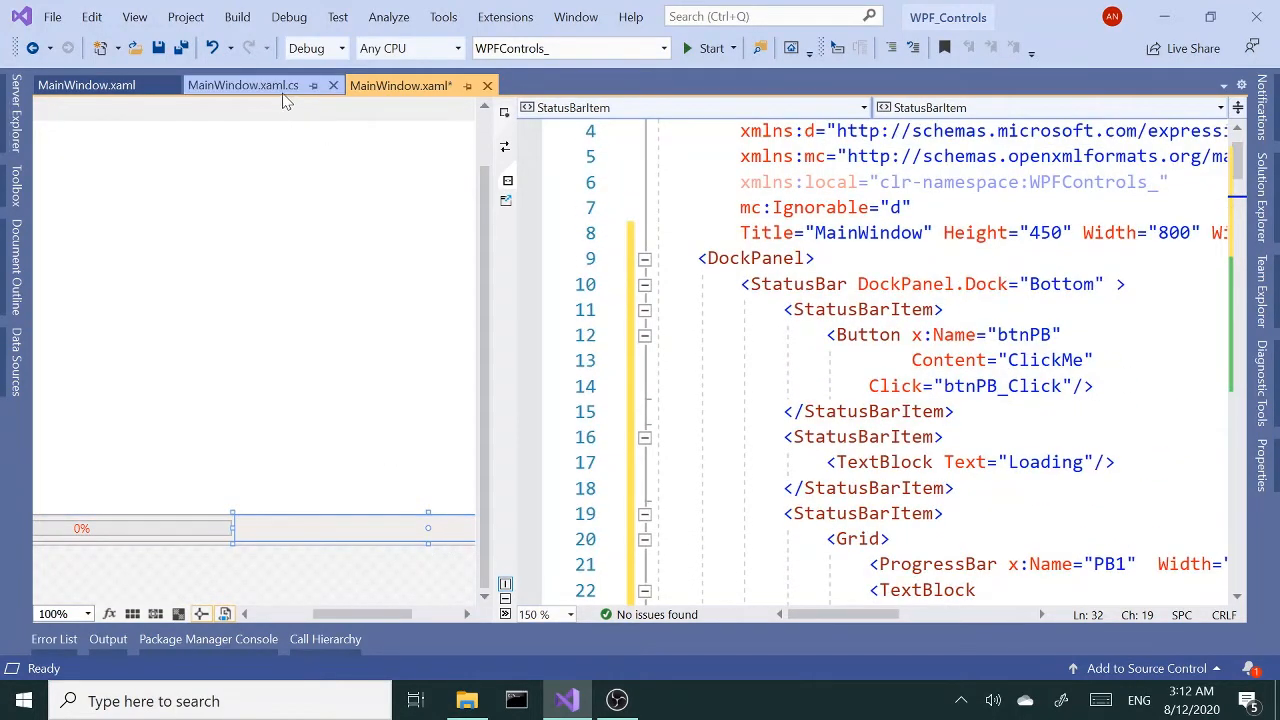
Step: Name the DockPanel's Image x:Name="IMG" and confirm the code-behind has no errors
{"action": "left_click", "coordinate": [242, 85]}
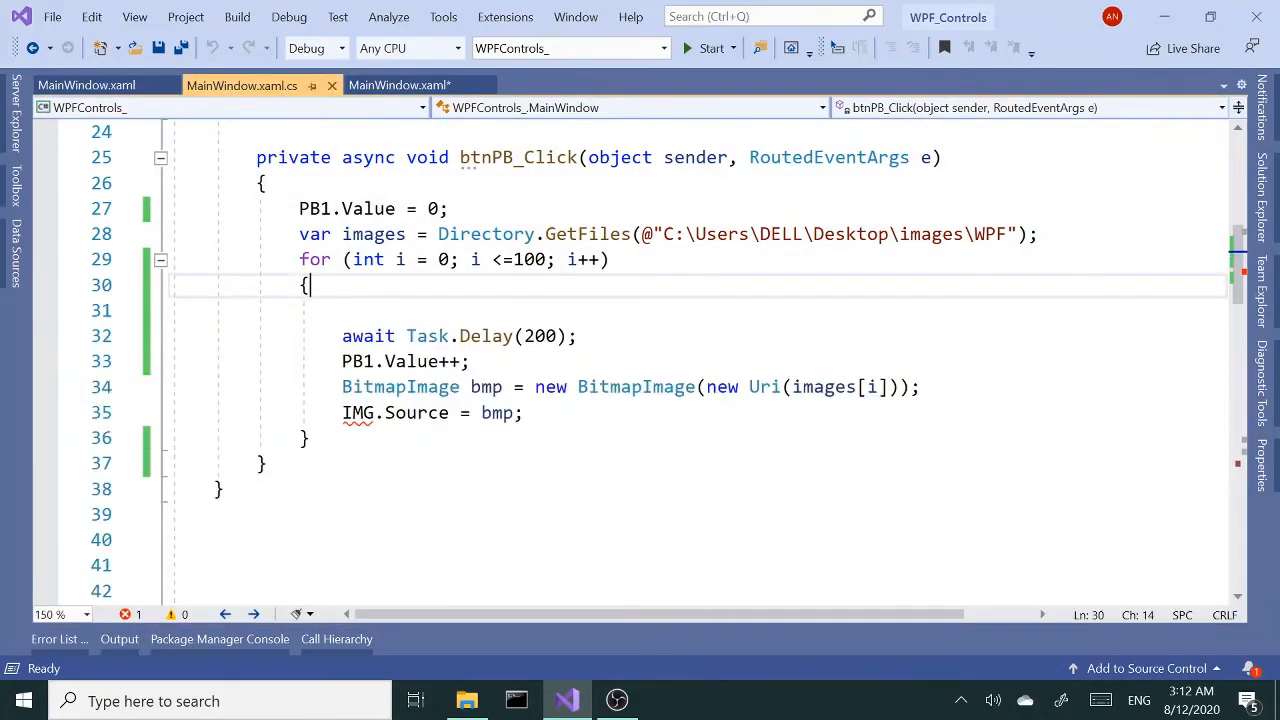
{"action": "left_click", "coordinate": [400, 84]}
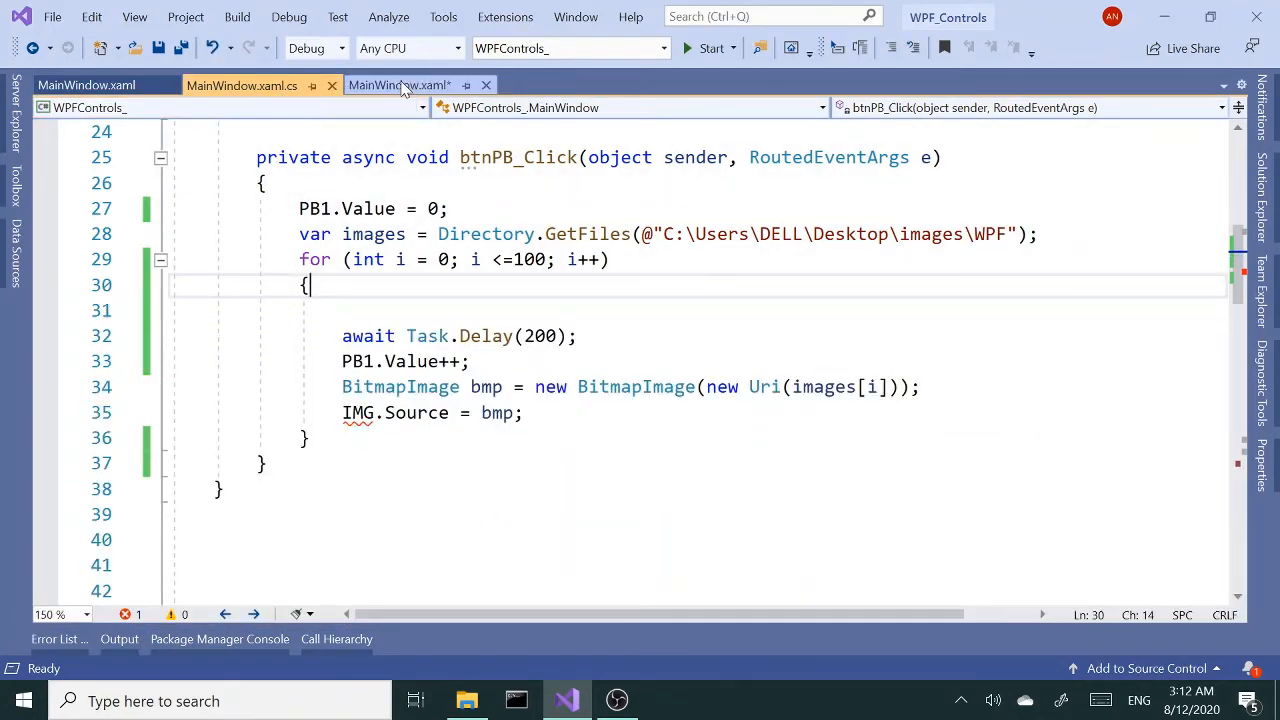
{"action": "left_click", "coordinate": [398, 85]}
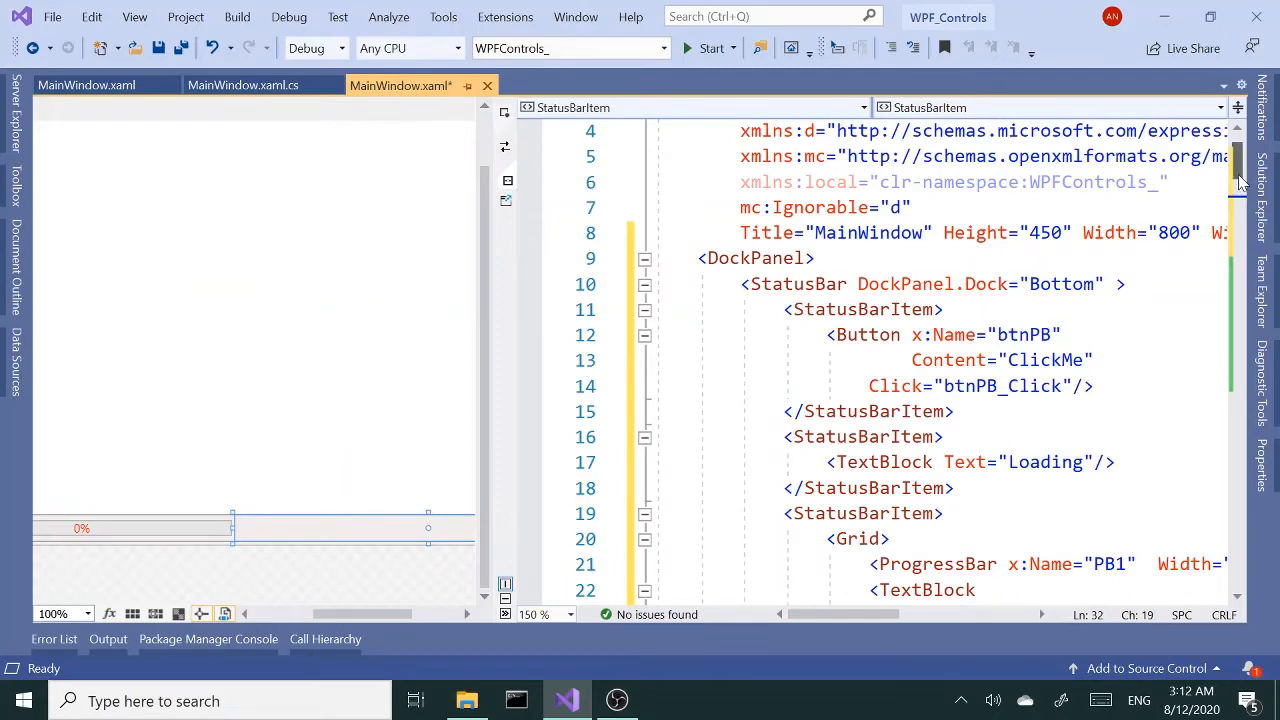
{"action": "scroll", "scroll_direction": "down", "scroll_amount": 3}
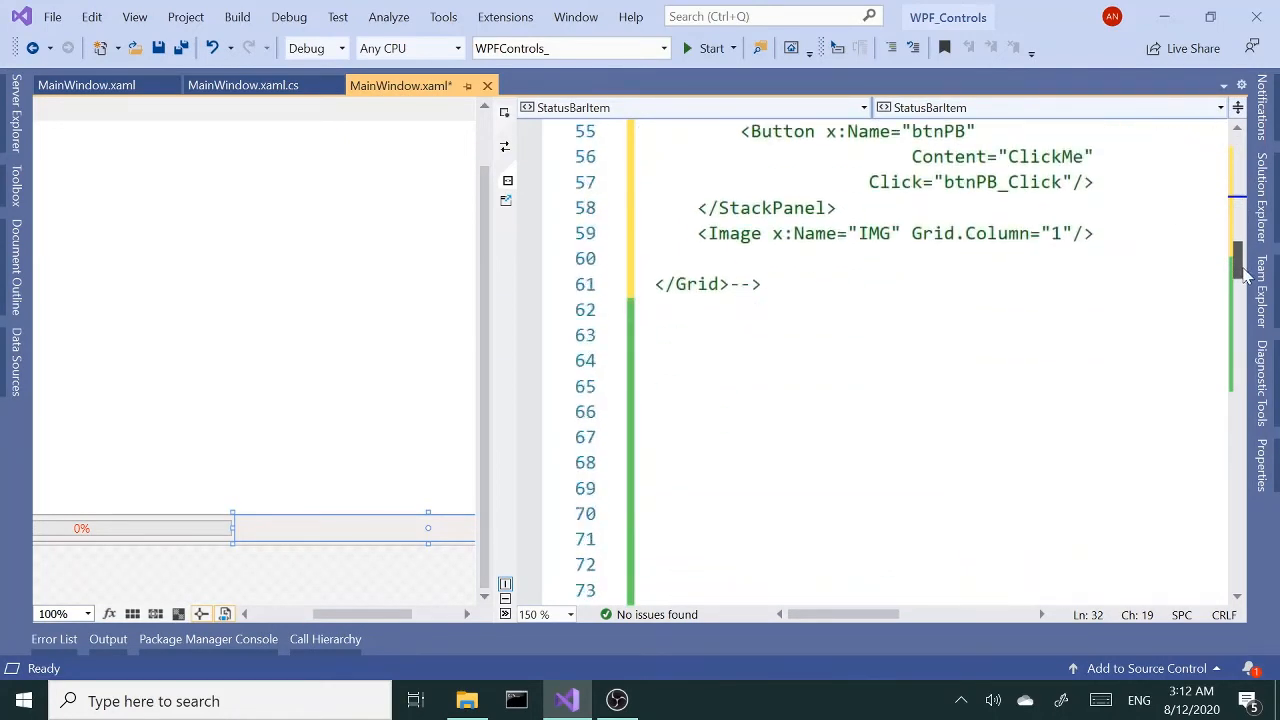
{"action": "double_click", "coordinate": [814, 233]}
{"action": "type", "text": "<Image />"}
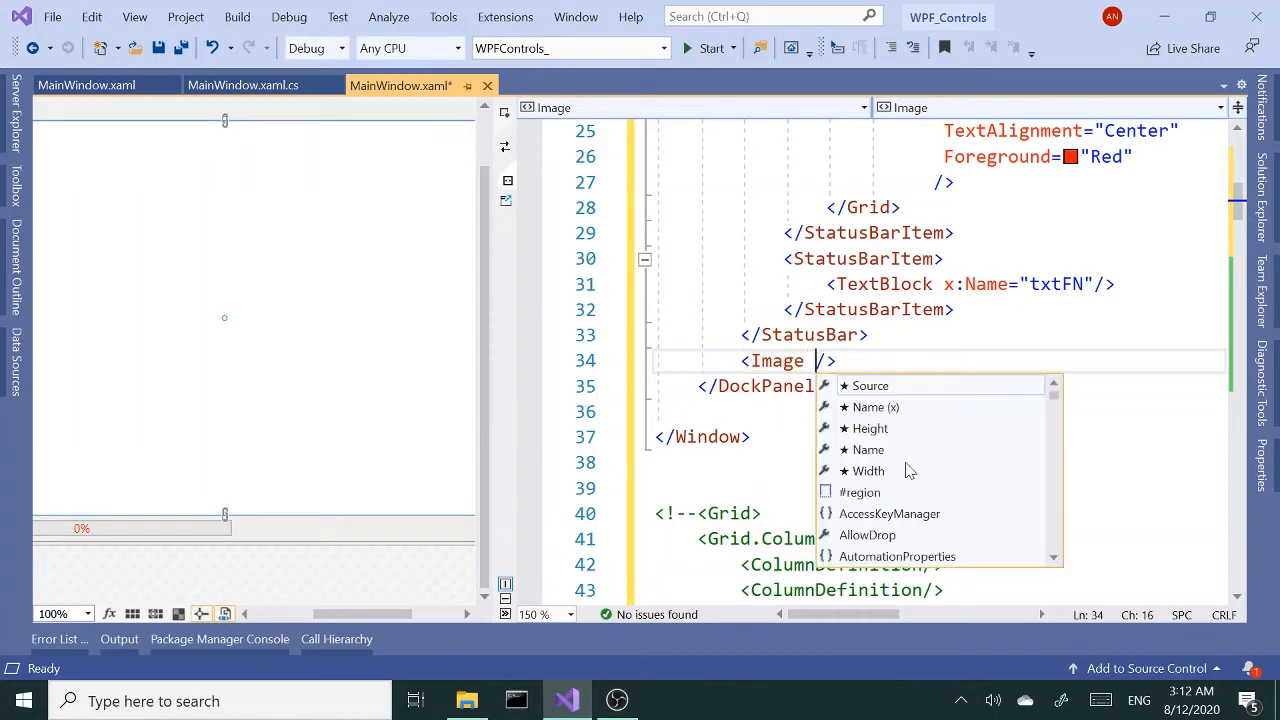
{"action": "type", "text": "x:Name=\"IMG\""}
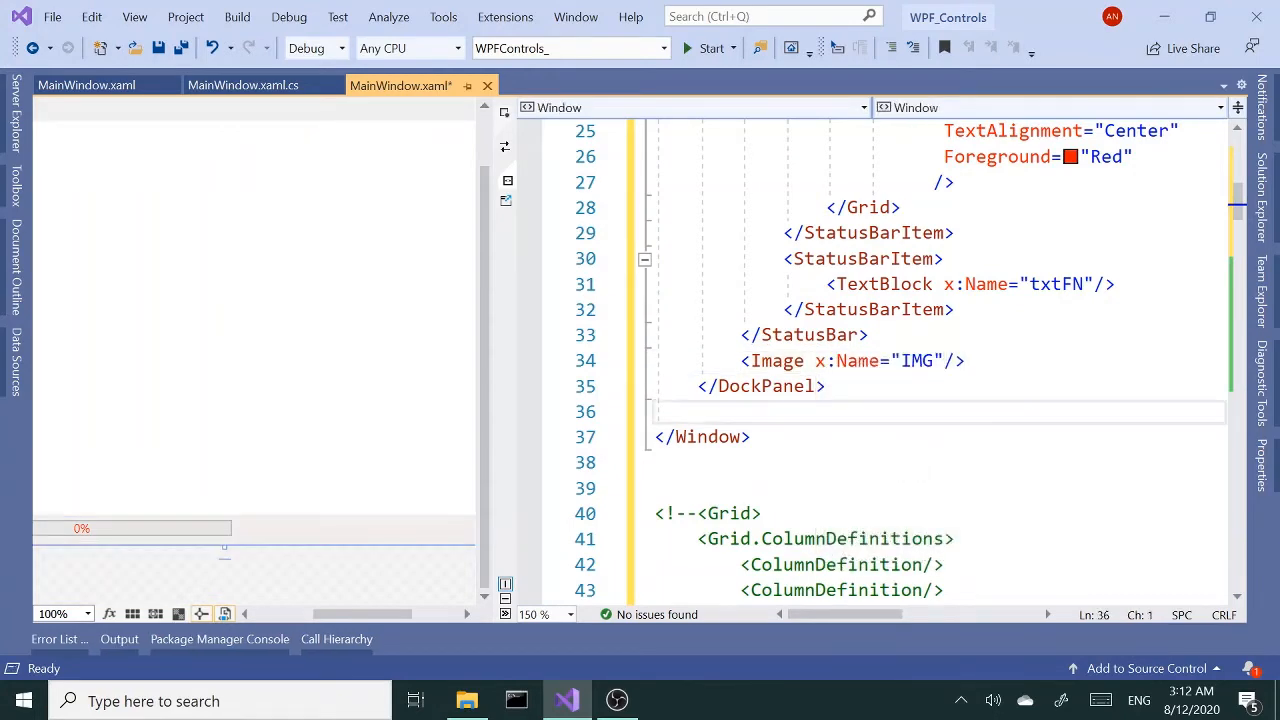
{"action": "left_click", "coordinate": [240, 85]}
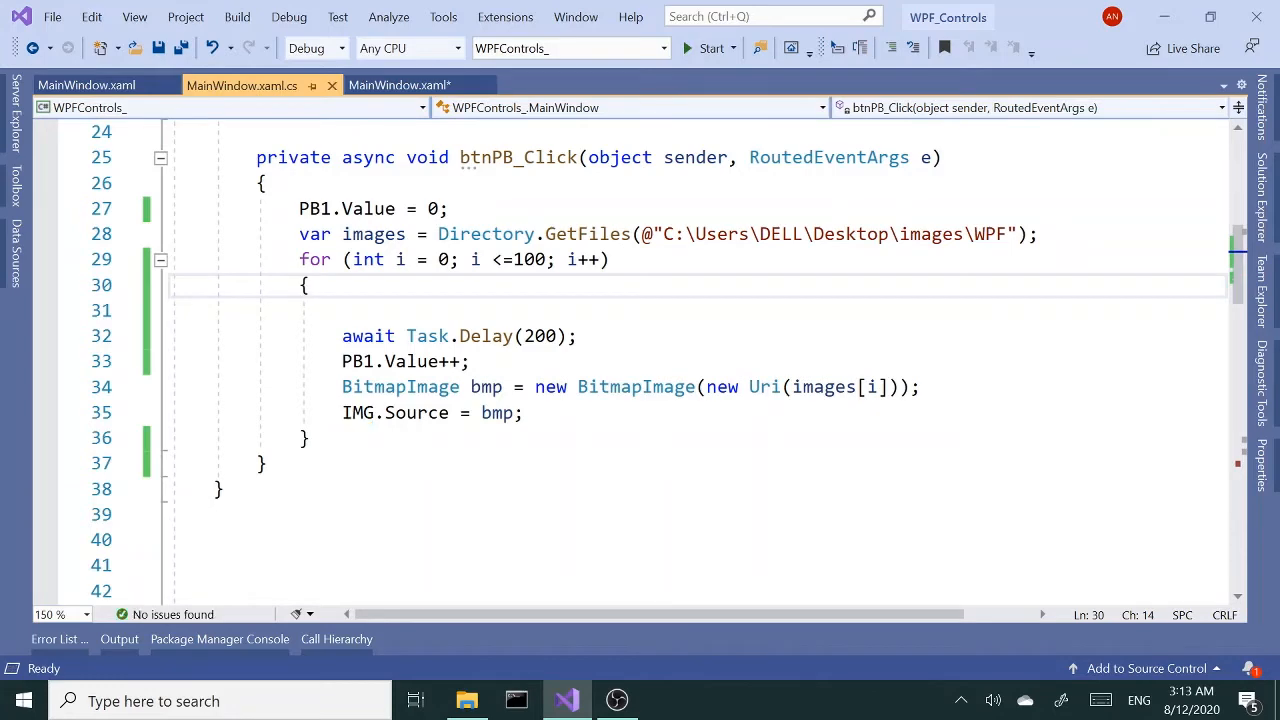
{"action": "left_click", "coordinate": [399, 85]}
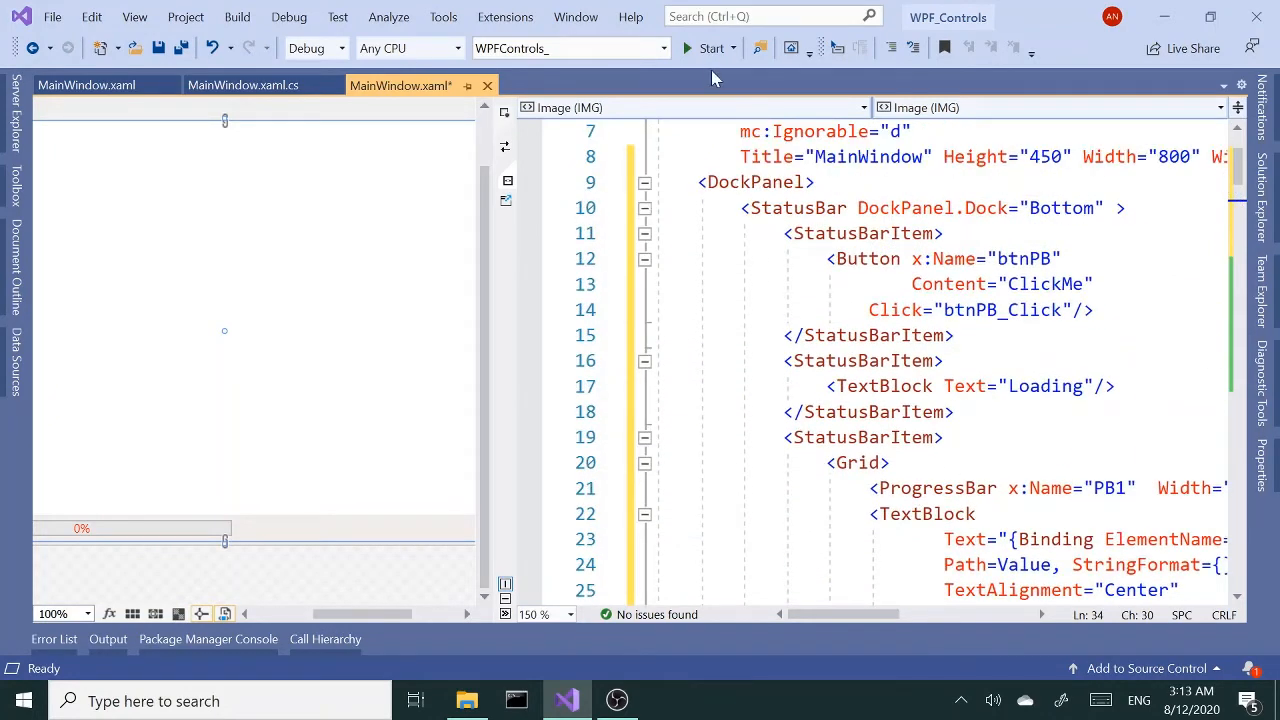
Step: Run the slideshow, click ClickMe until the progress bar reaches 100%, then stop debugging
{"action": "left_click", "coordinate": [711, 48]}
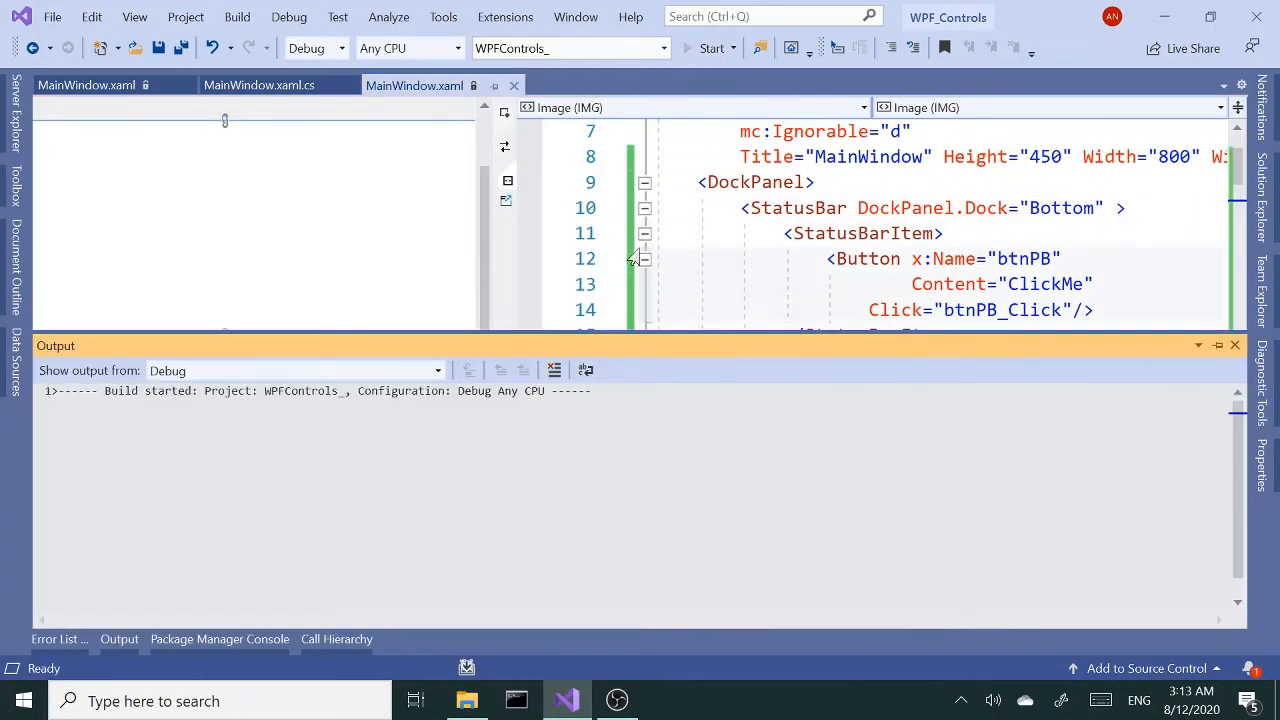
{"action": "left_click", "coordinate": [710, 48]}
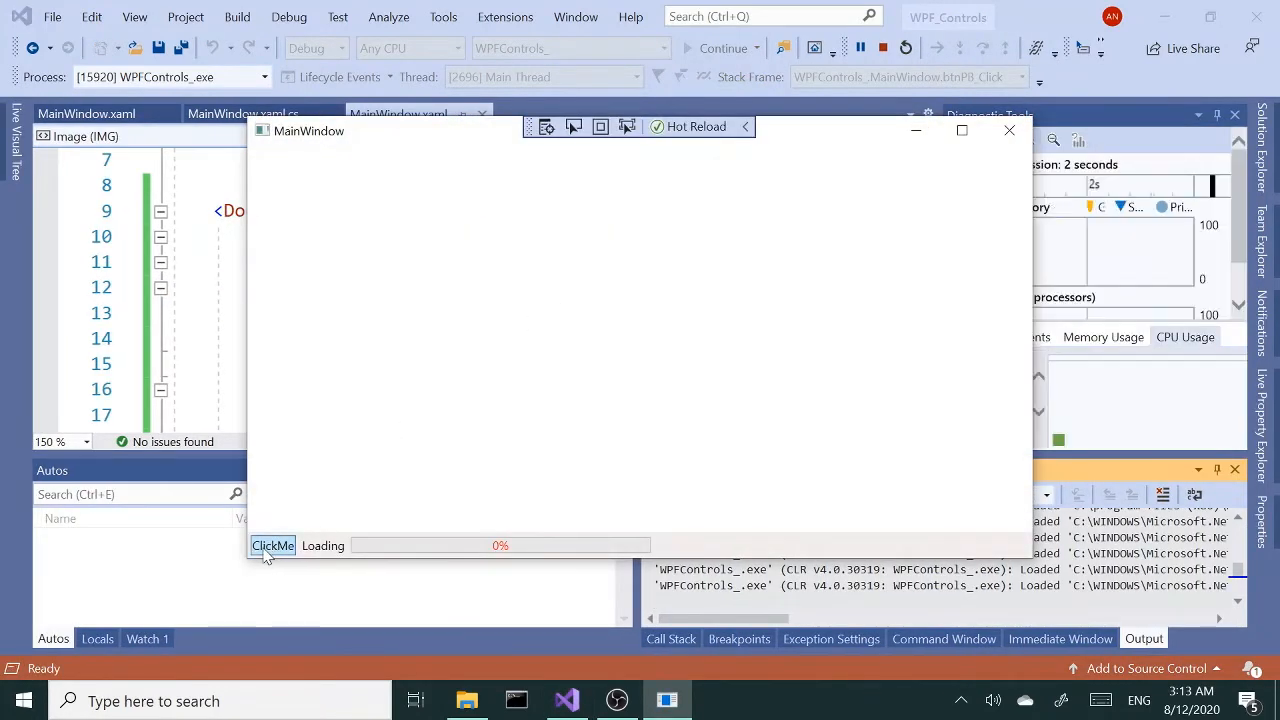
{"action": "left_click", "coordinate": [272, 545]}
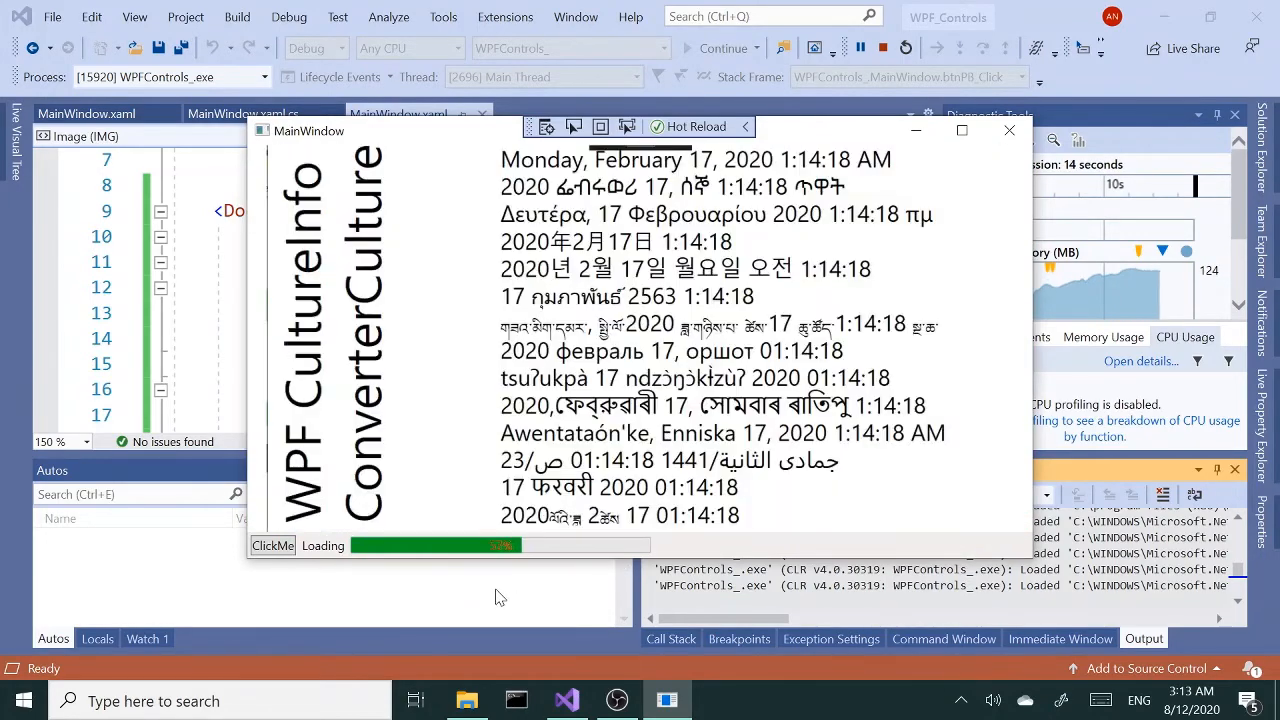
{"action": "left_click", "coordinate": [272, 545]}
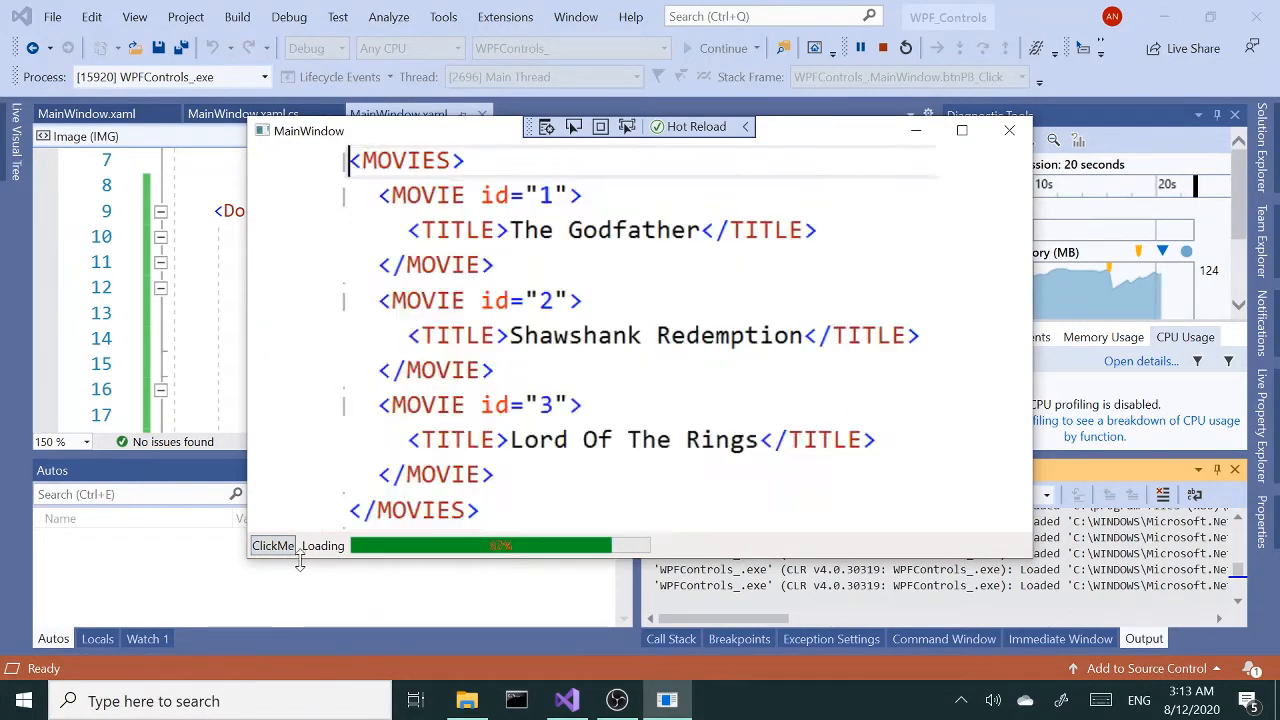
{"action": "left_click", "coordinate": [272, 545]}
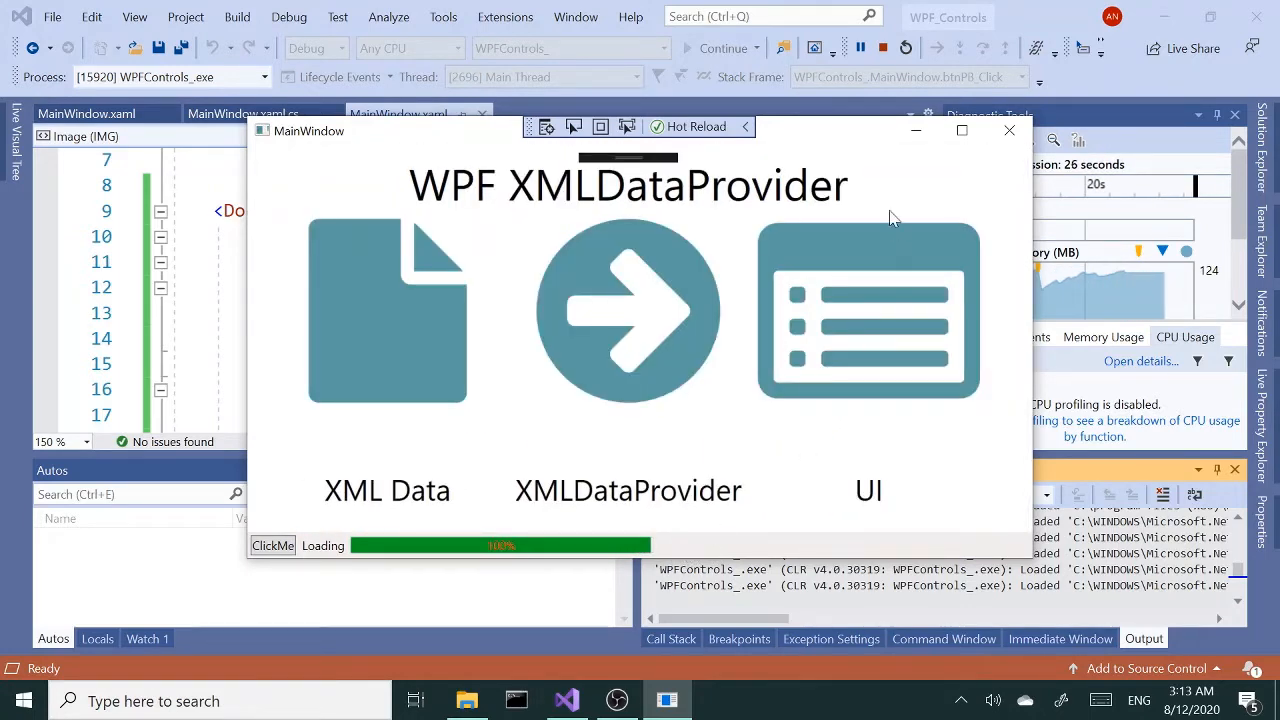
{"action": "left_click", "coordinate": [882, 48]}
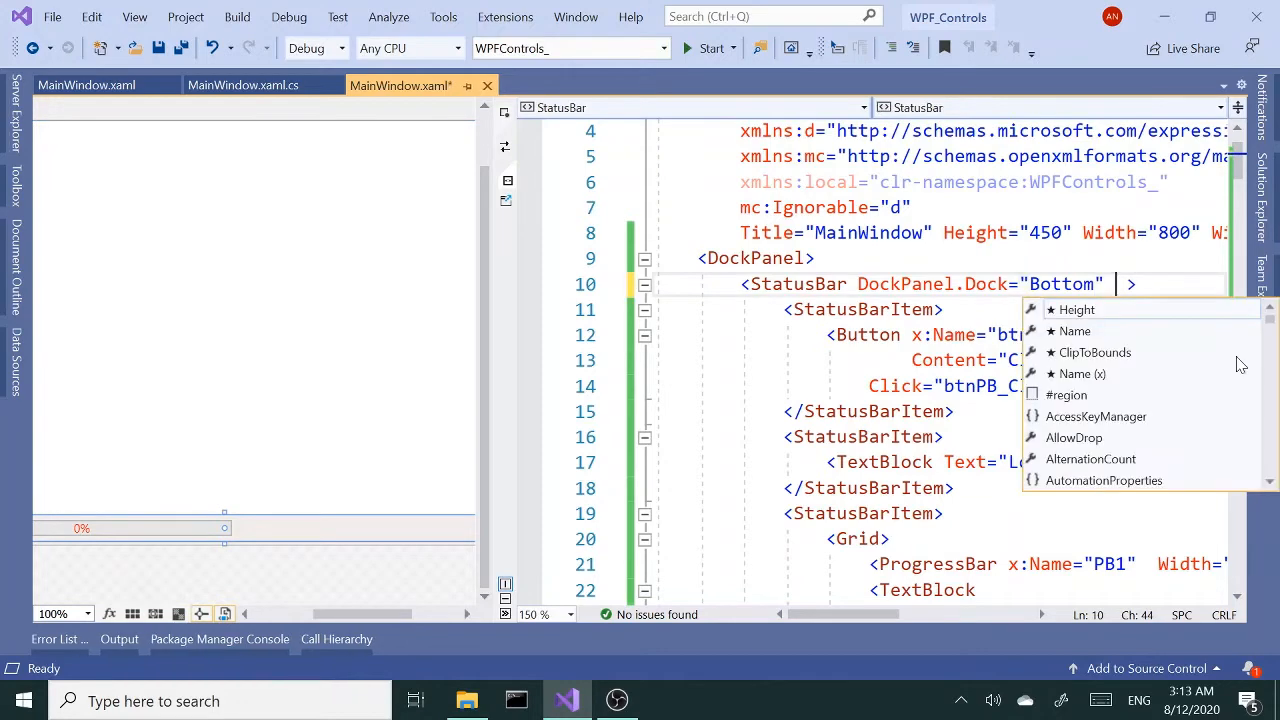
Step: Give the StatusBar font size 20 and return to the btnPB_Click code-behind
{"action": "type", "text": "fon"}
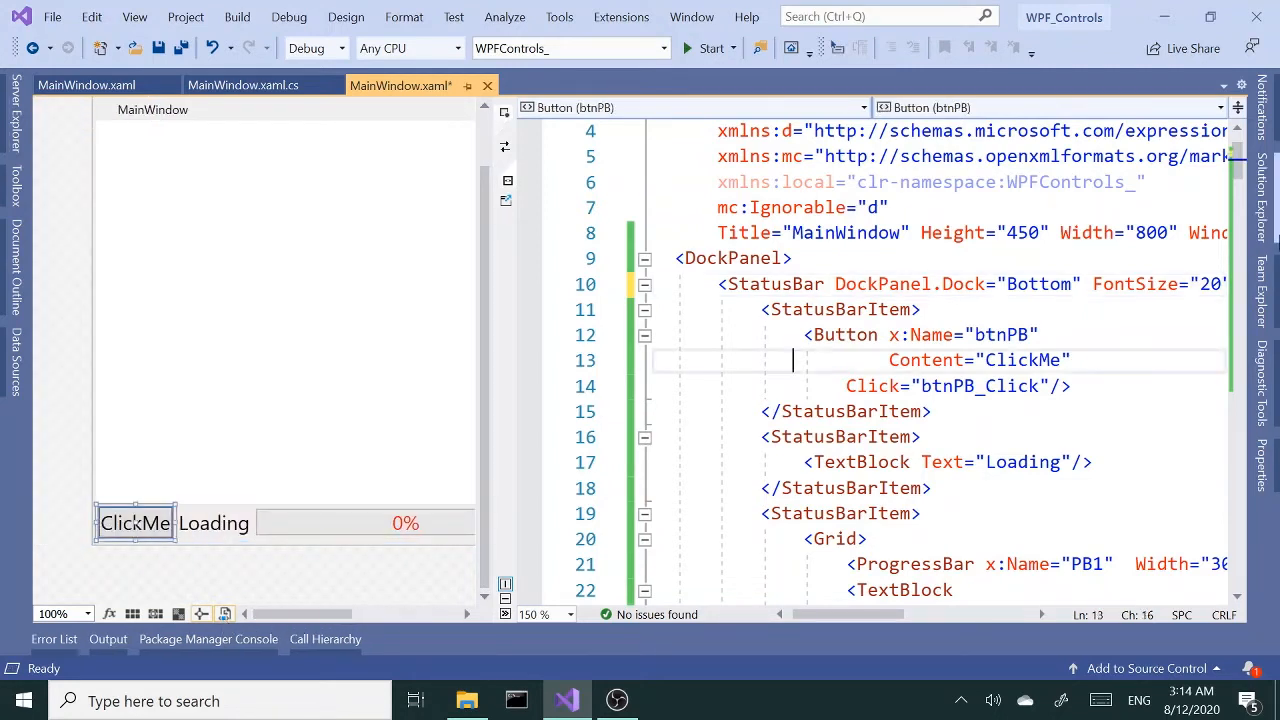
{"action": "scroll", "scroll_direction": "down", "scroll_amount": 3}
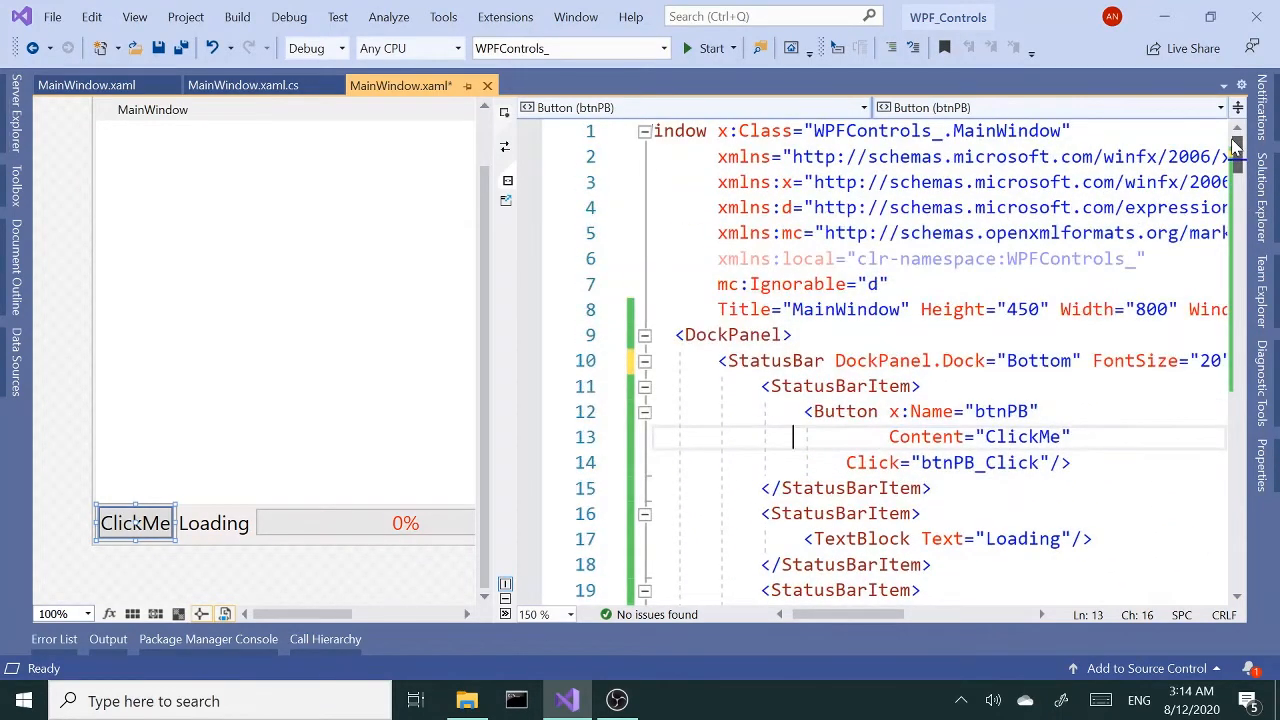
{"action": "left_click", "coordinate": [241, 85]}
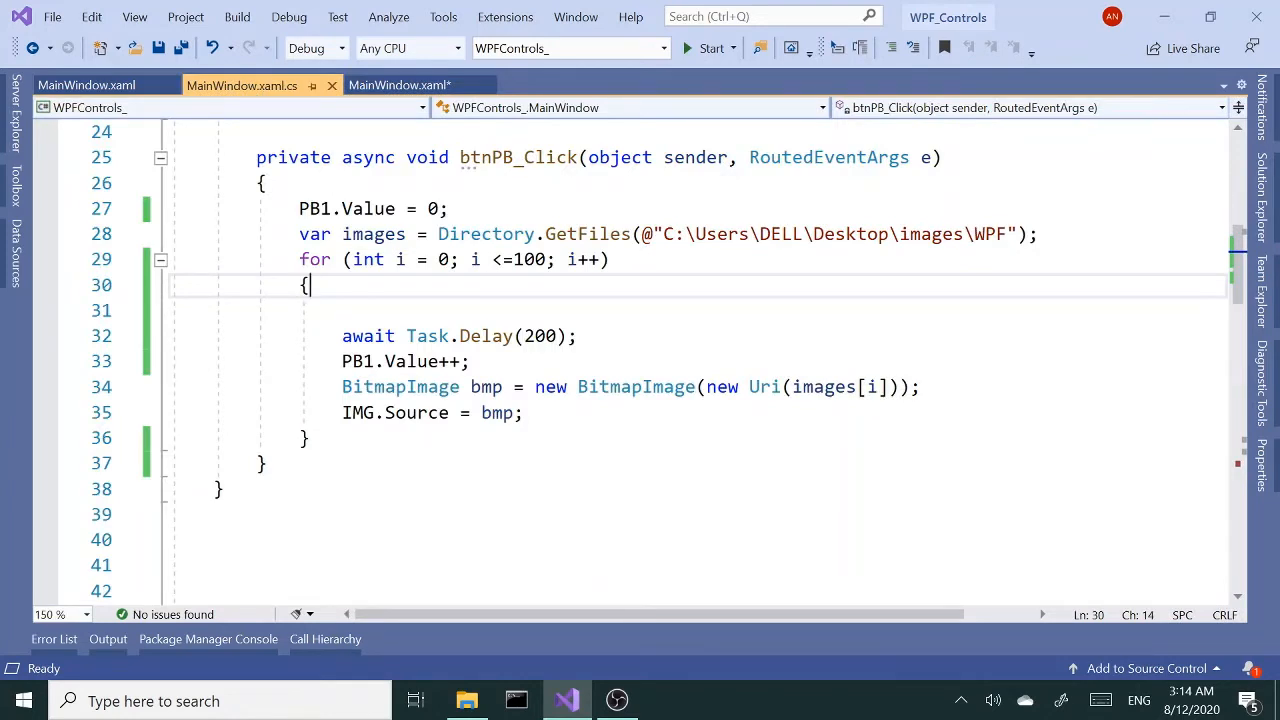
Step: Begin the loop body with var path = images[i];
{"action": "type", "text": "va"}
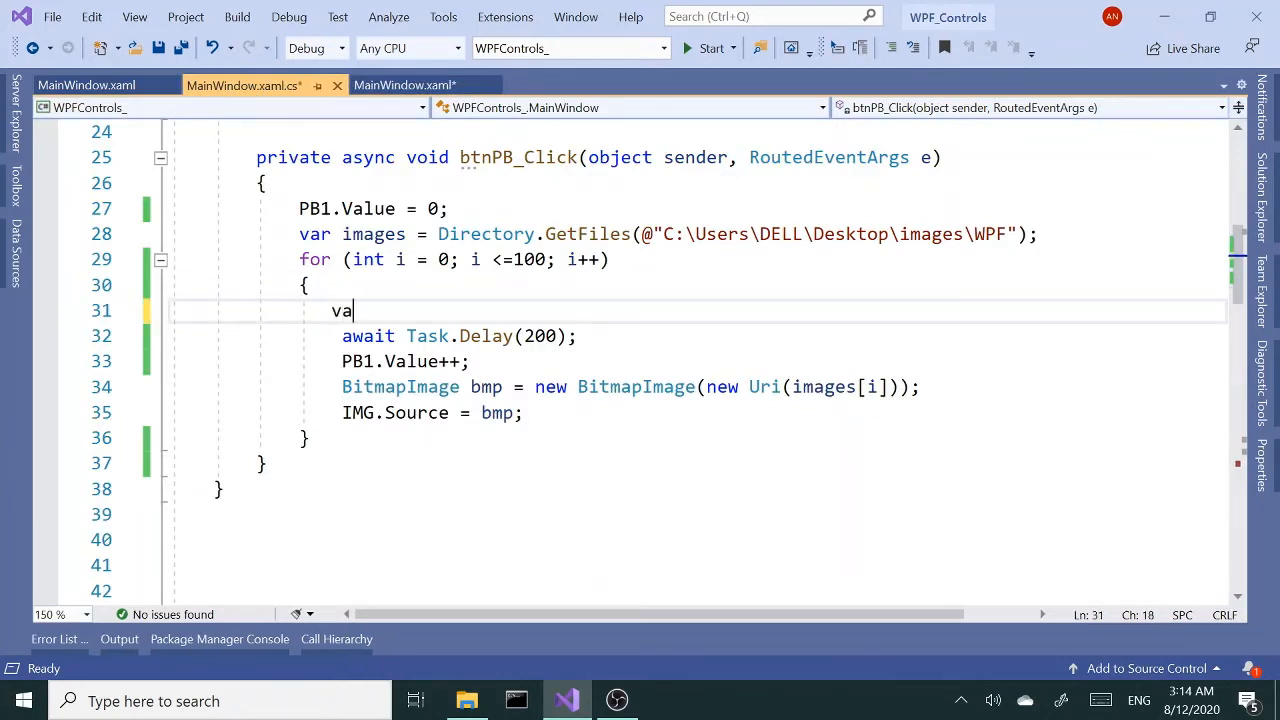
{"action": "type", "text": "r"}
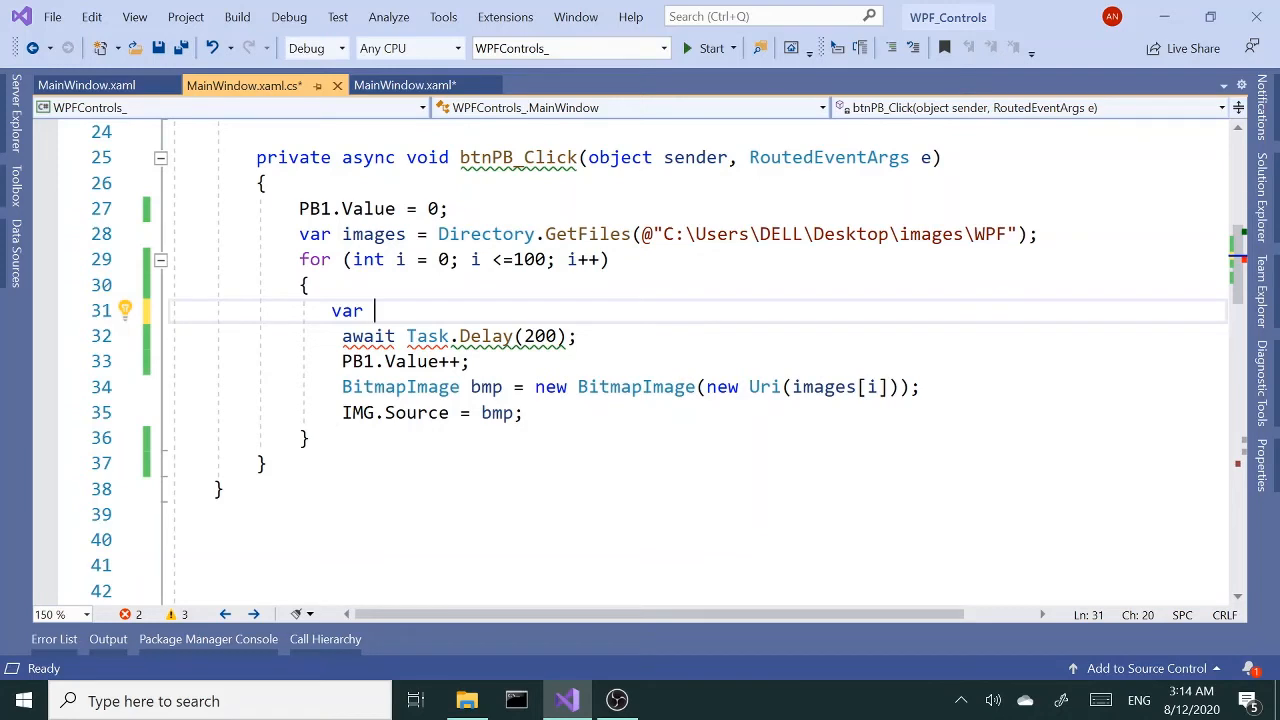
{"action": "key", "text": "Backspace"}
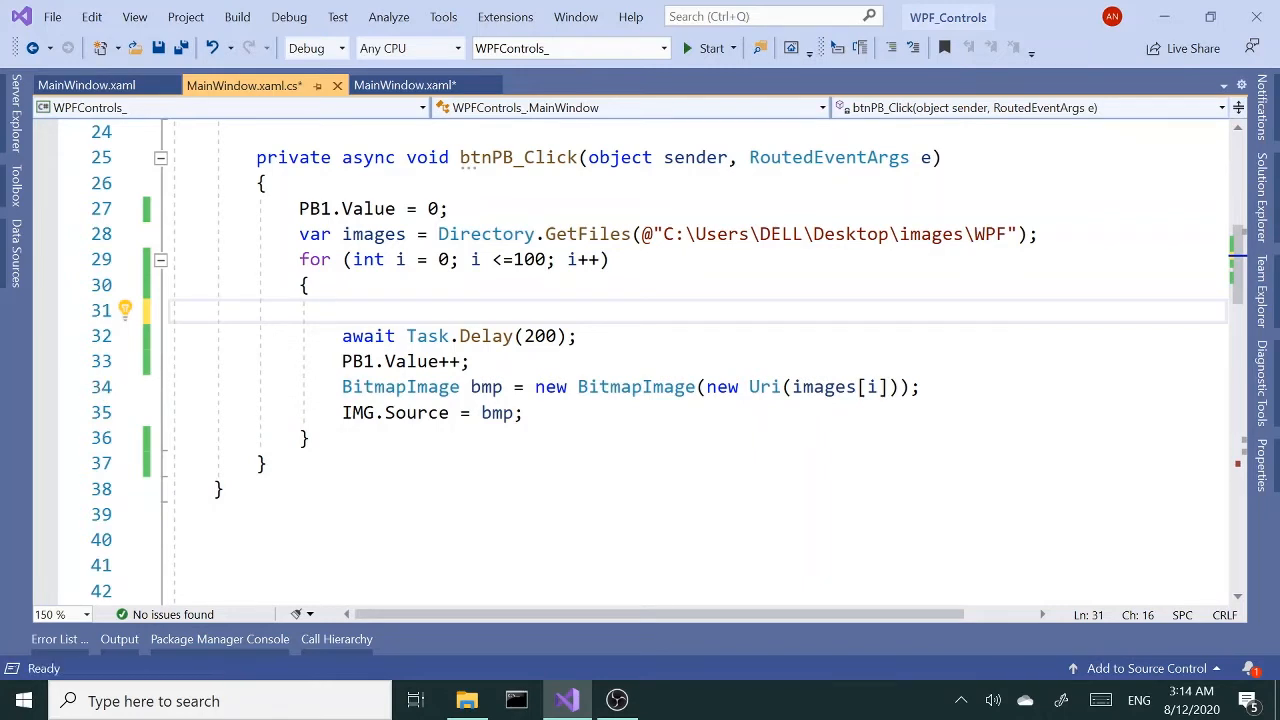
{"action": "type", "text": "var"}
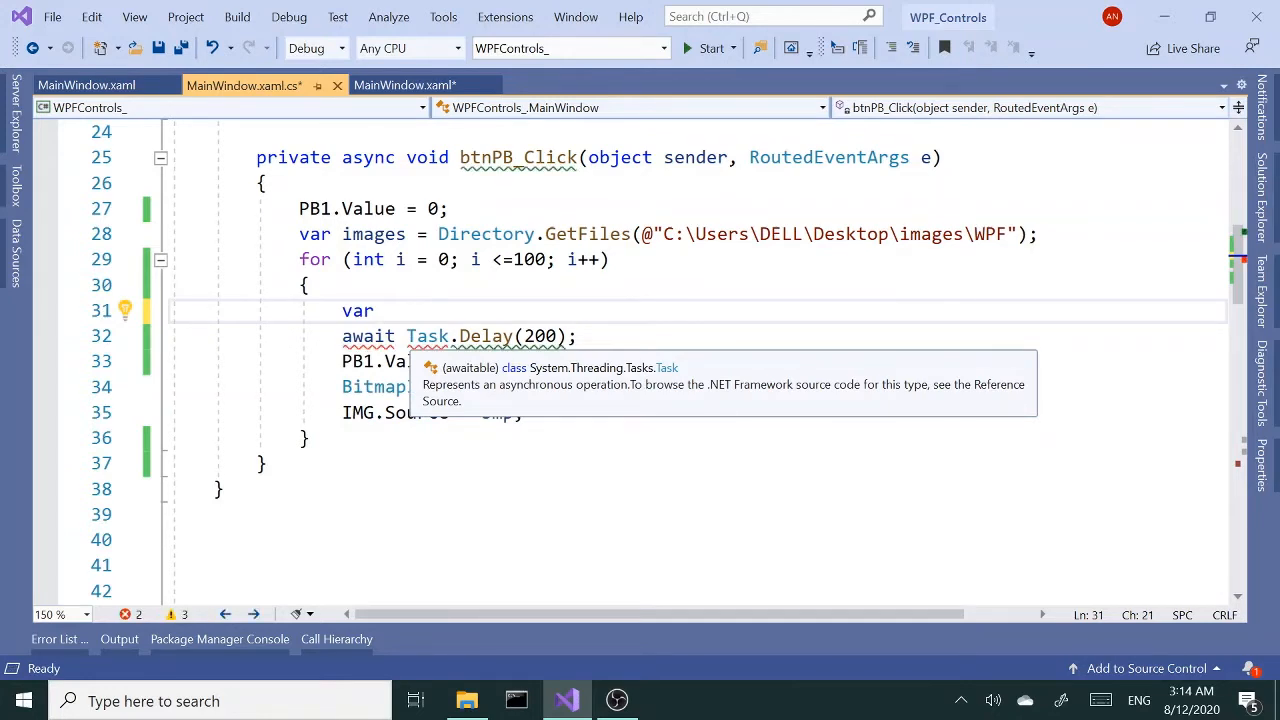
{"action": "type", "text": "path="}
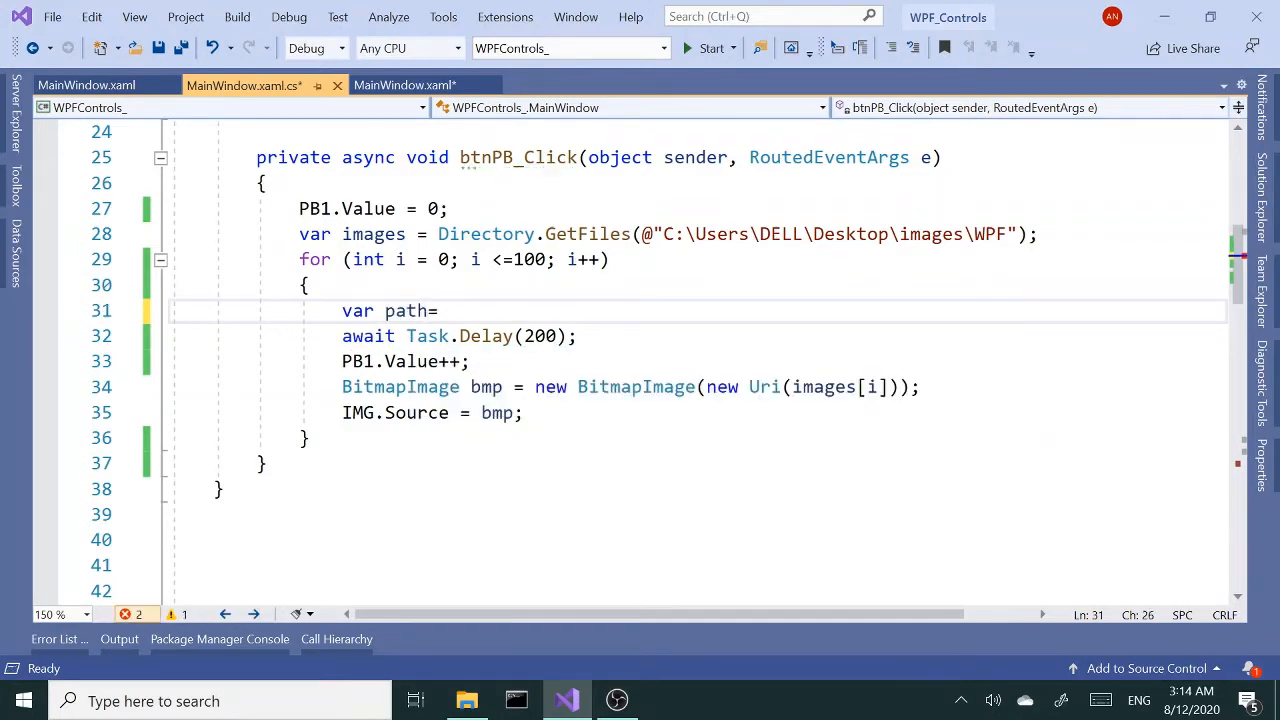
{"action": "type", "text": "images"}
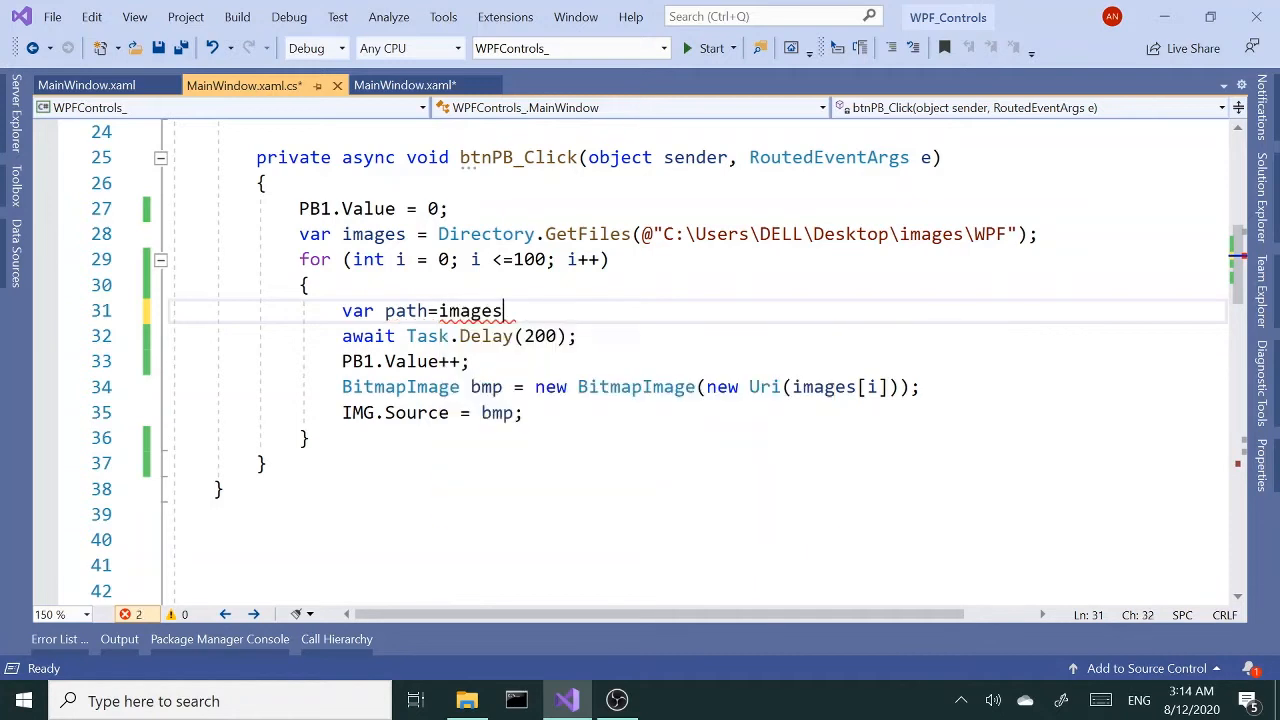
{"action": "type", "text": "[i];"}
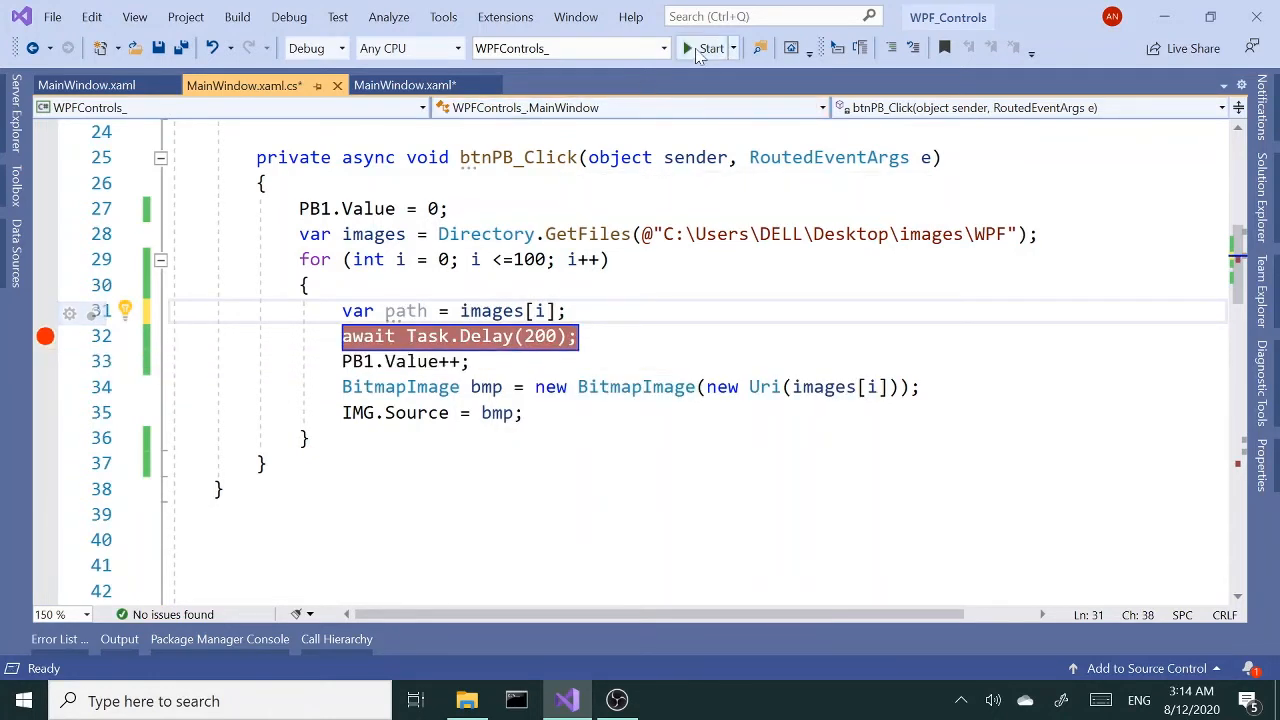
{"action": "left_click", "coordinate": [711, 48]}
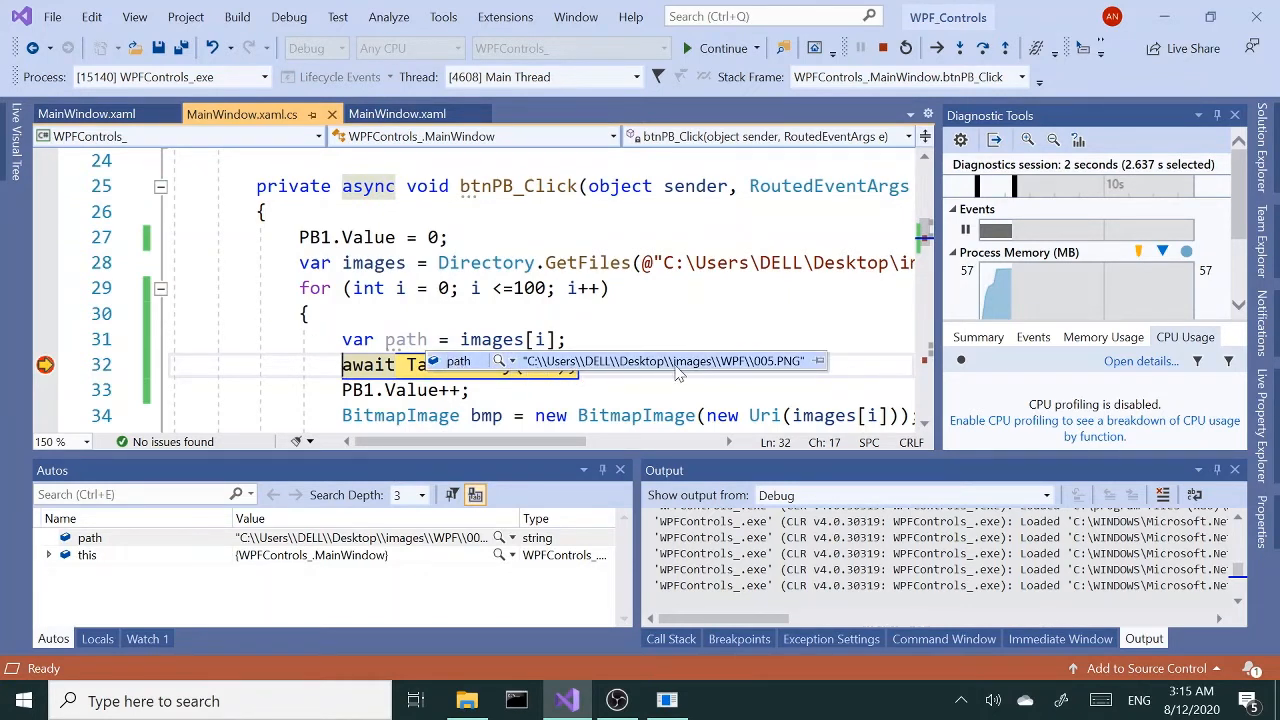
{"action": "left_click", "coordinate": [885, 48]}
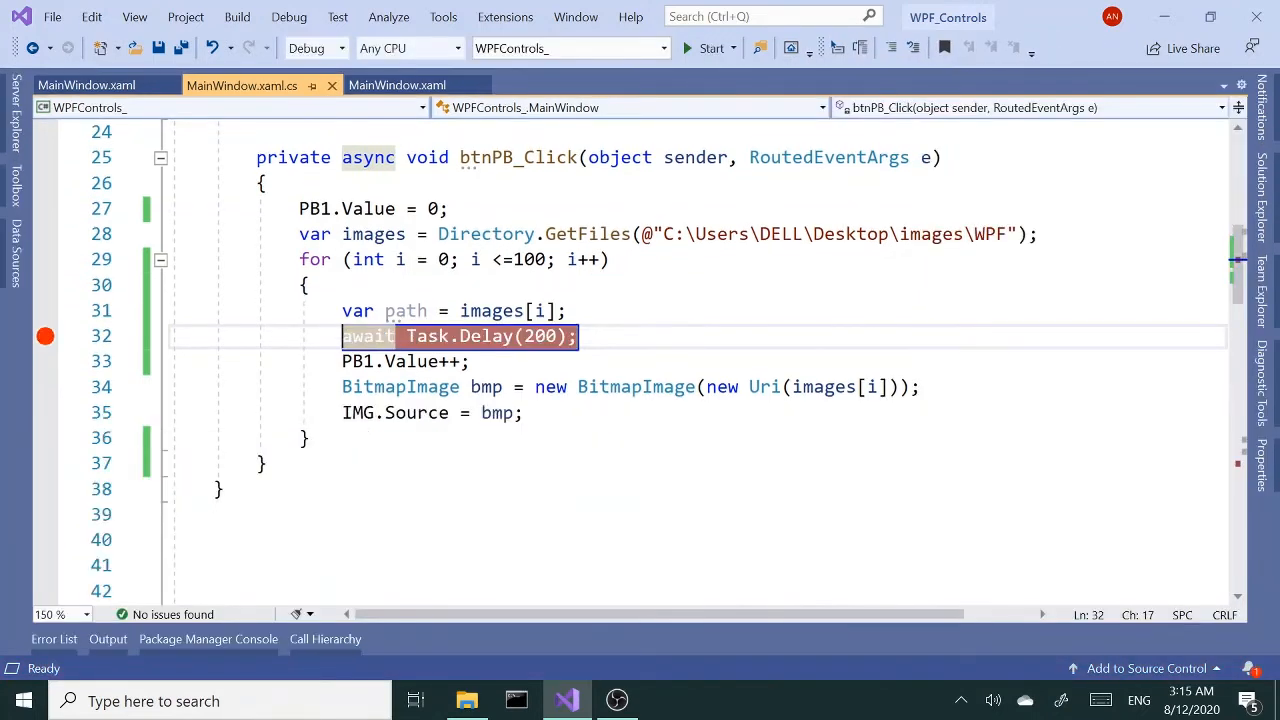
Step: Extend line 31 to var path = images[i].Split('\\'); splitting on backslashes
{"action": "type", "text": "."}
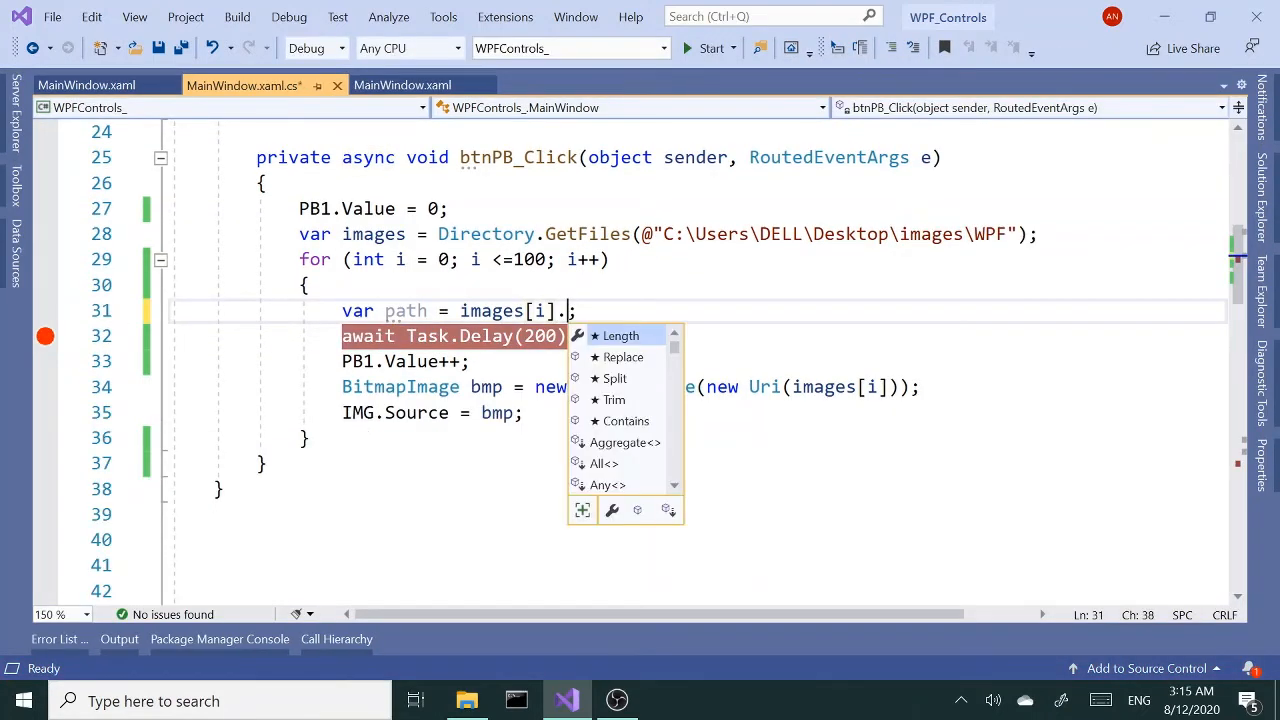
{"action": "type", "text": "s"}
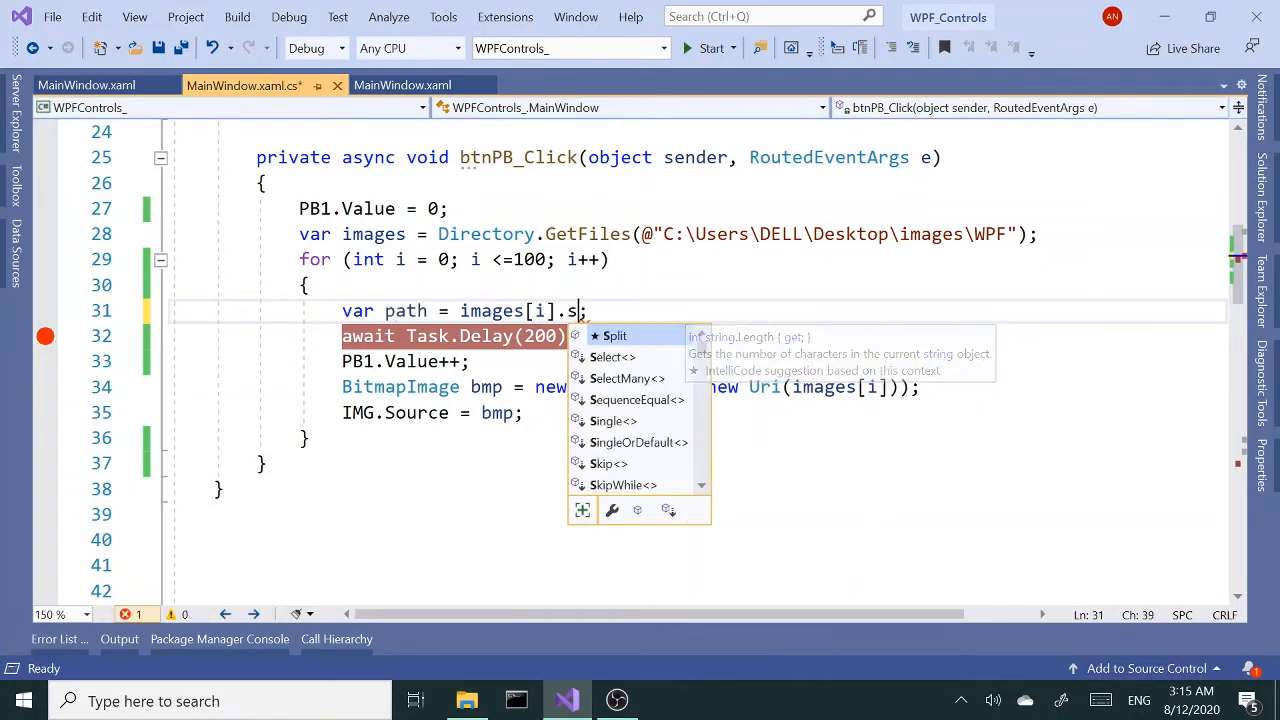
{"action": "type", "text": "plit"}
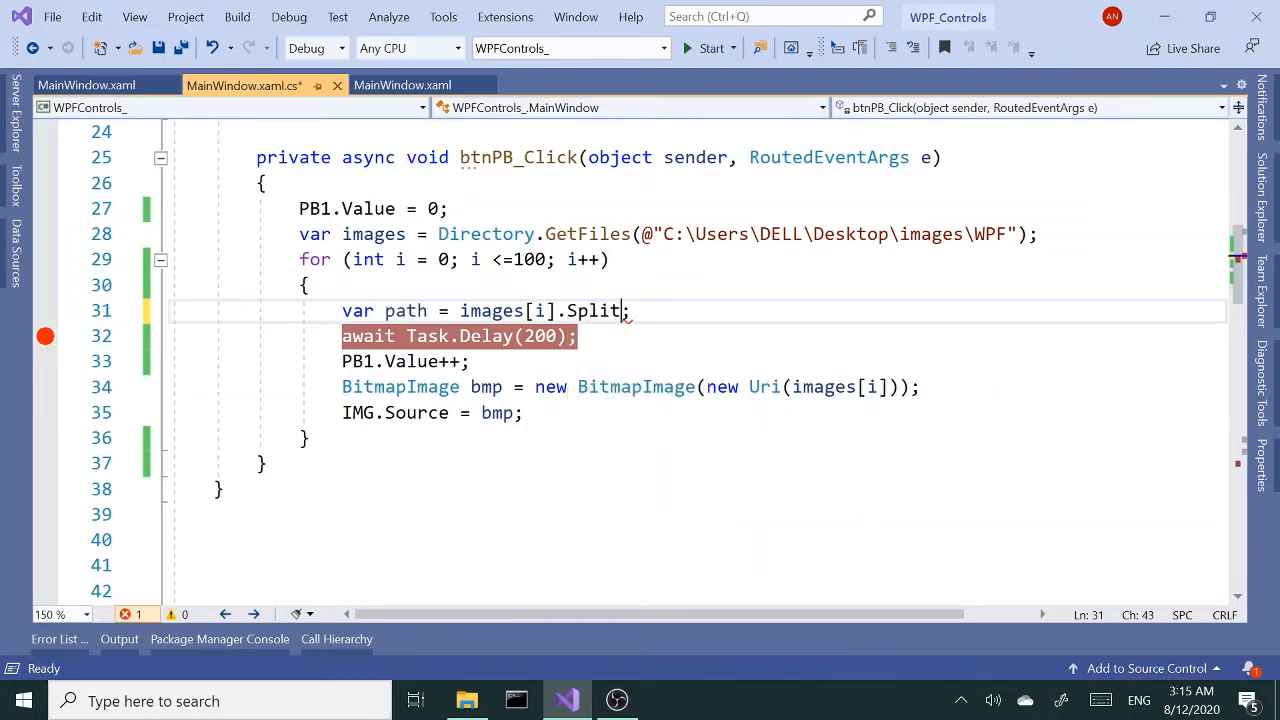
{"action": "type", "text": "("}
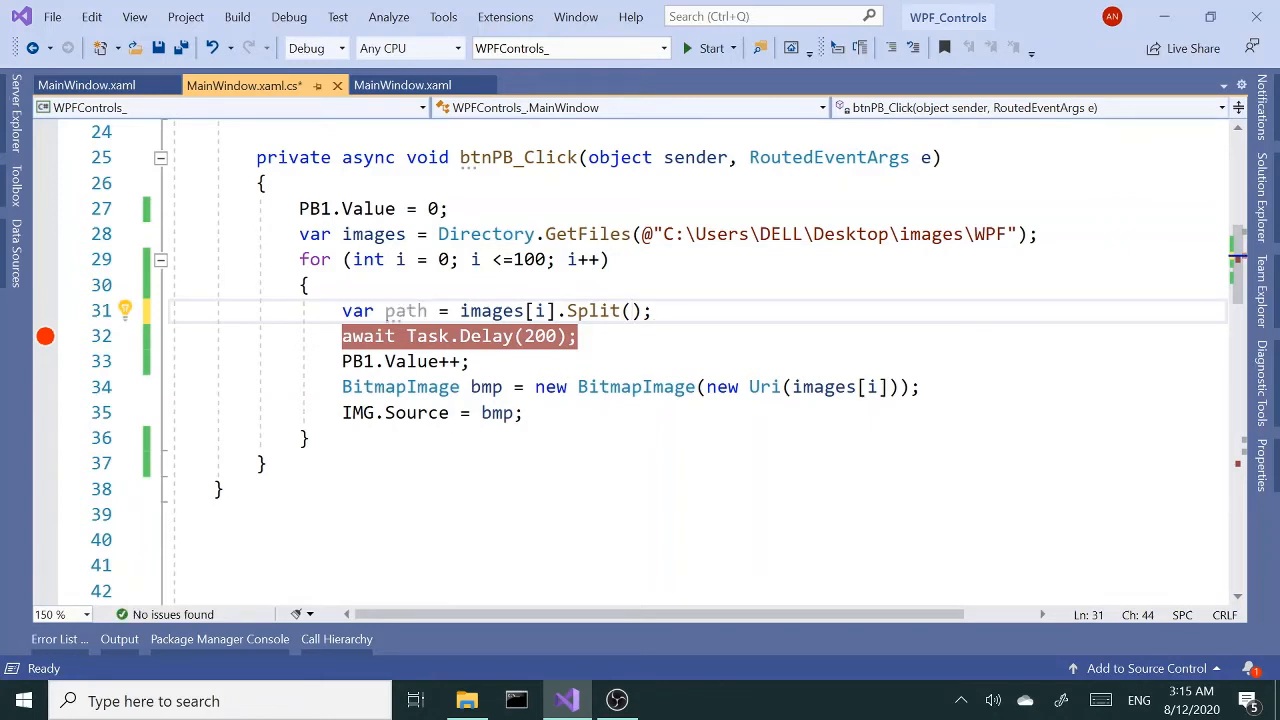
{"action": "type", "text": "'"}
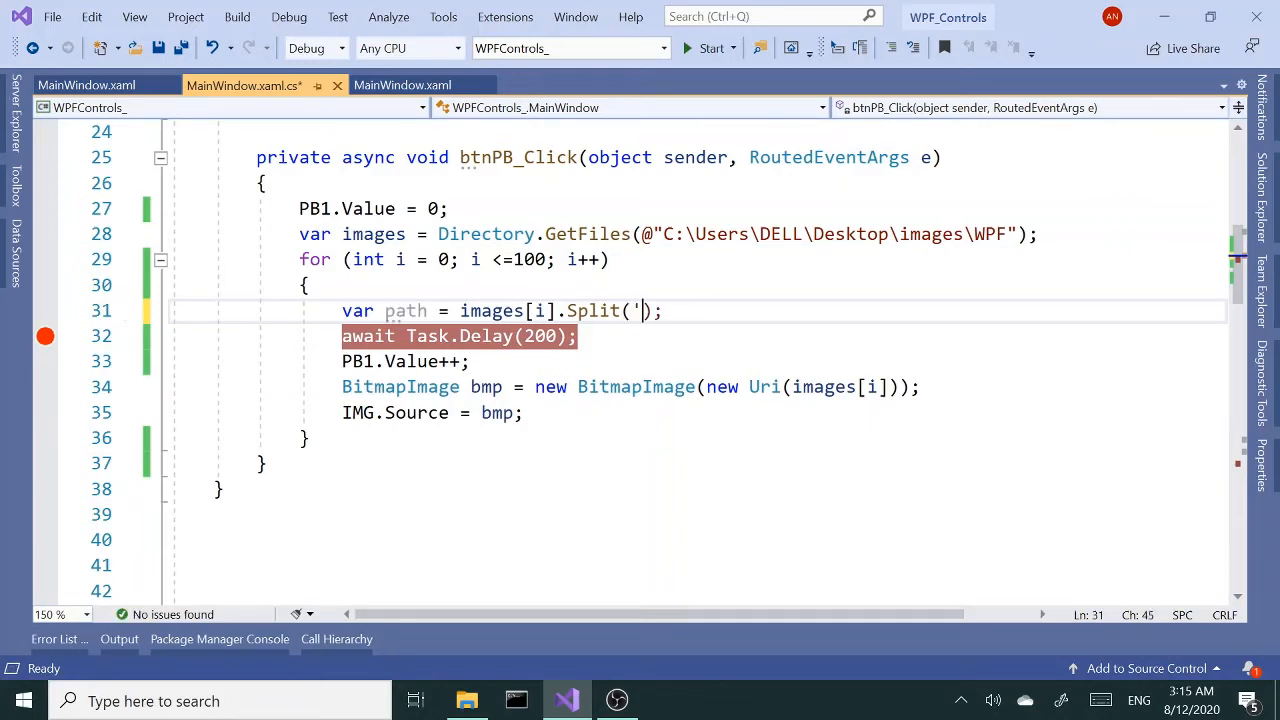
{"action": "type", "text": "'"}
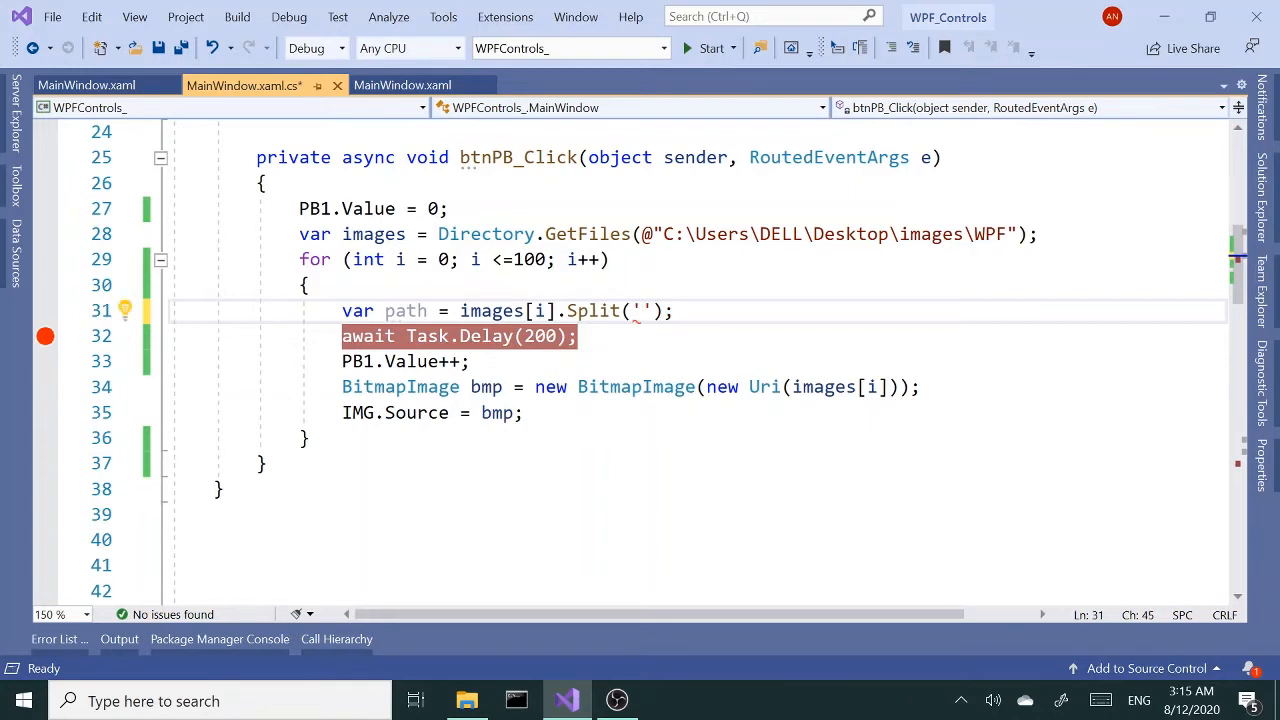
{"action": "type", "text": "\\"}
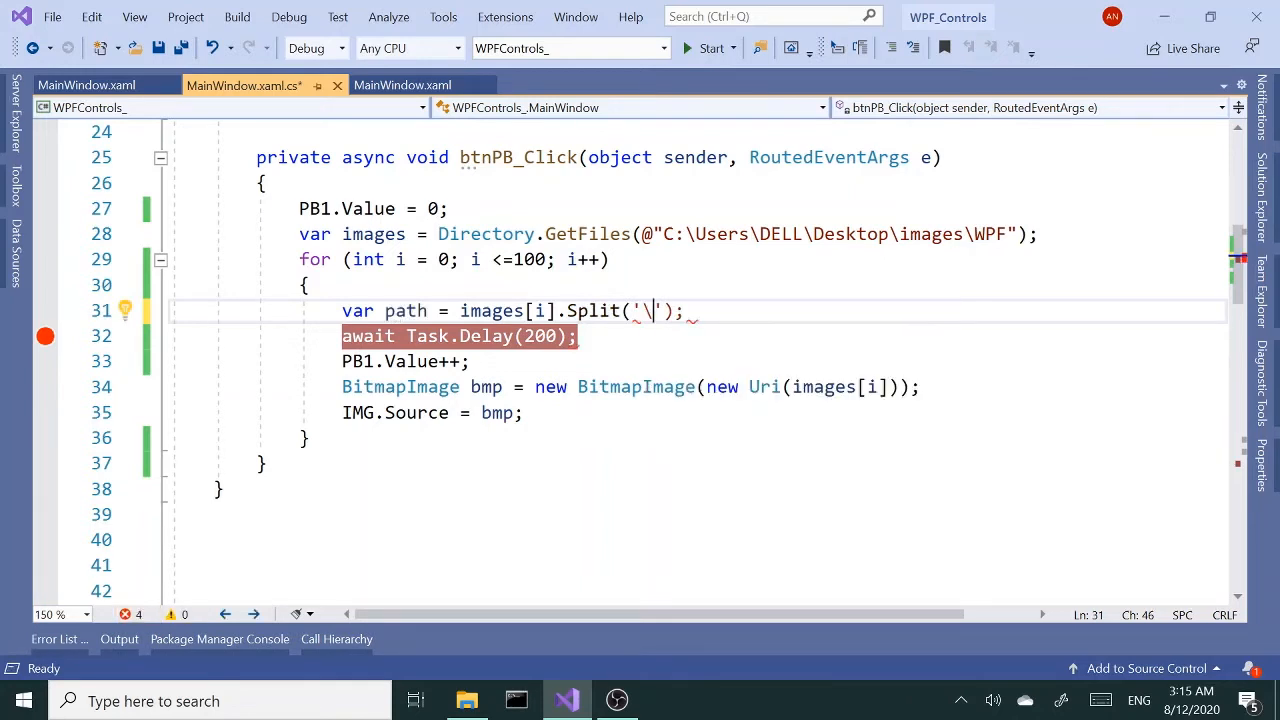
{"action": "type", "text": "\\"}
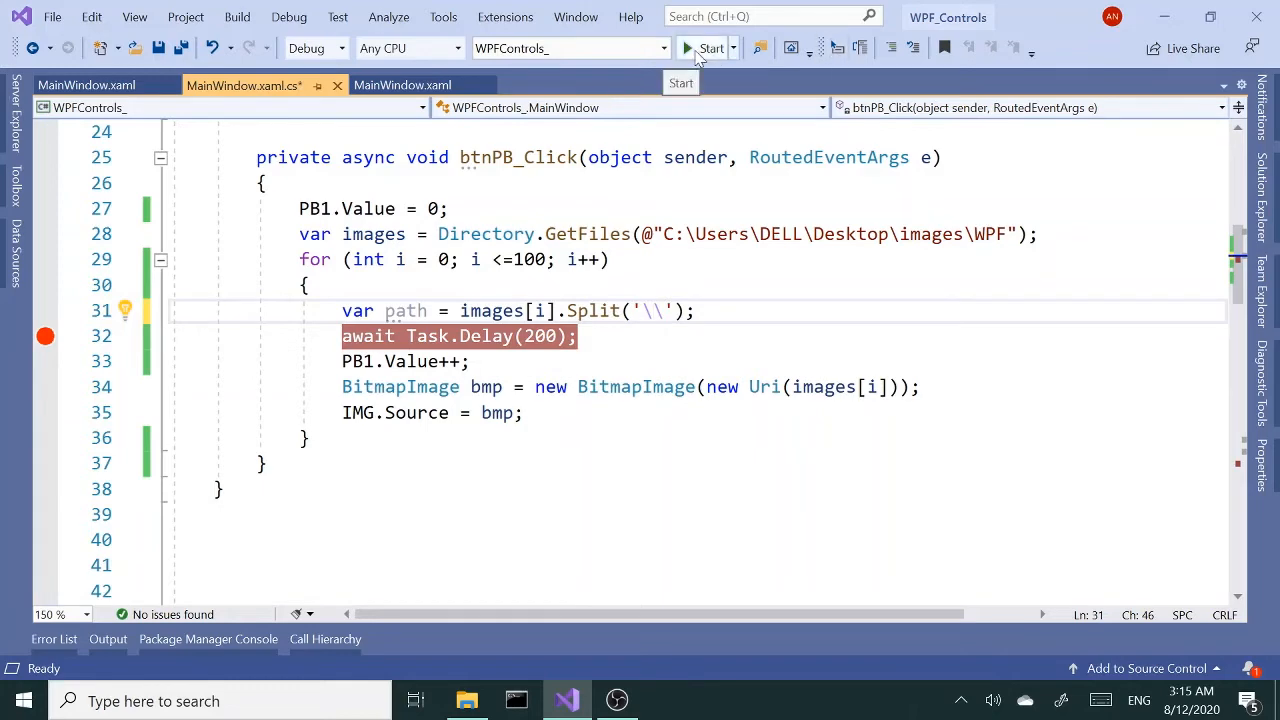
Step: Run the app to test the split path, then add a new line after it
{"action": "left_click", "coordinate": [710, 48]}
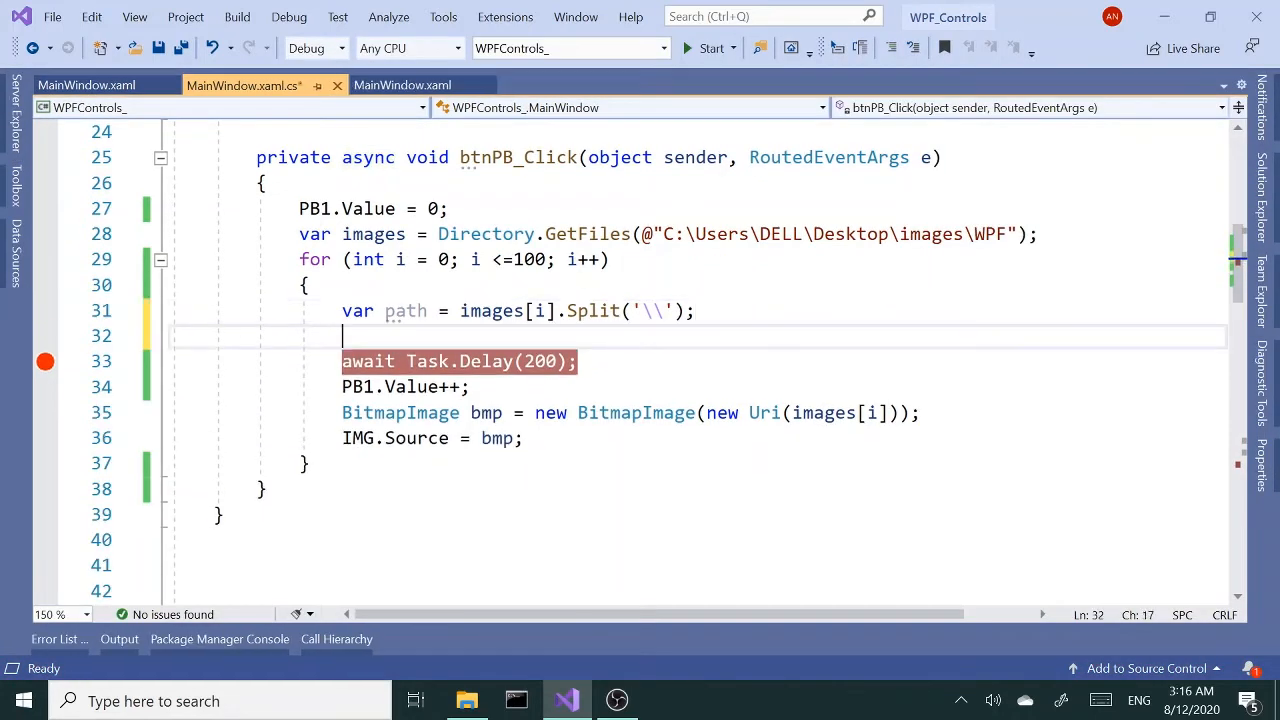
Step: Add var fn = path[path.Length - 1]; to take the last path part as file name
{"action": "type", "text": "var"}
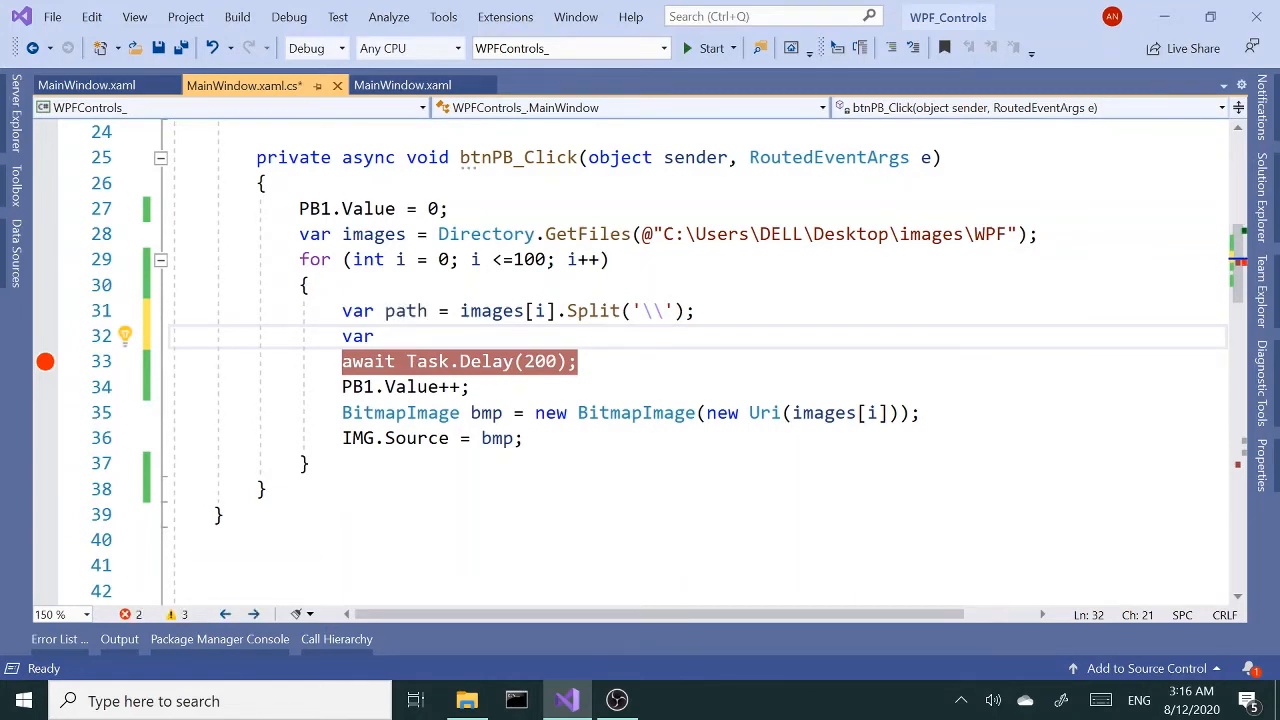
{"action": "type", "text": "fn="}
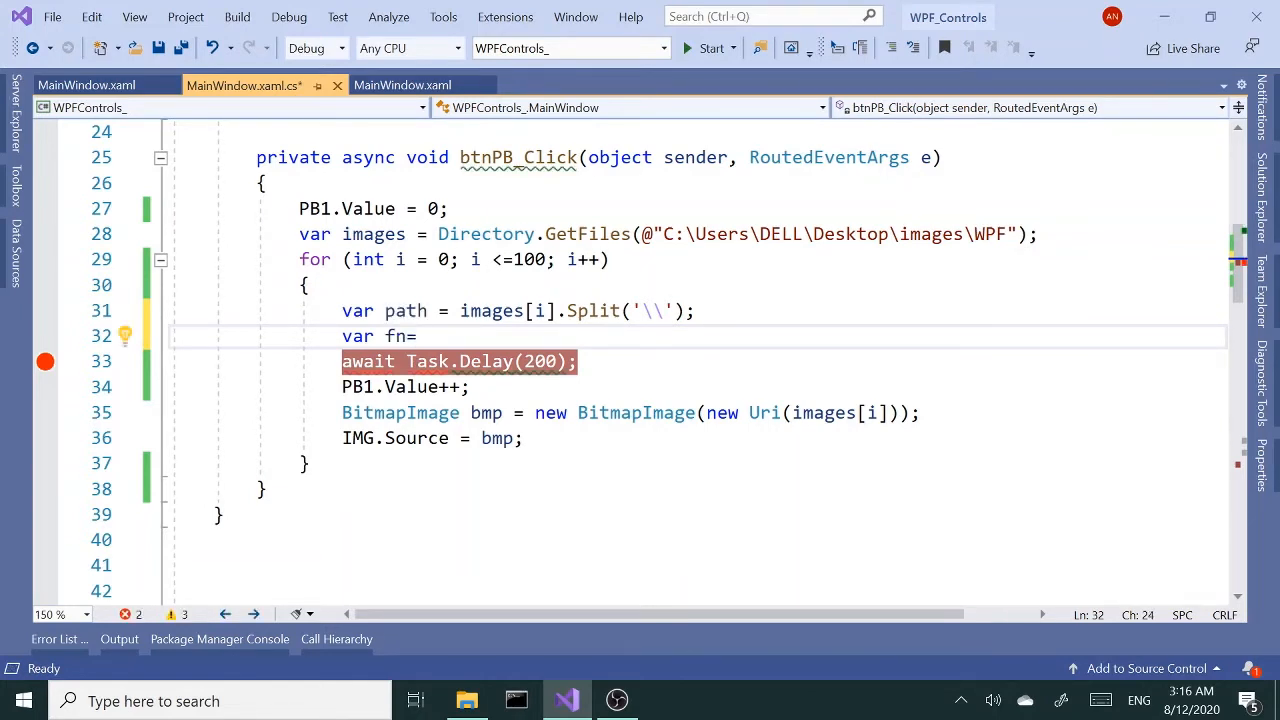
{"action": "type", "text": "path"}
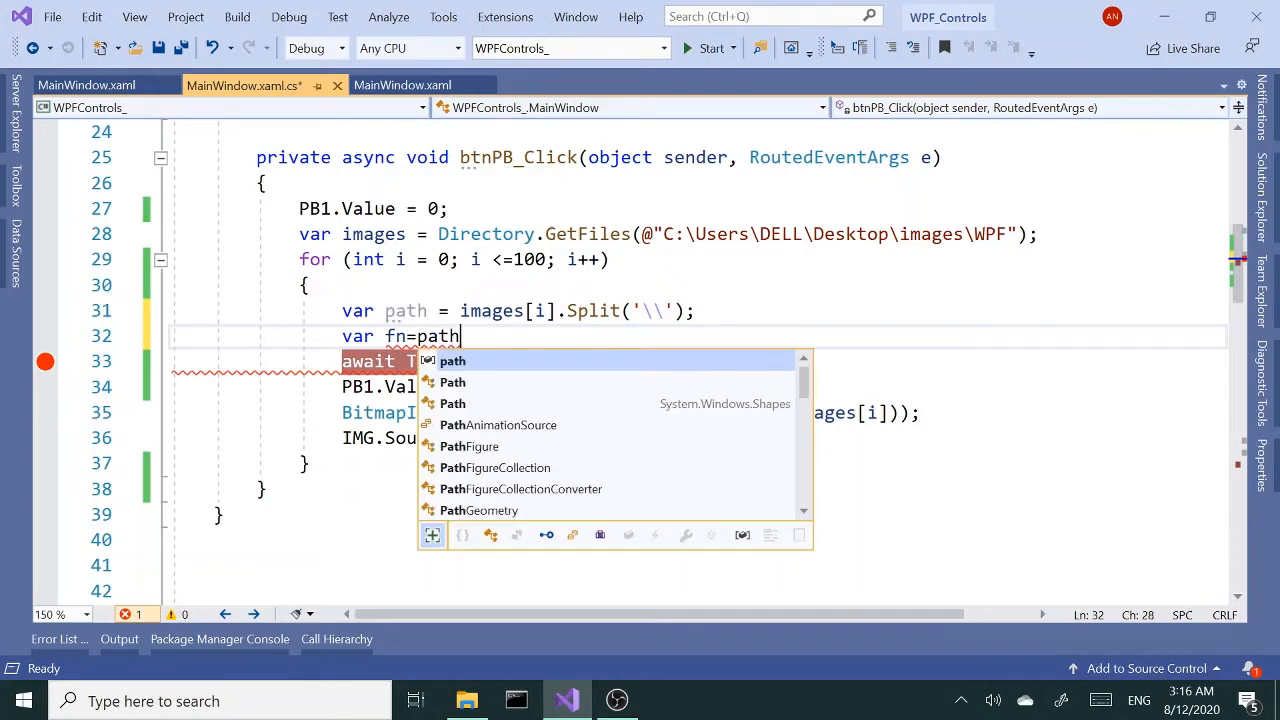
{"action": "key", "text": "Escape"}
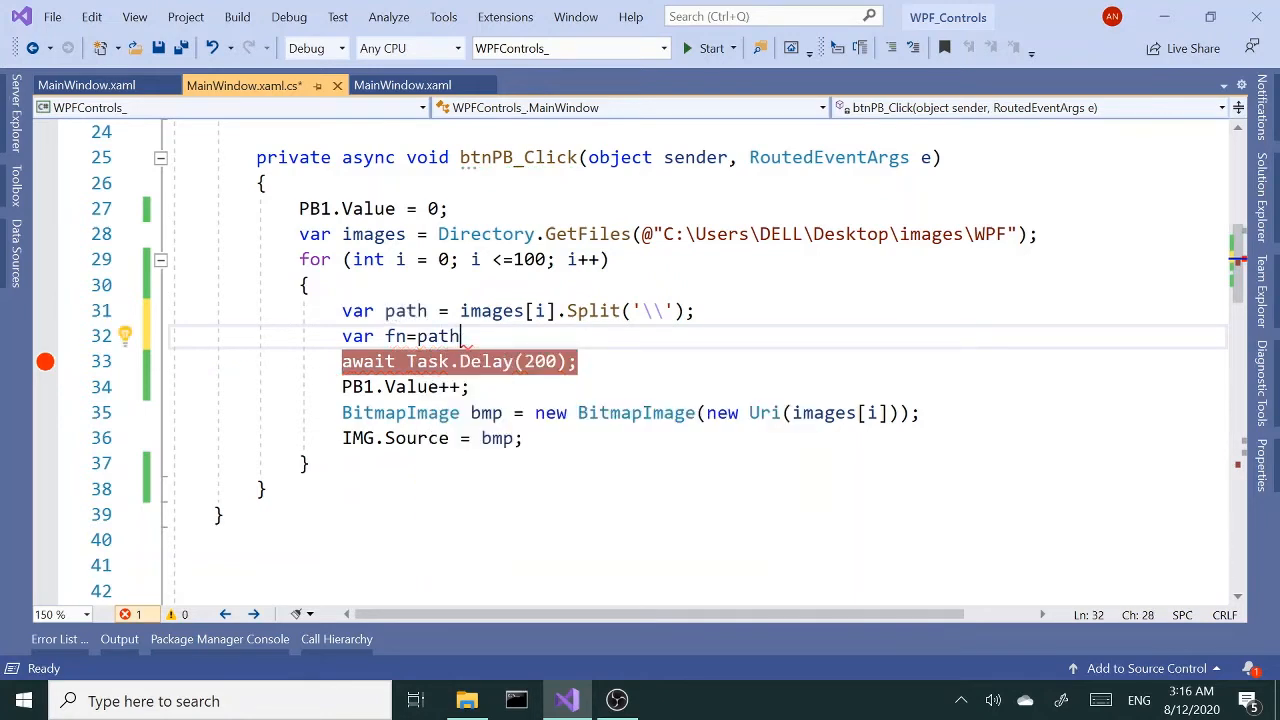
{"action": "type", "text": "[]"}
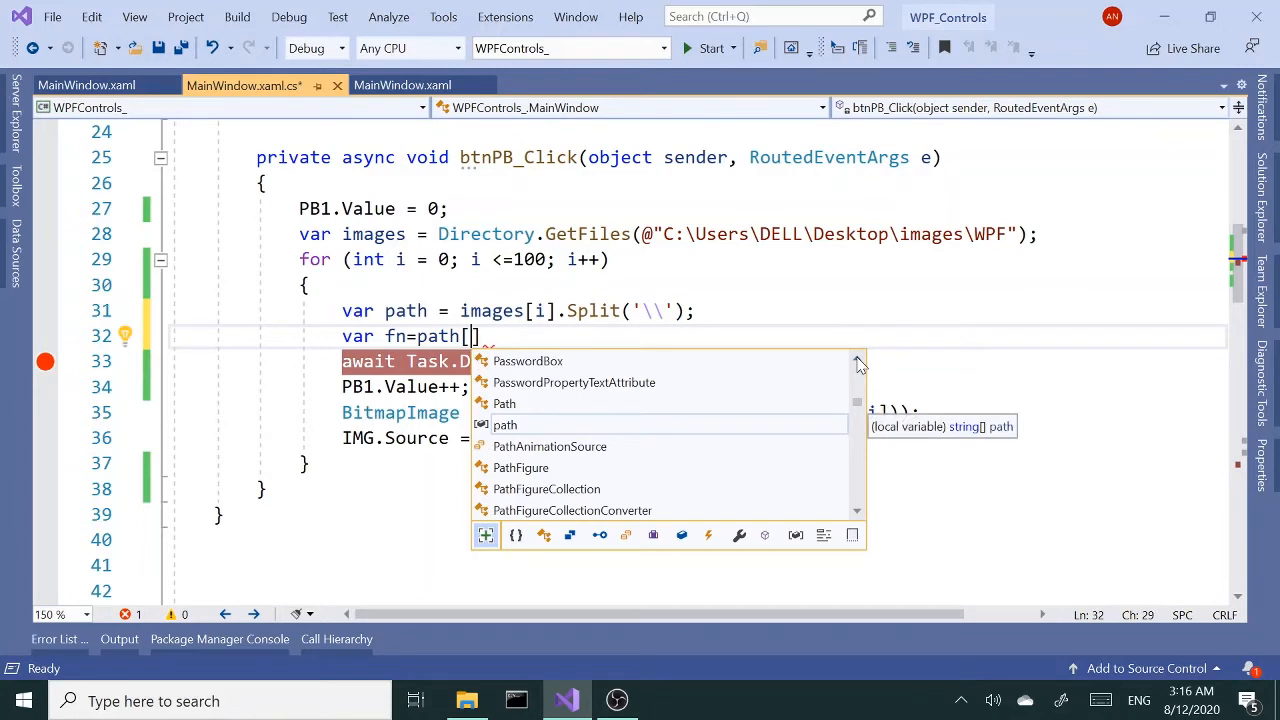
{"action": "type", "text": "path.Length"}
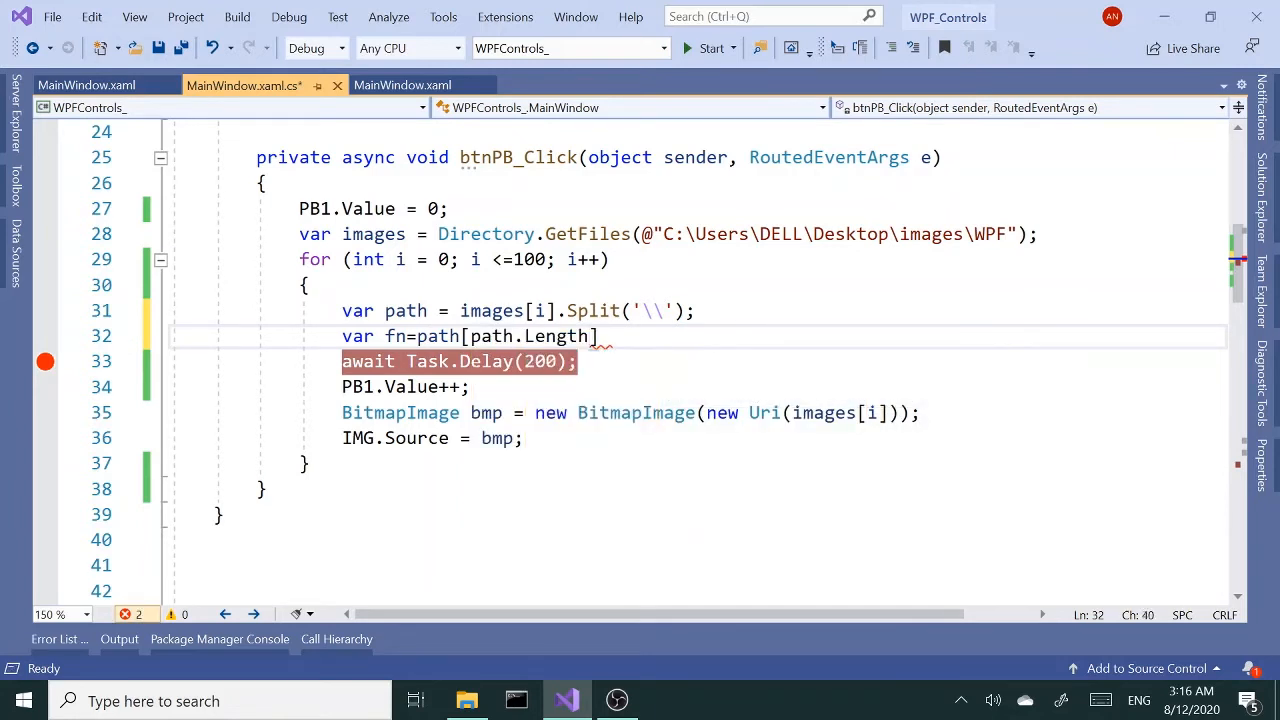
{"action": "type", "text": "-1"}
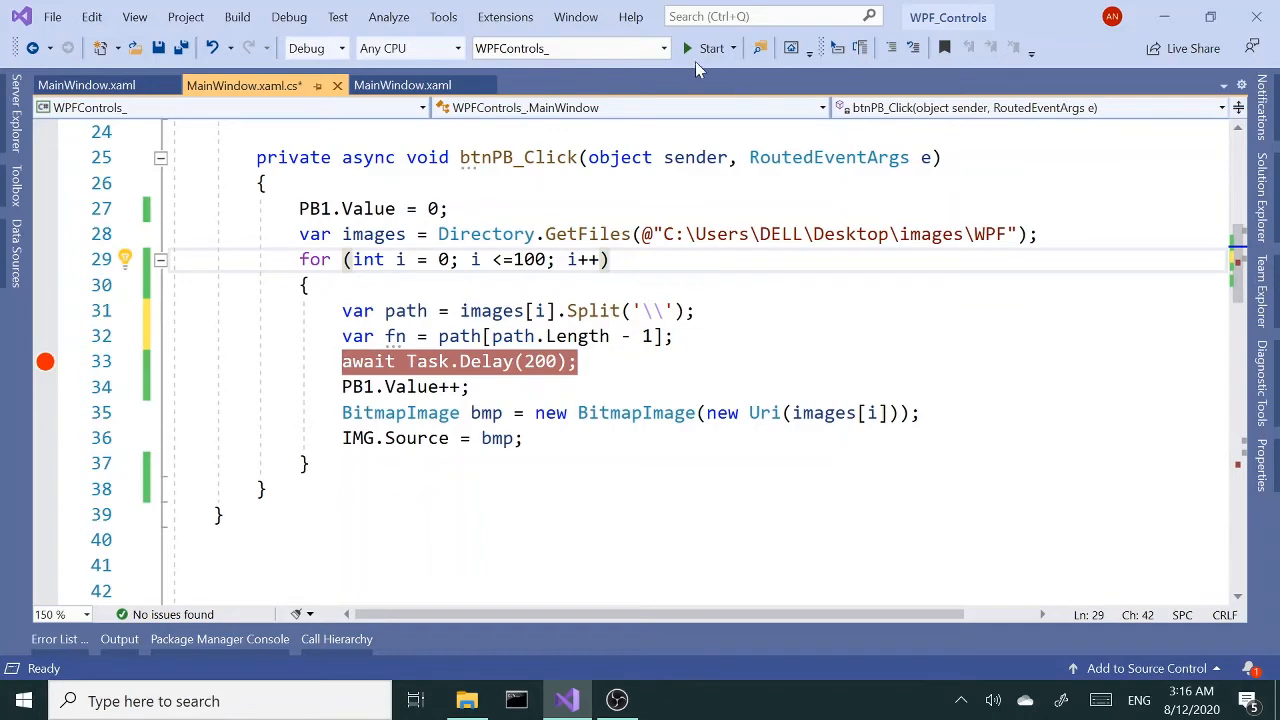
Step: Run the app to test the file-name code, then add a new line after it
{"action": "left_click", "coordinate": [711, 48]}
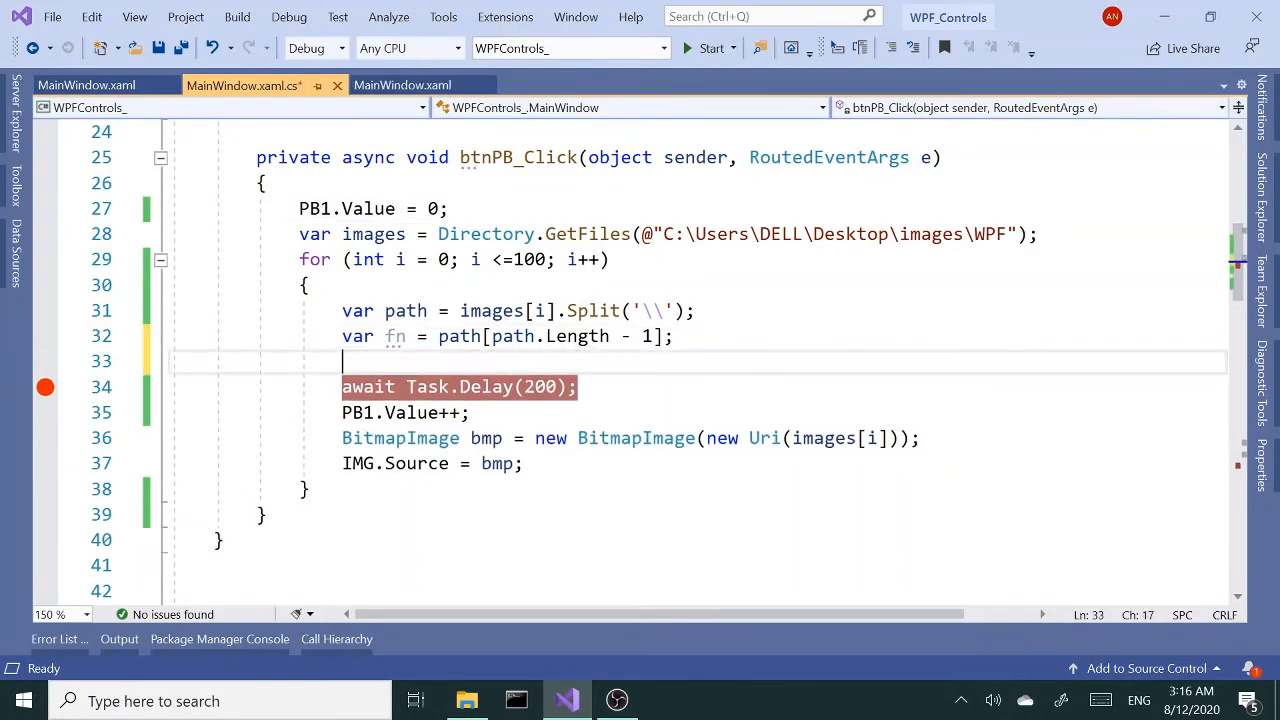
Step: Add txtFN.Text = fn; so the status bar shows each image's file name
{"action": "type", "text": "tt"}
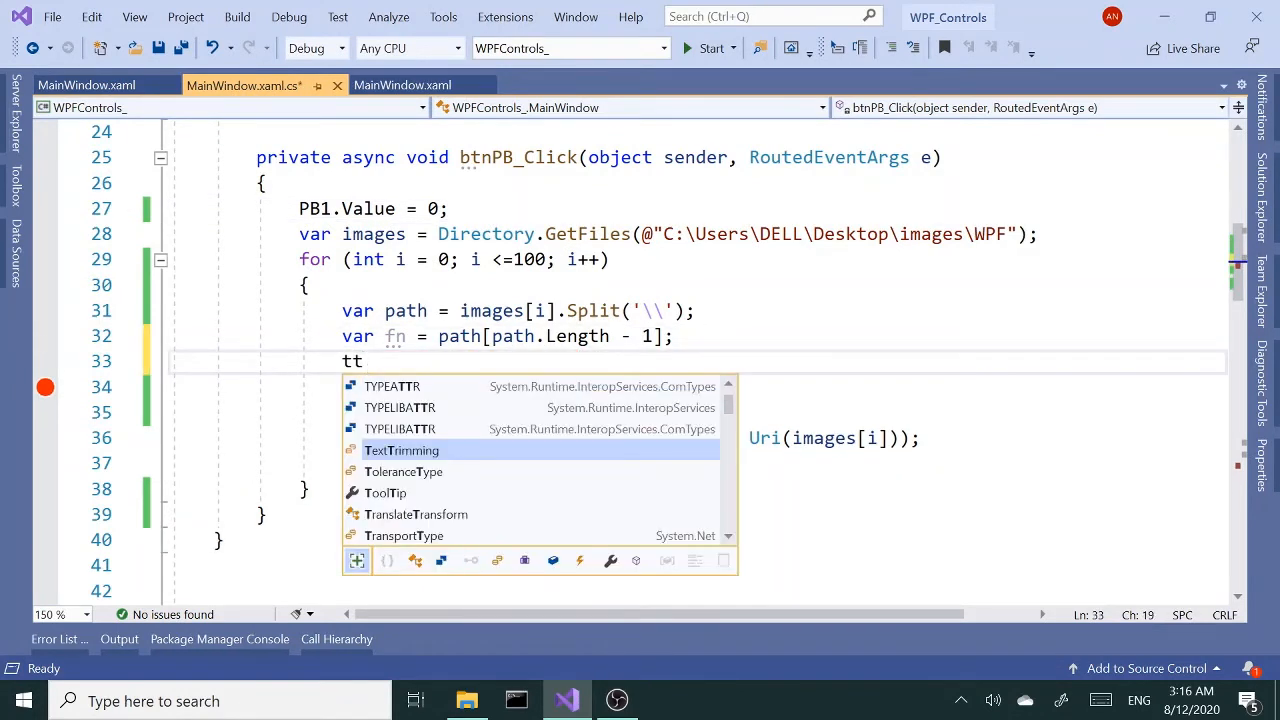
{"action": "type", "text": "xtFN."}
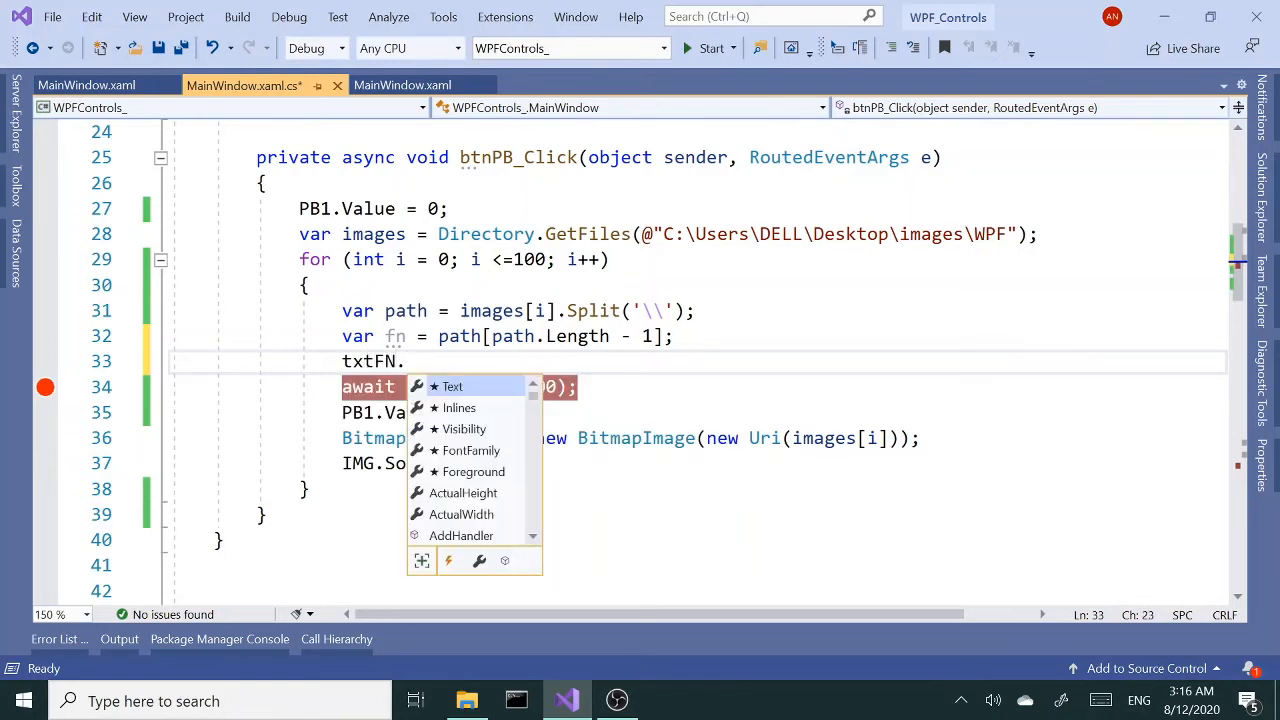
{"action": "type", "text": "Text="}
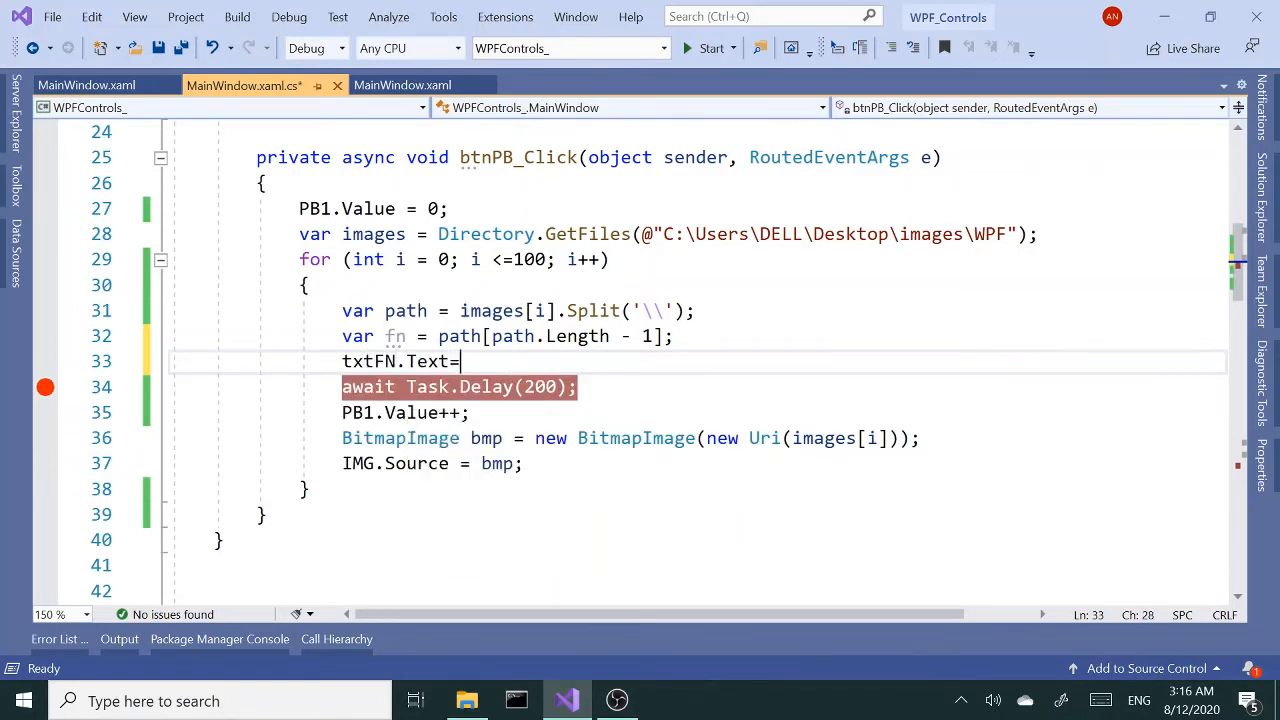
{"action": "type", "text": "fn"}
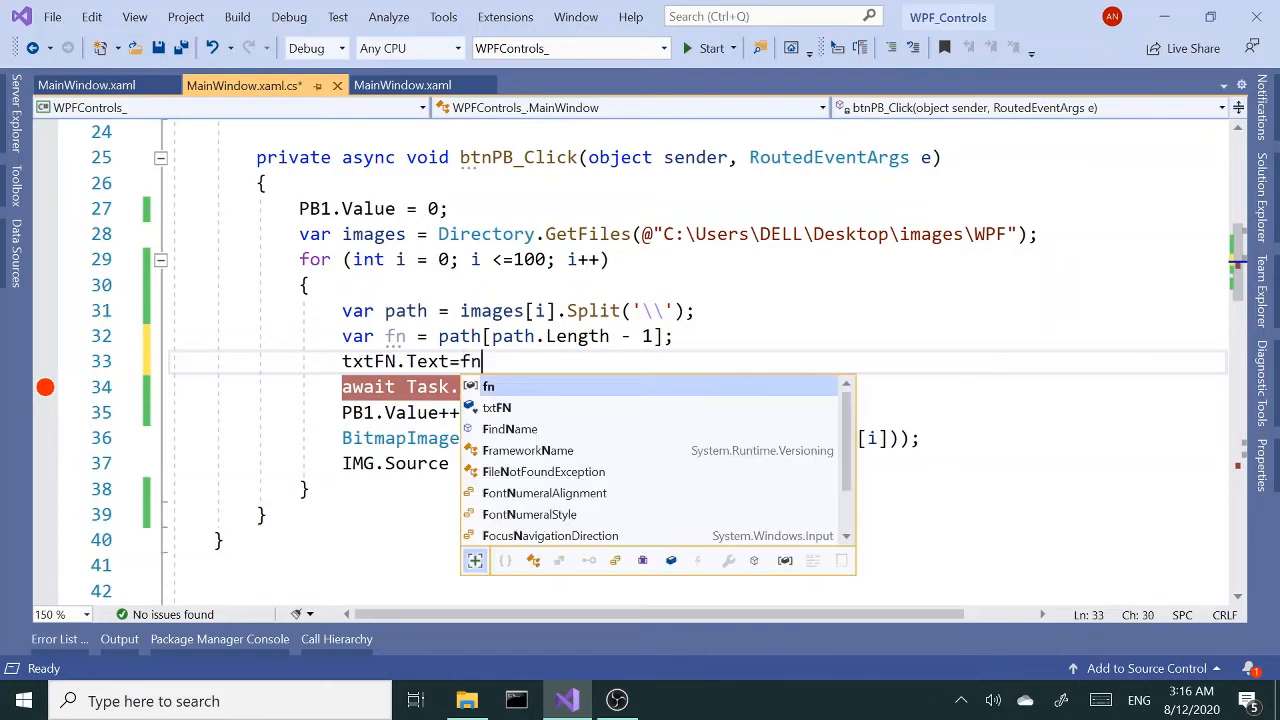
{"action": "type", "text": ";"}
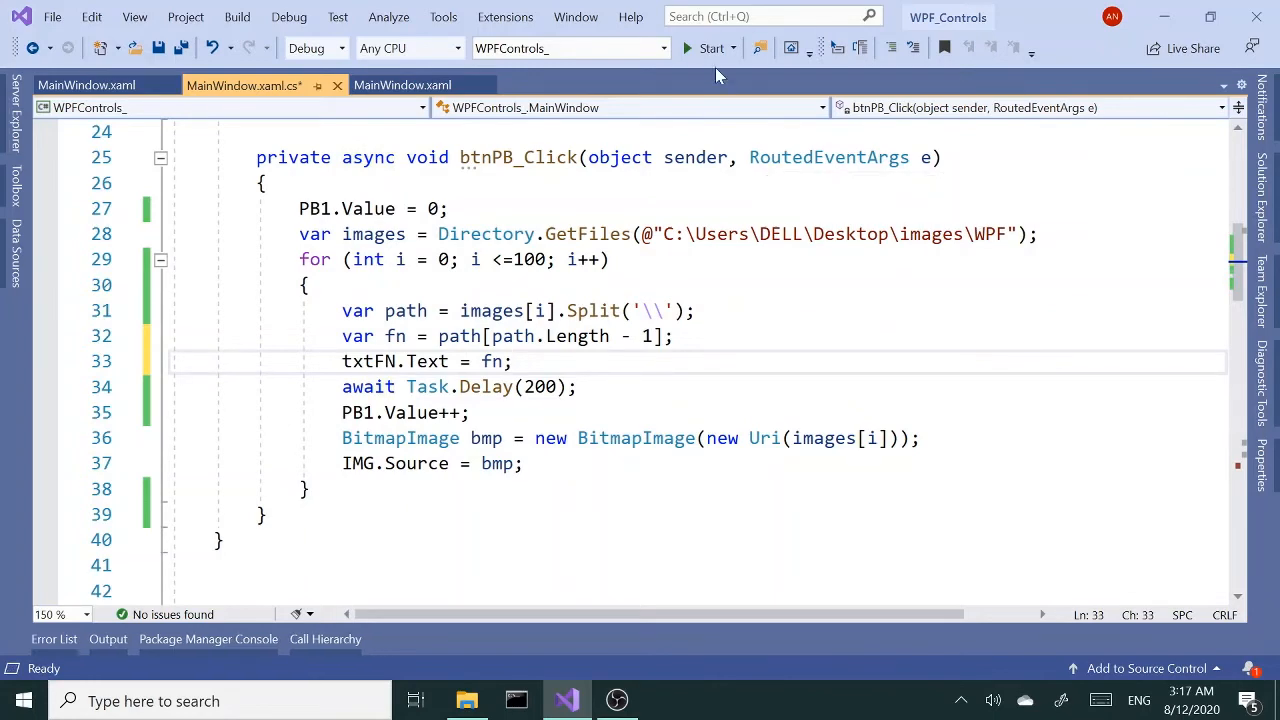
Step: Run the slideshow to 100% showing XMLDataProvider3.PNG in the status bar, then stop debugging
{"action": "left_click", "coordinate": [403, 85]}
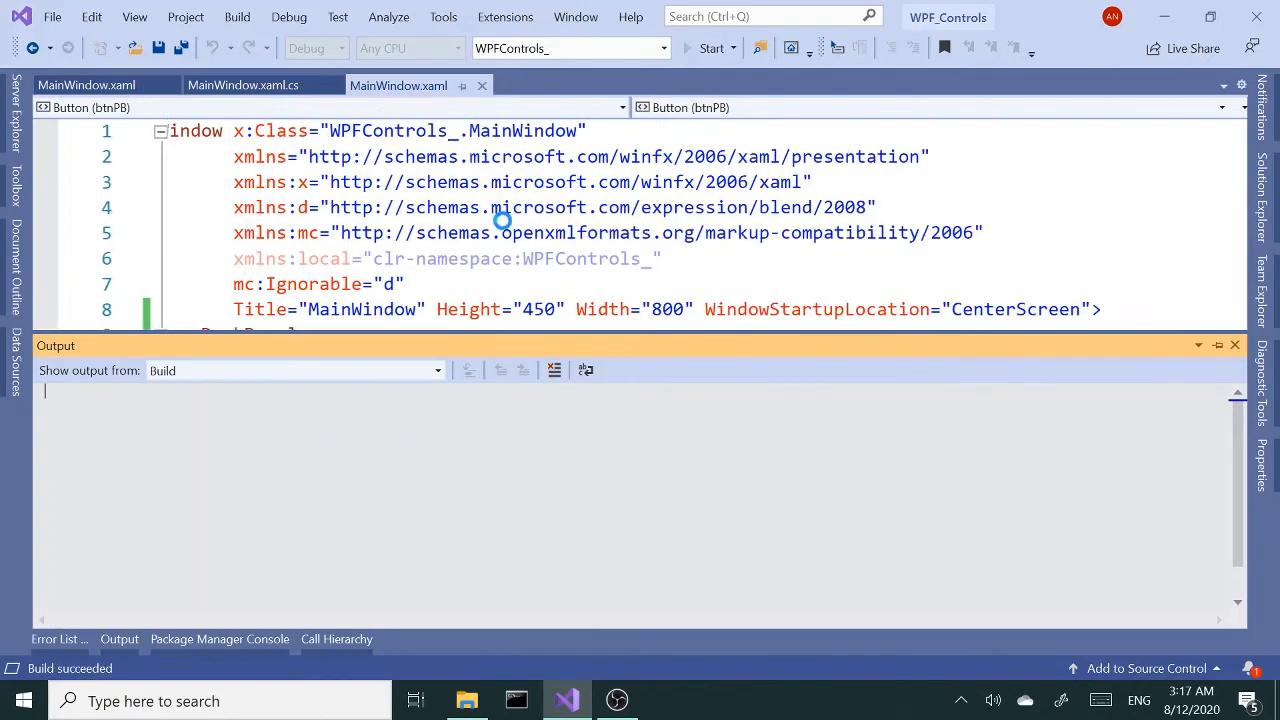
{"action": "left_click", "coordinate": [711, 48]}
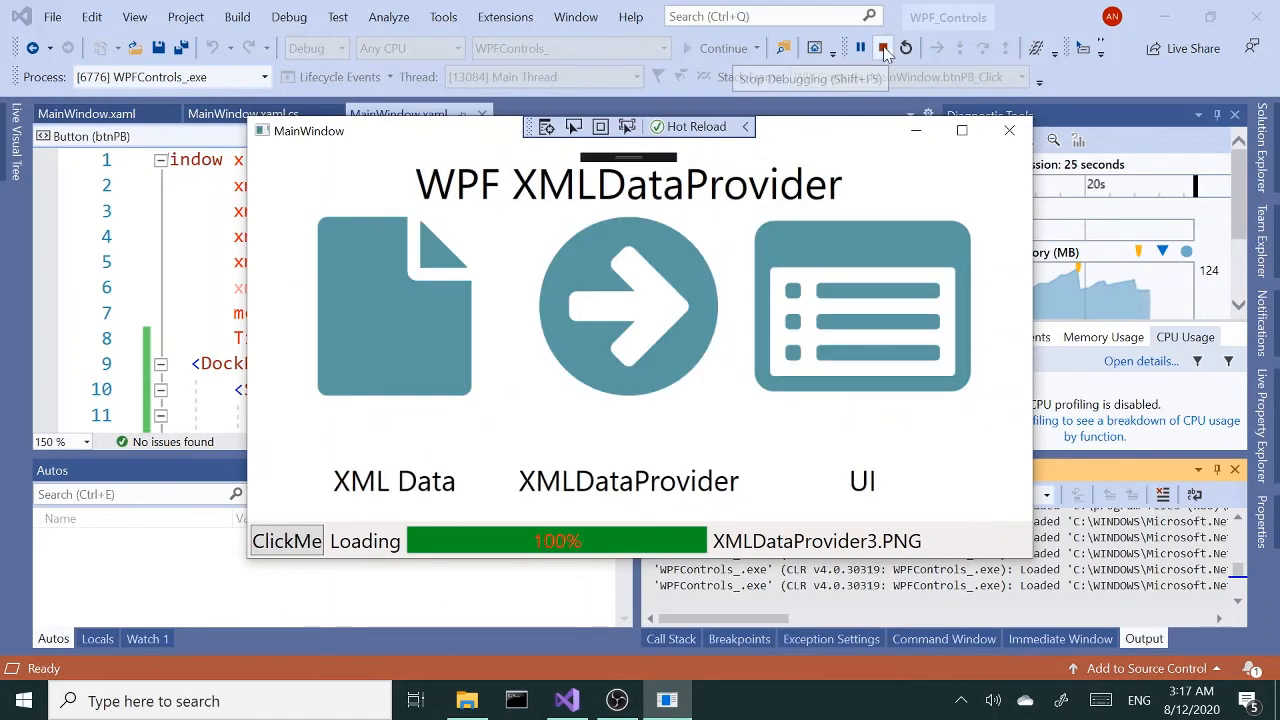
{"action": "left_click", "coordinate": [884, 47]}
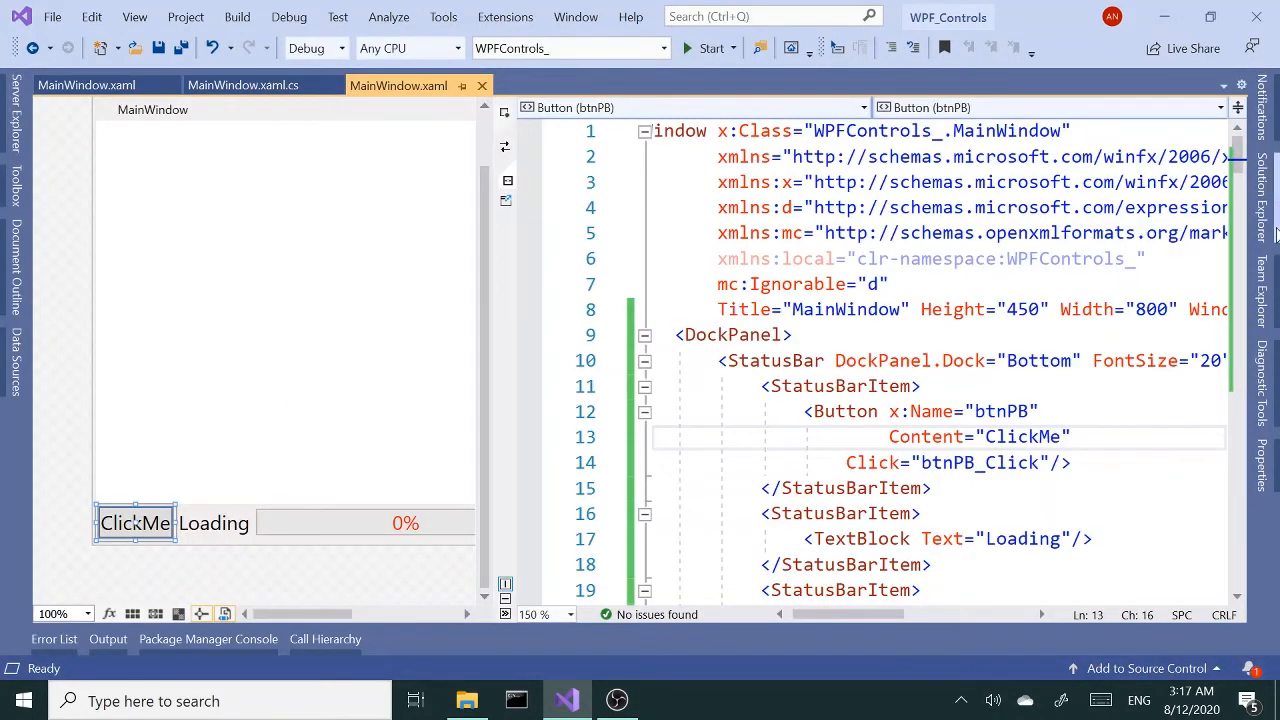
Step: Insert <Separator/> elements between the StatusBar's ClickMe, Loading, progress bar and file-name items
{"action": "scroll", "scroll_direction": "down", "scroll_amount": 3}
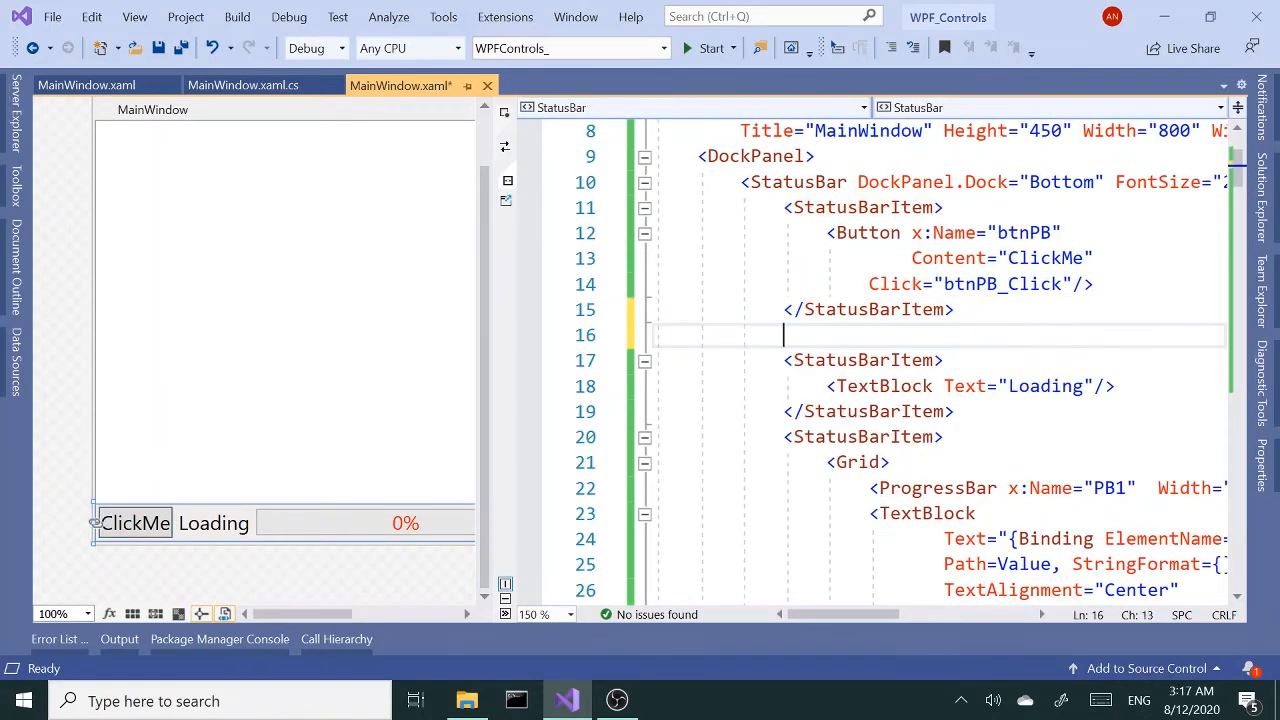
{"action": "type", "text": "se"}
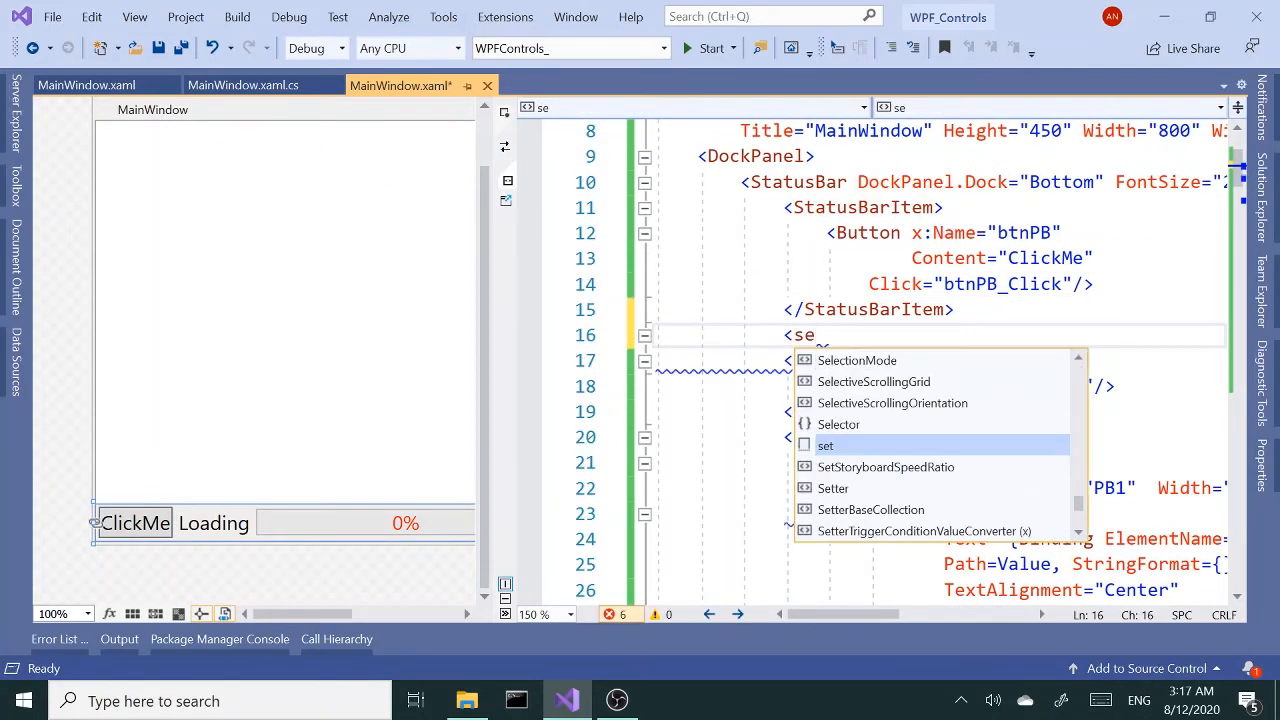
{"action": "type", "text": "parator"}
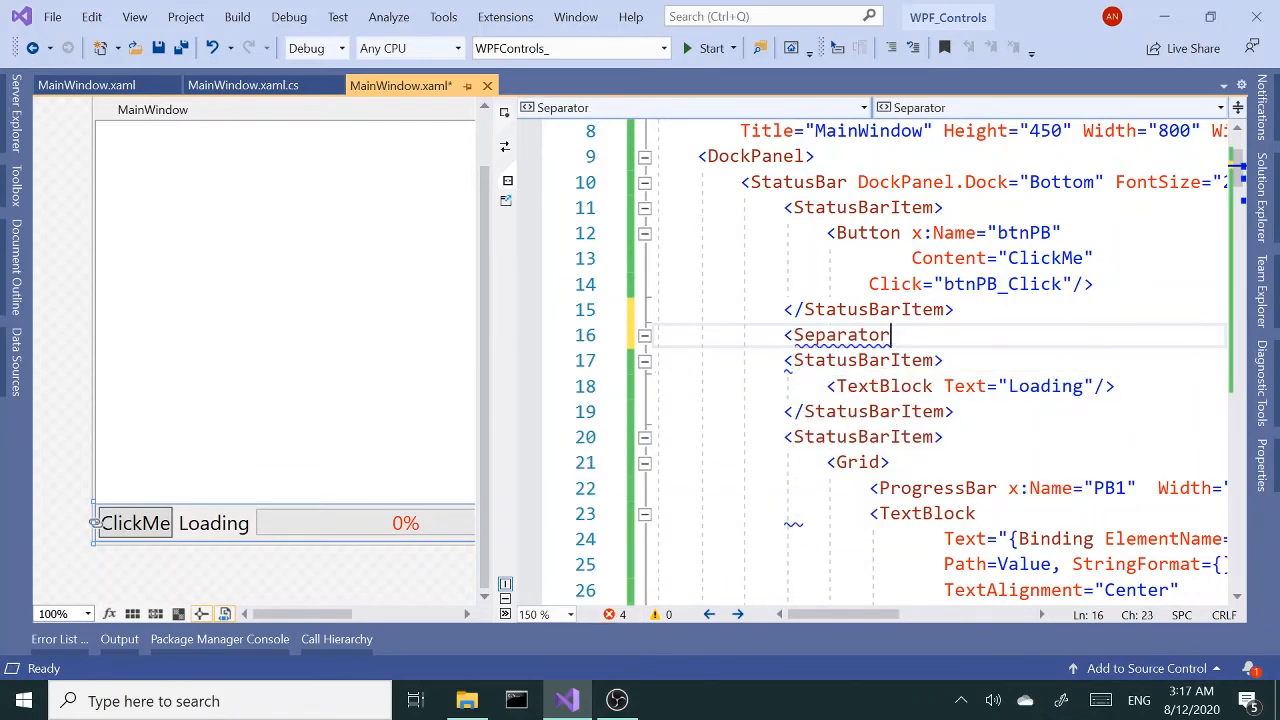
{"action": "type", "text": "/>"}
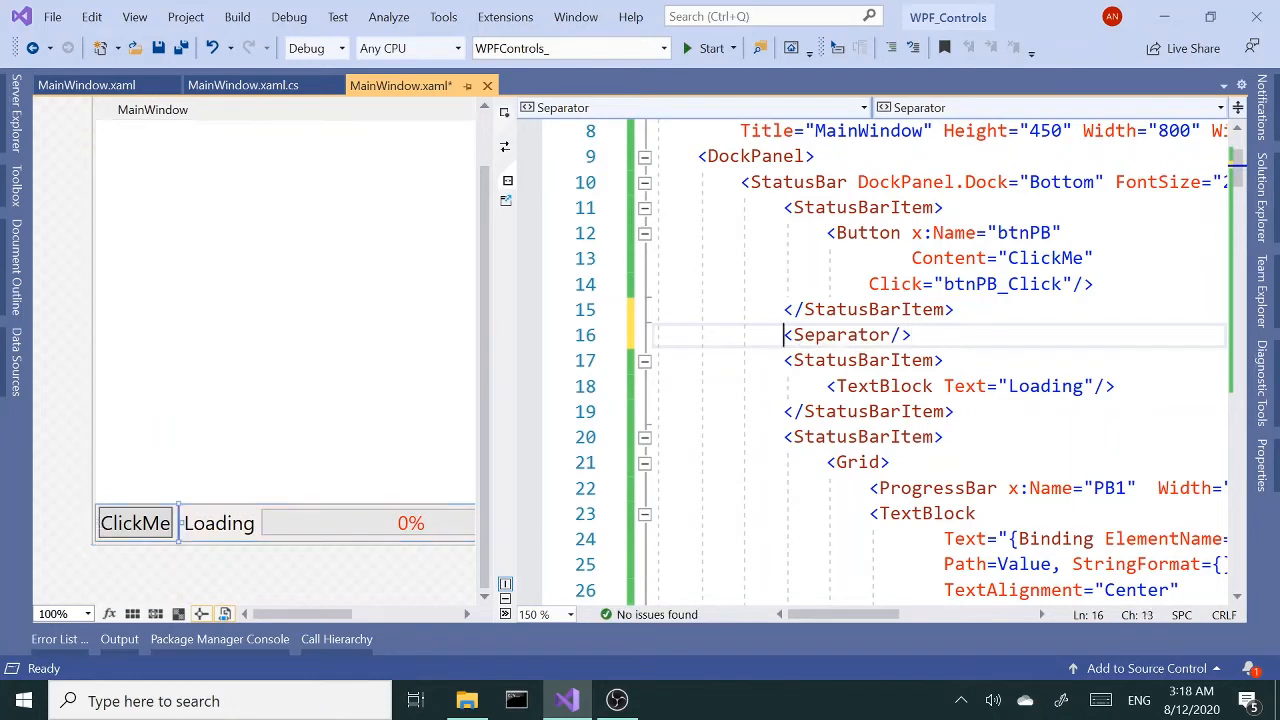
{"action": "double_click", "coordinate": [847, 334]}
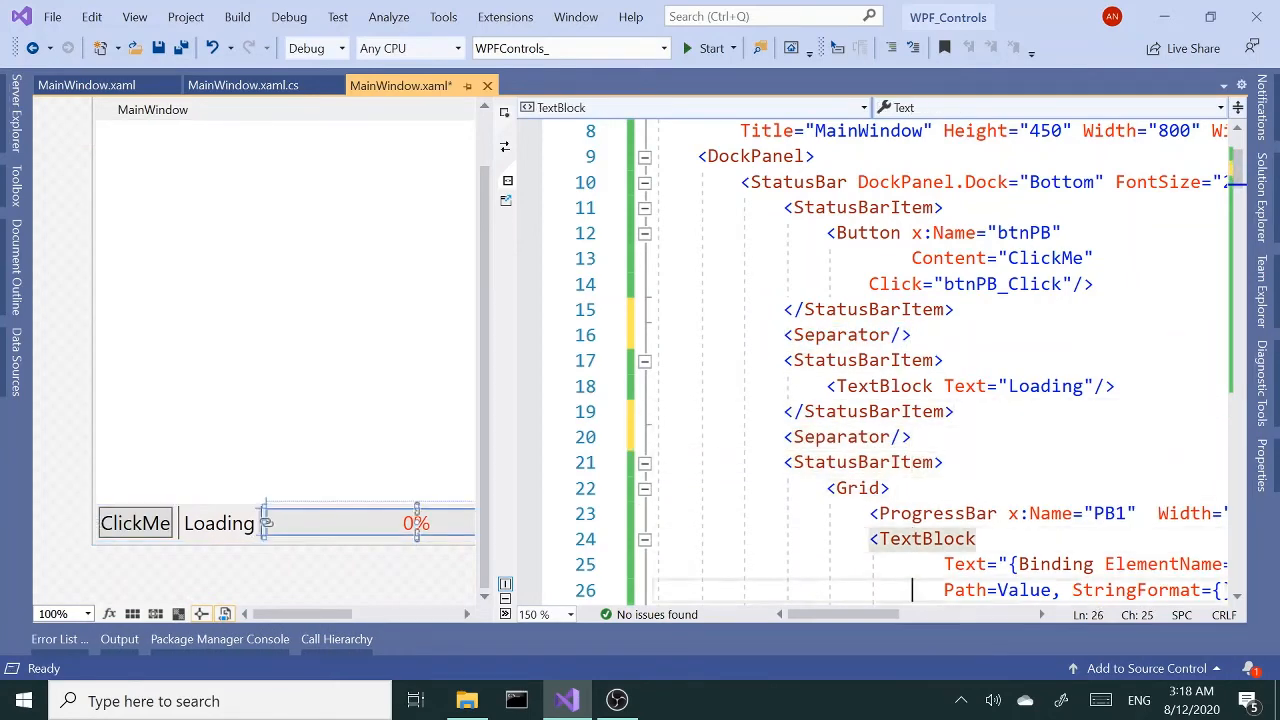
{"action": "scroll", "scroll_direction": "down", "scroll_amount": 3}
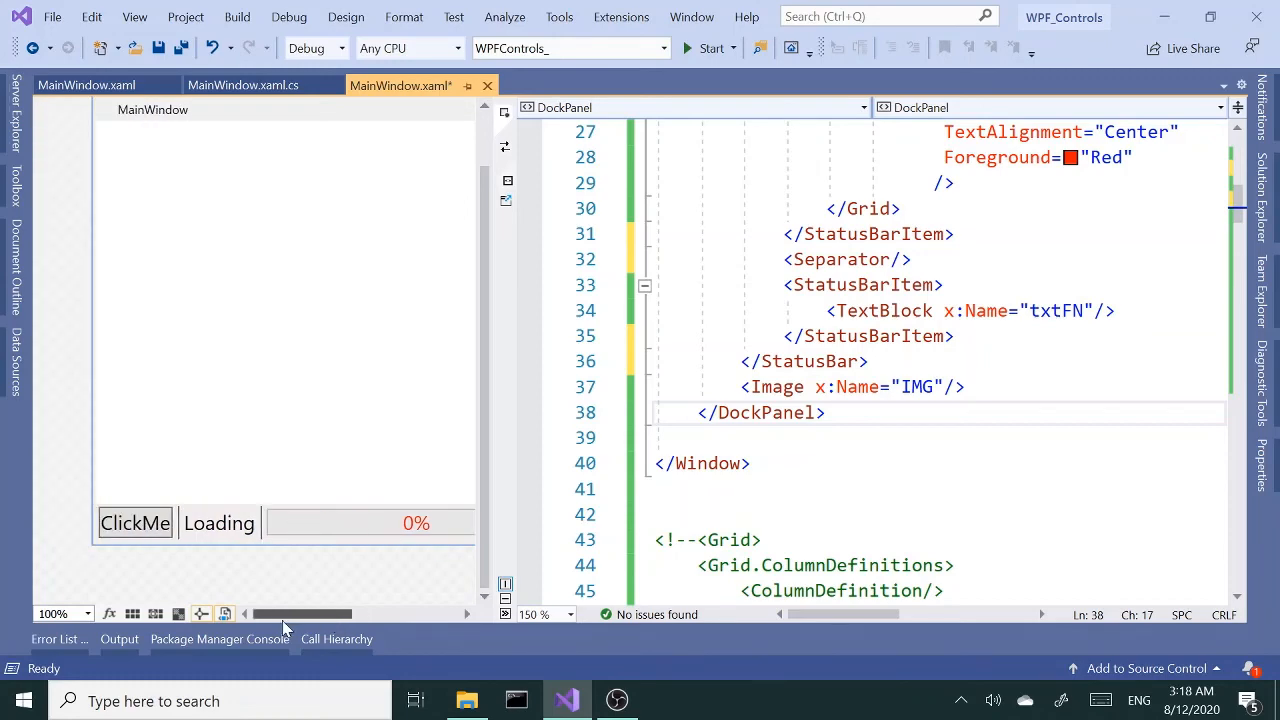
{"action": "left_click", "coordinate": [730, 335]}
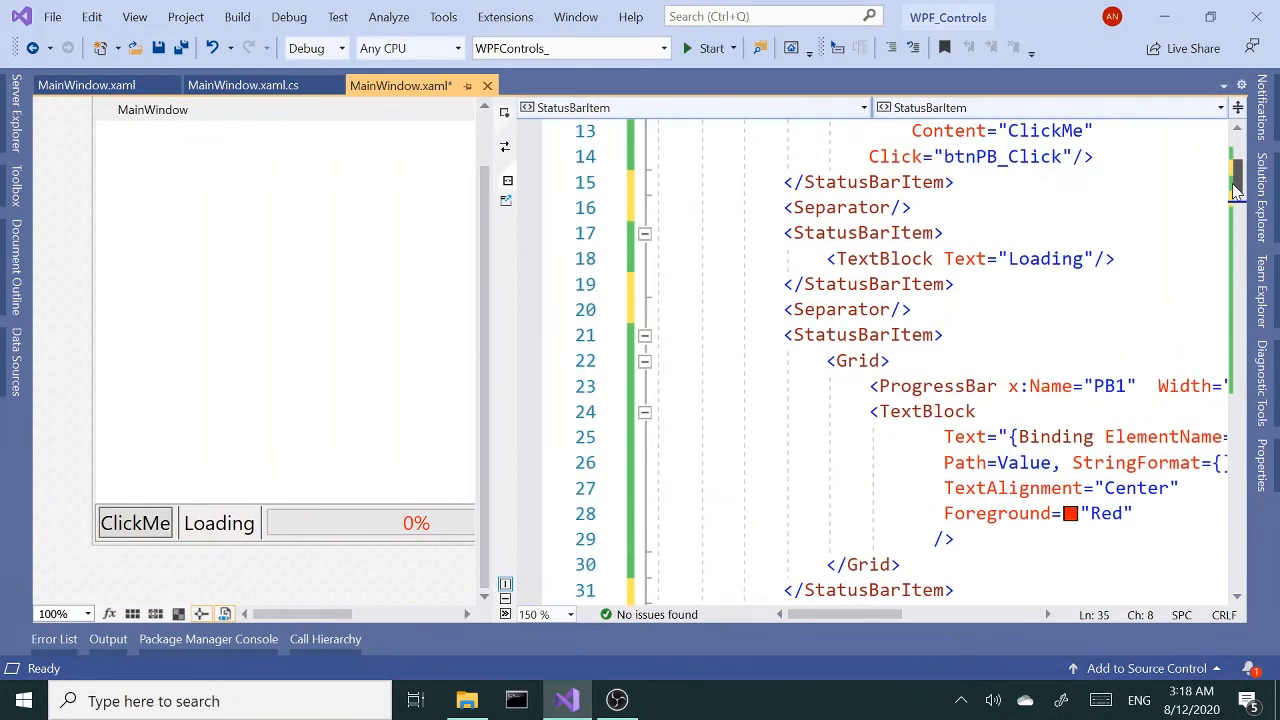
{"action": "left_click", "coordinate": [108, 638]}
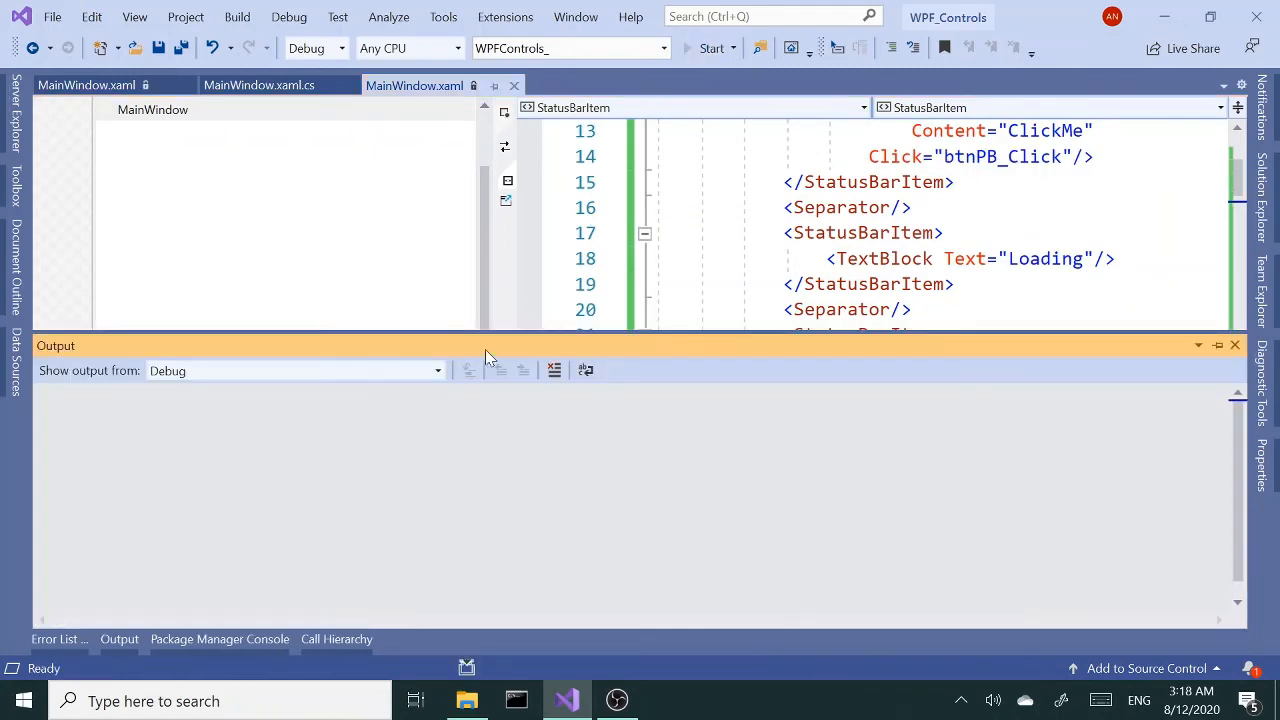
{"action": "left_click", "coordinate": [711, 48]}
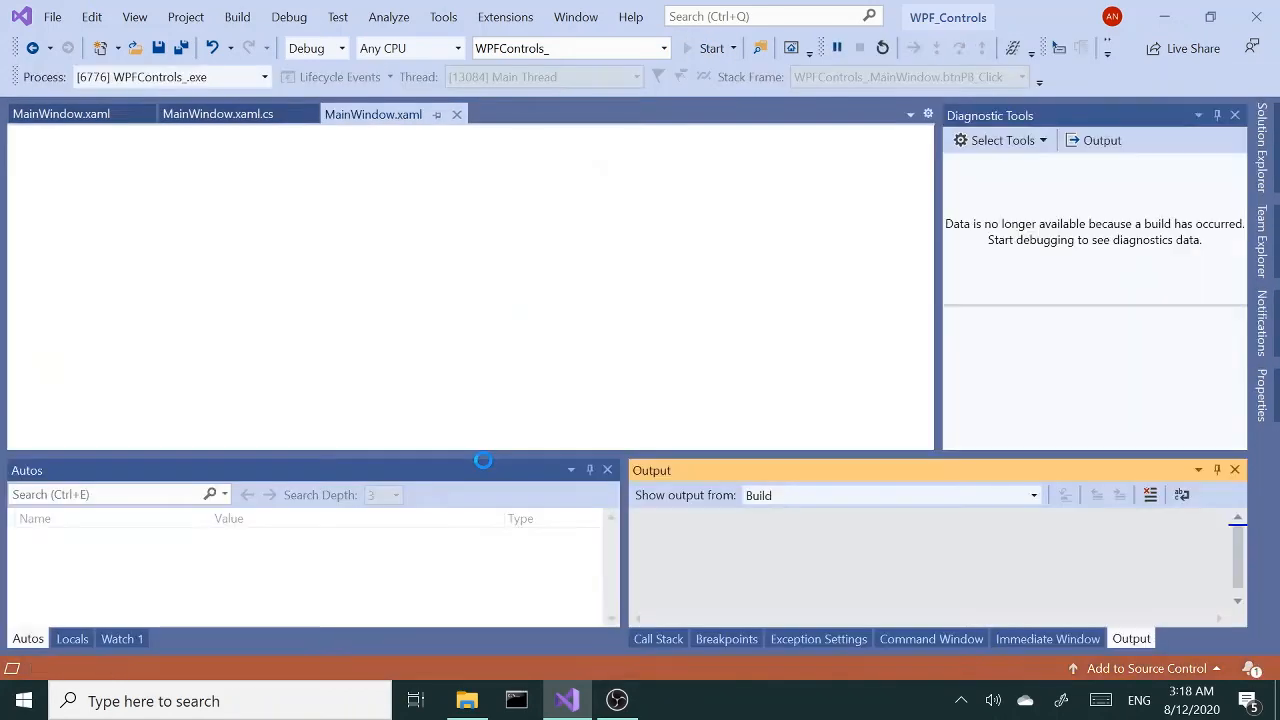
{"action": "left_click", "coordinate": [286, 540]}
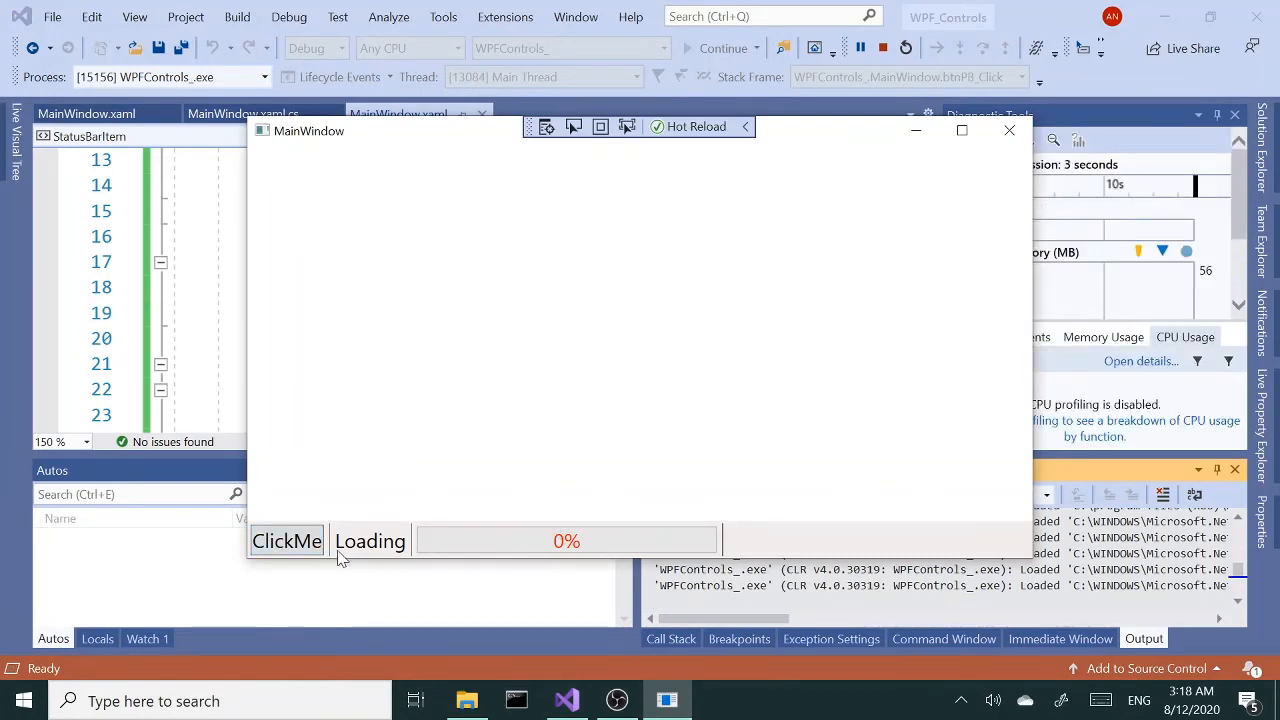
{"action": "mouse_move", "coordinate": [335, 531]}
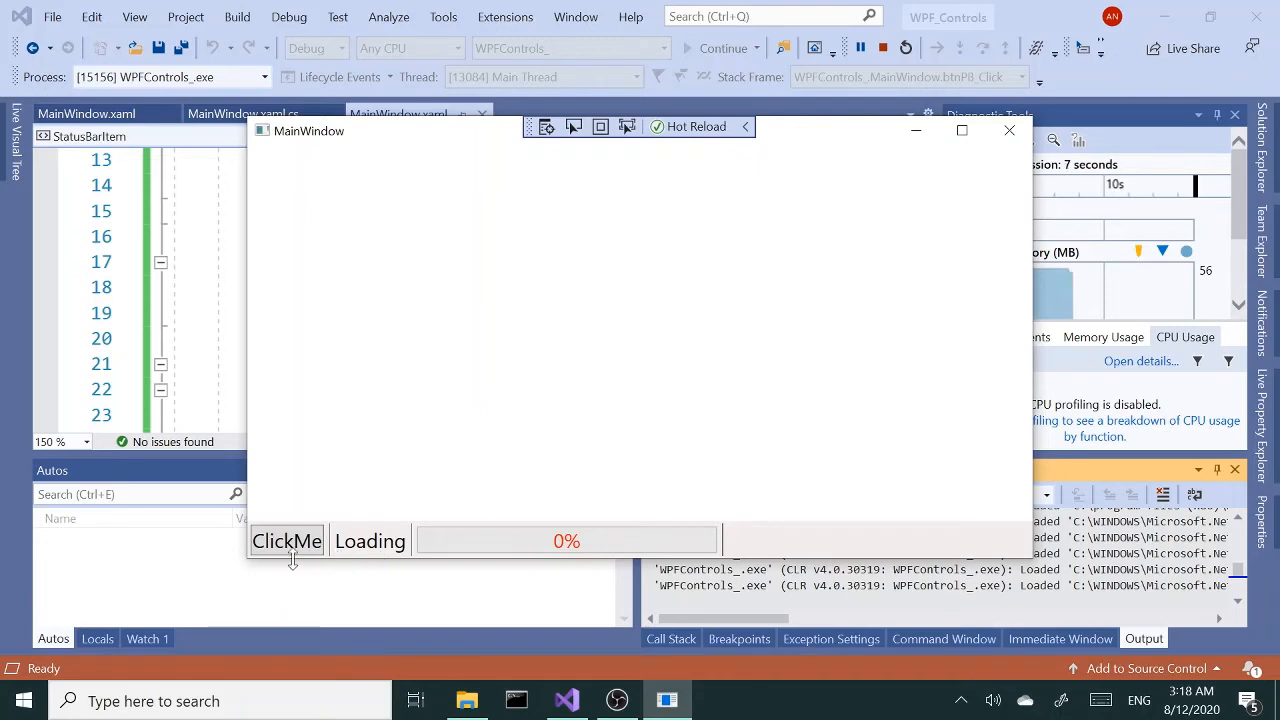
{"action": "mouse_move", "coordinate": [620, 550]}
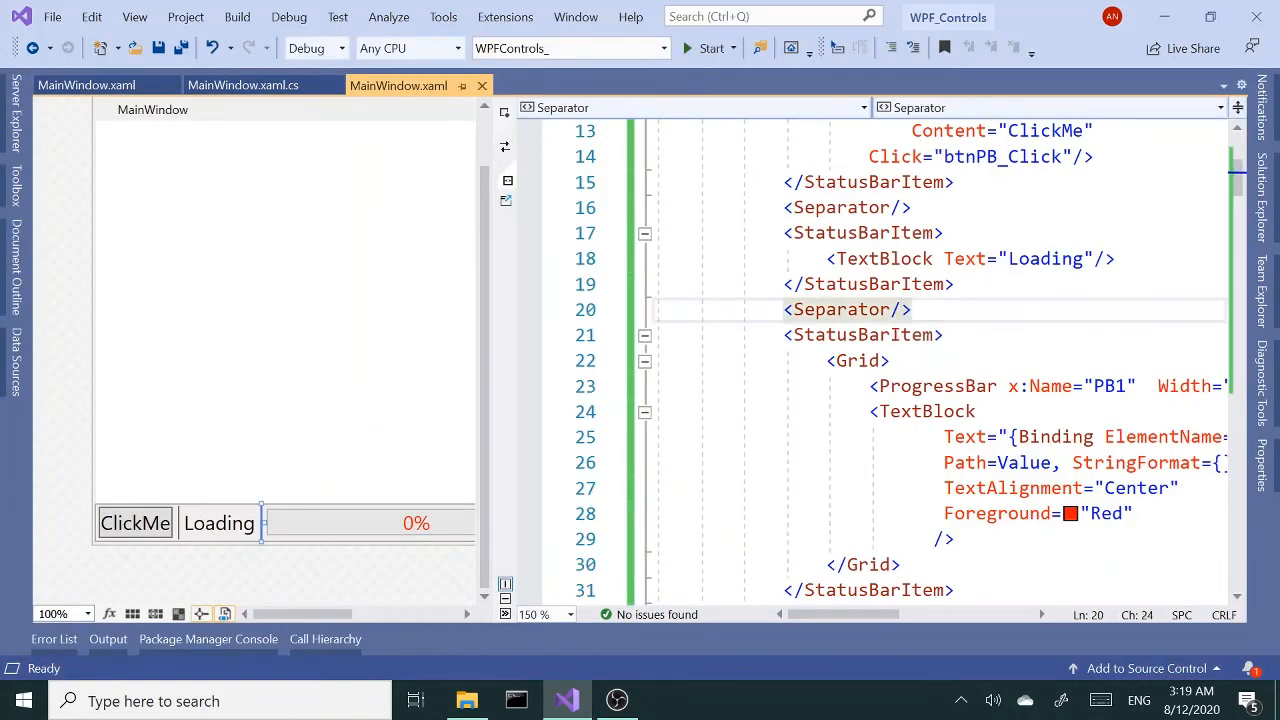
Step: Give the second Separator BorderThickness="2" and BorderBrush="Red", then relaunch the app
{"action": "type", "text": "th"}
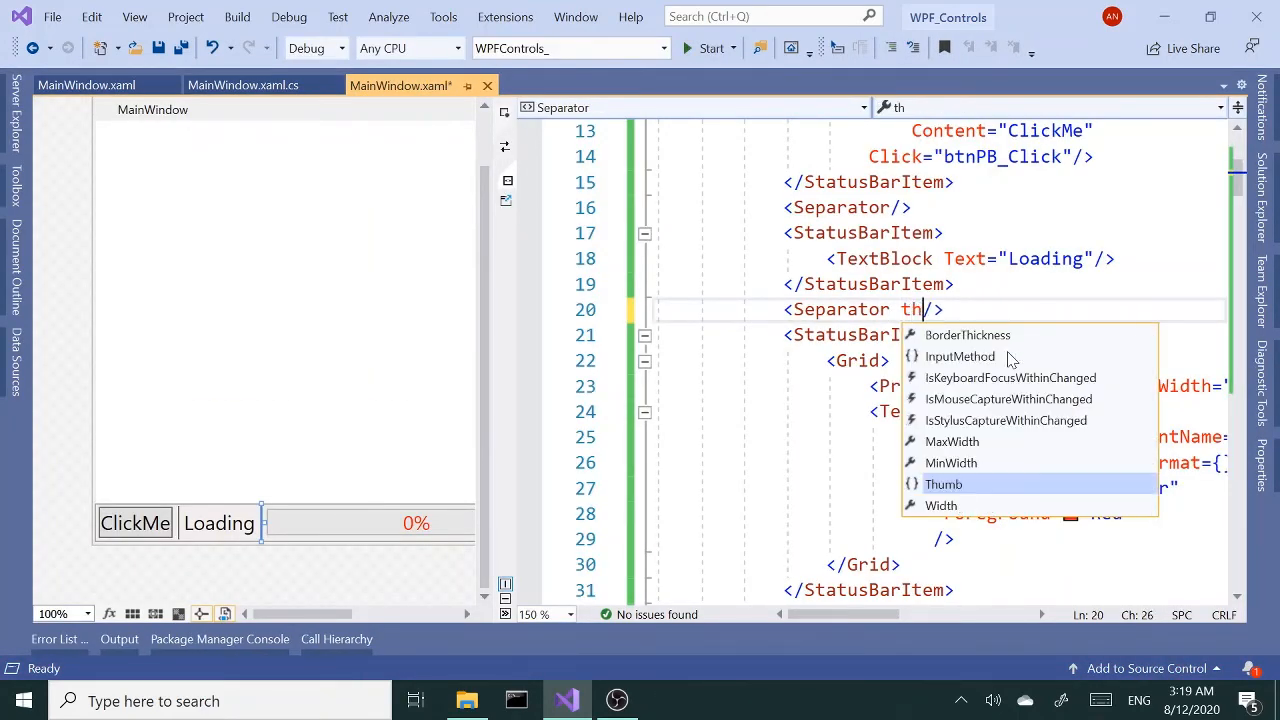
{"action": "type", "text": "ickness=\""}
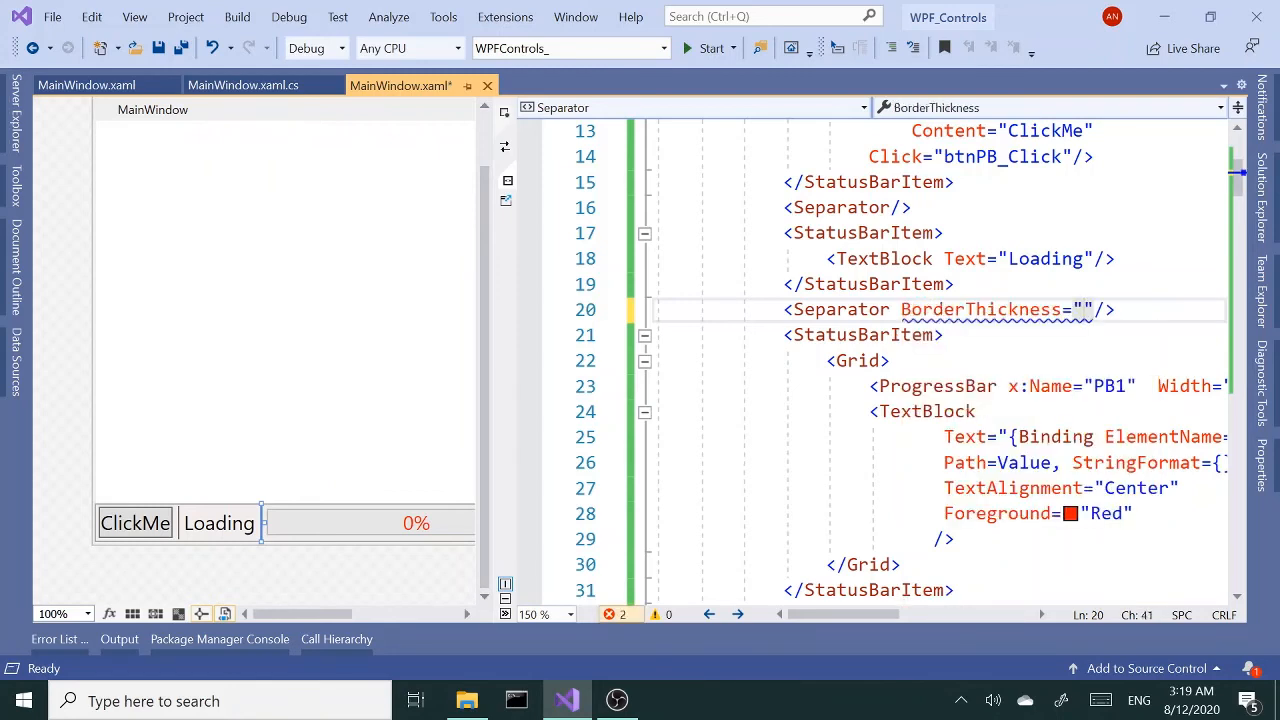
{"action": "type", "text": "2"}
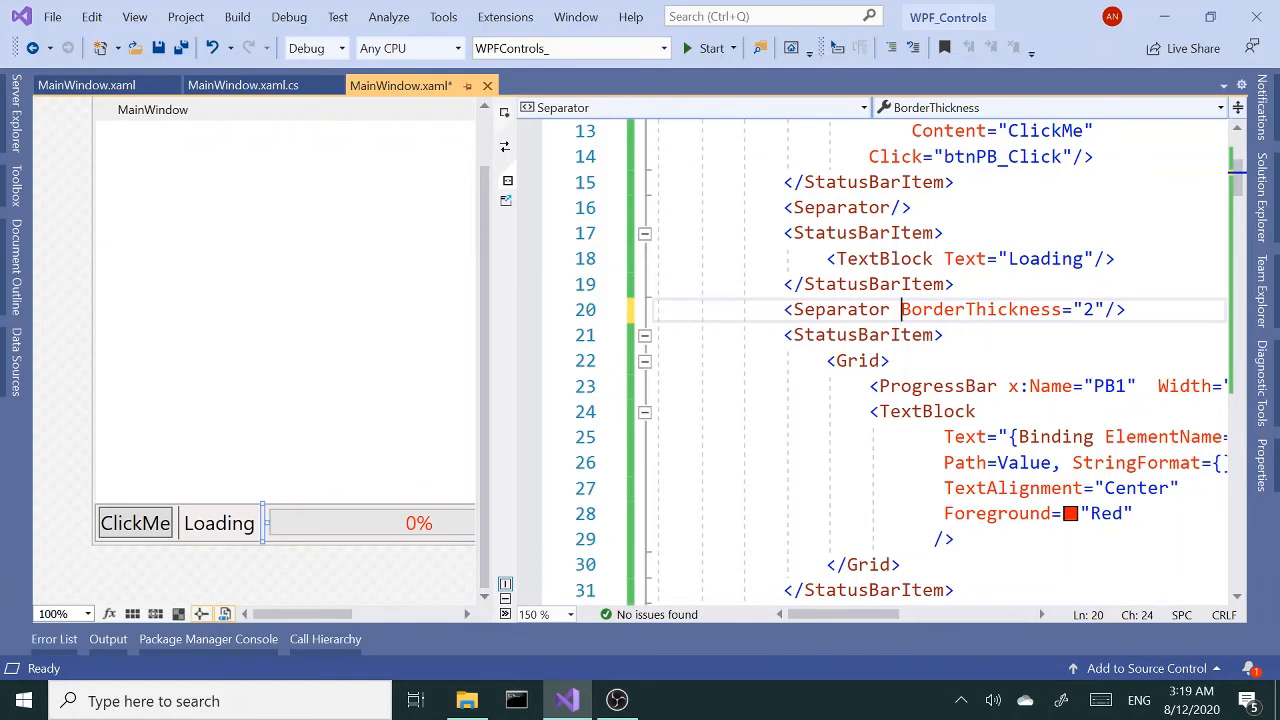
{"action": "double_click", "coordinate": [980, 309]}
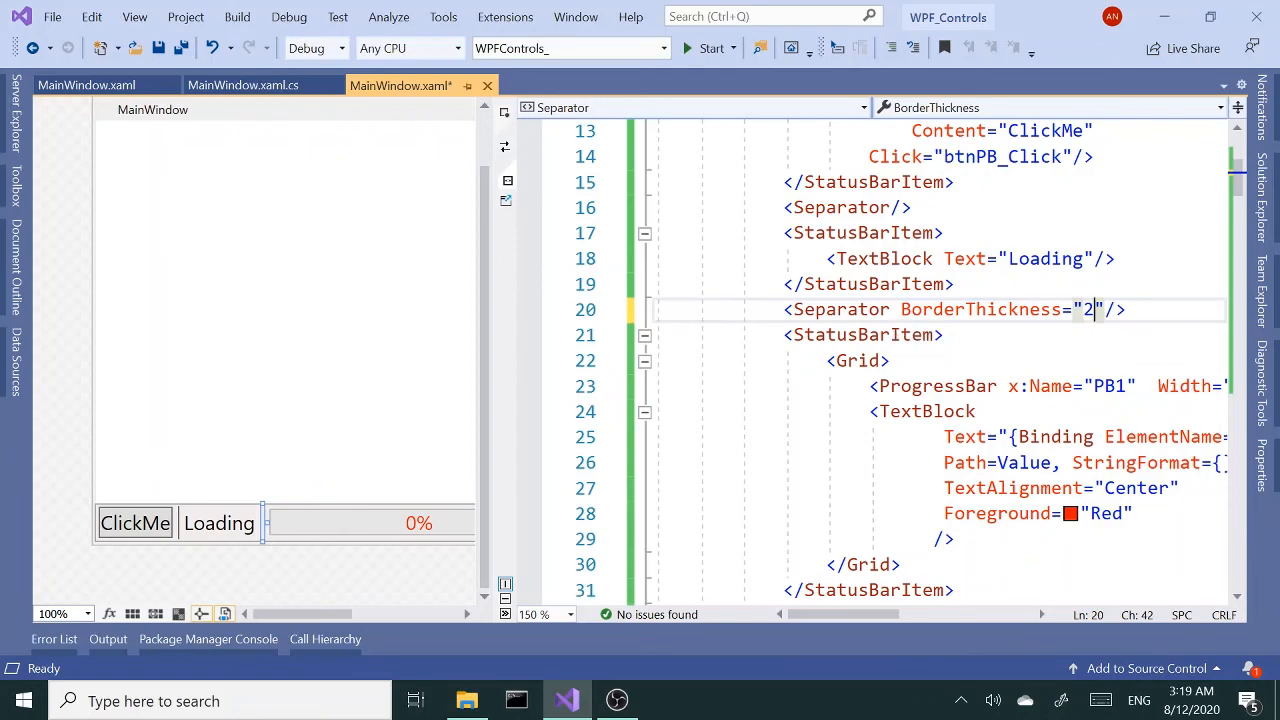
{"action": "type", "text": "bor"}
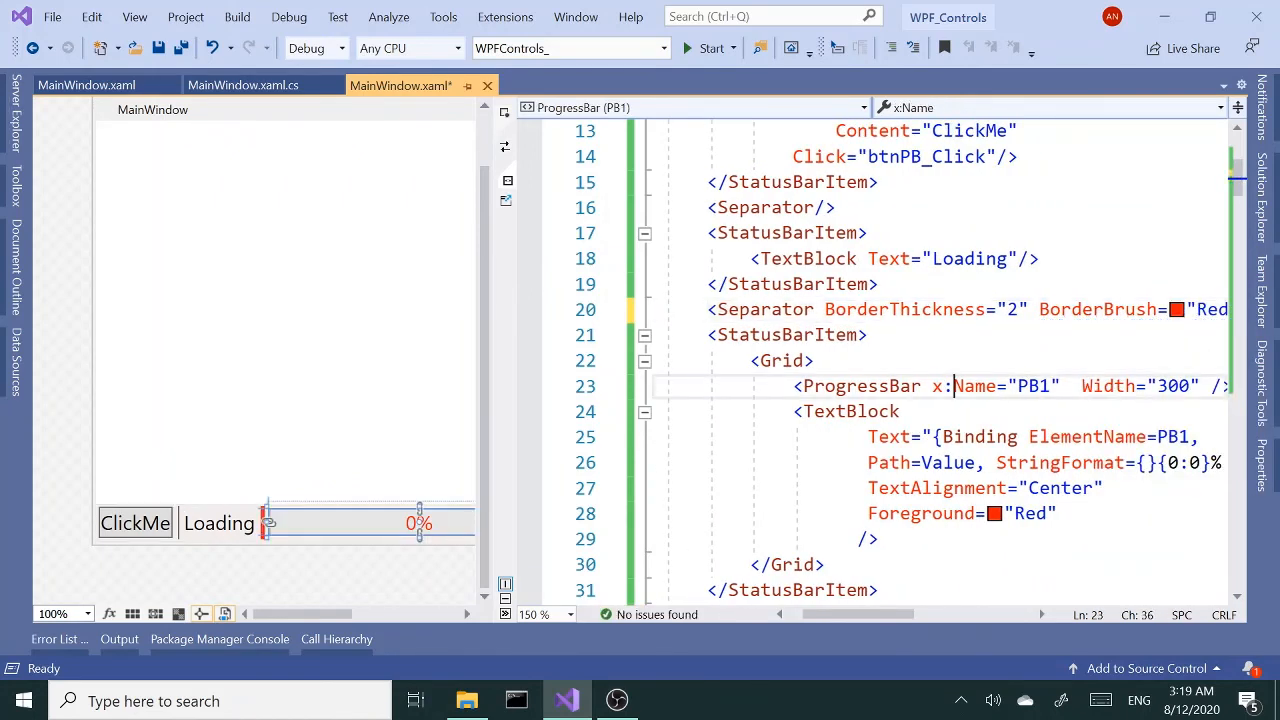
{"action": "left_click", "coordinate": [786, 334]}
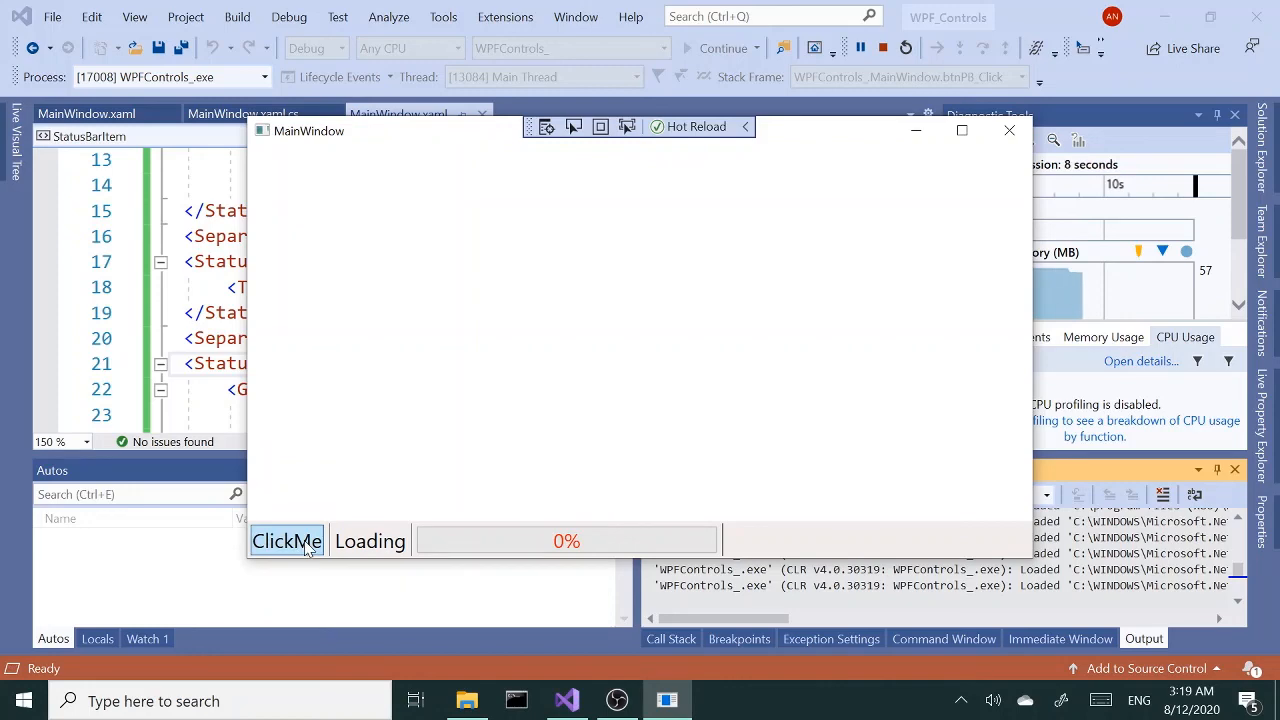
Step: Start the slideshow via ClickMe so images cycle and progress reaches 26%
{"action": "left_click", "coordinate": [286, 540]}
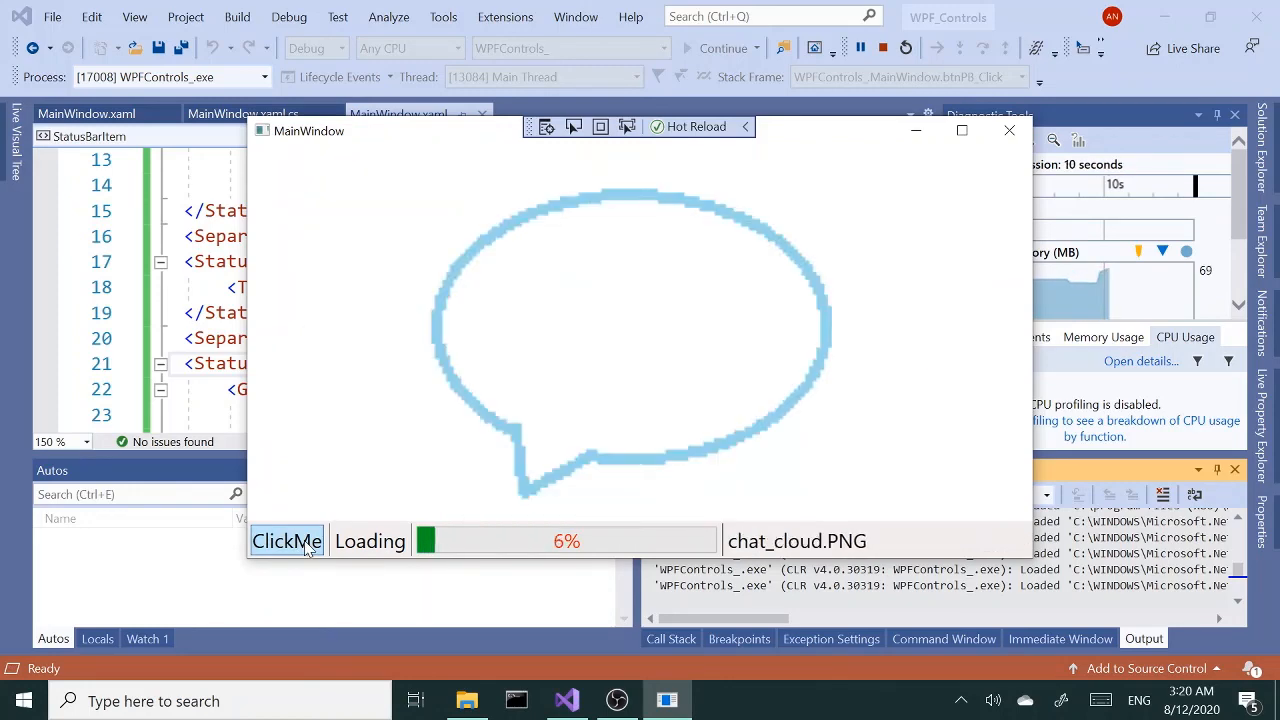
{"action": "left_click", "coordinate": [287, 540]}
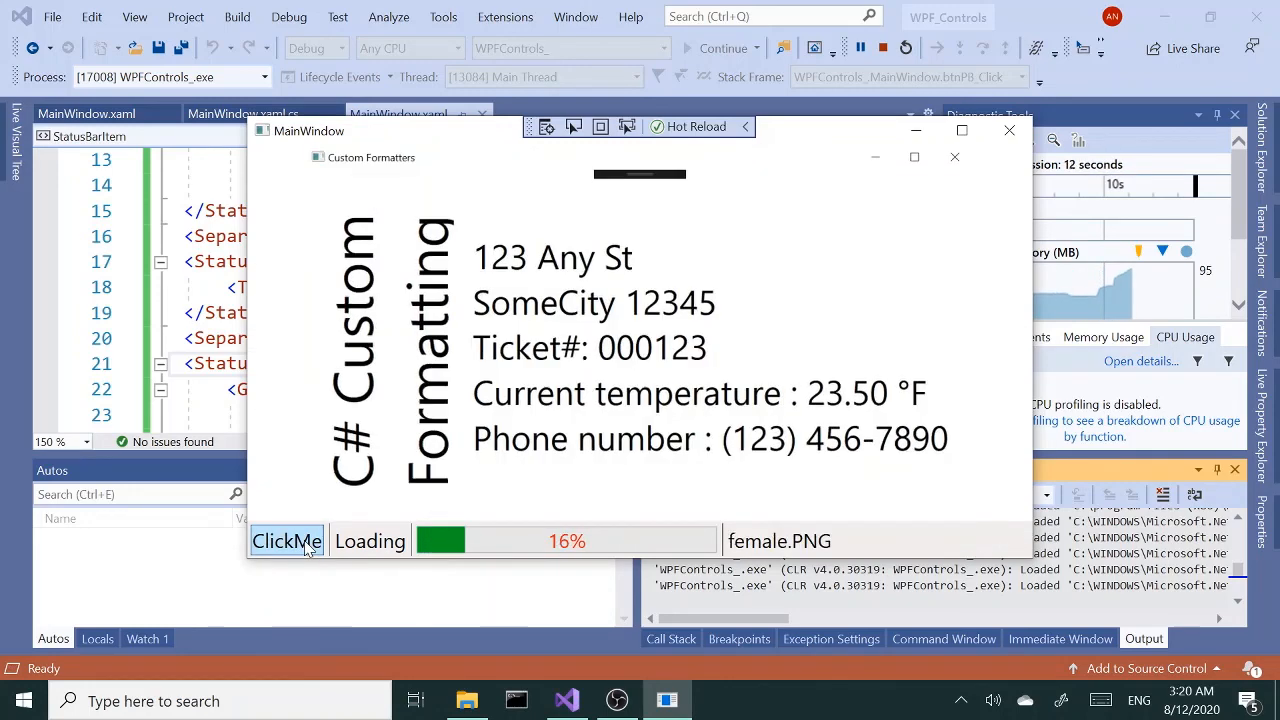
{"action": "left_click", "coordinate": [287, 540]}
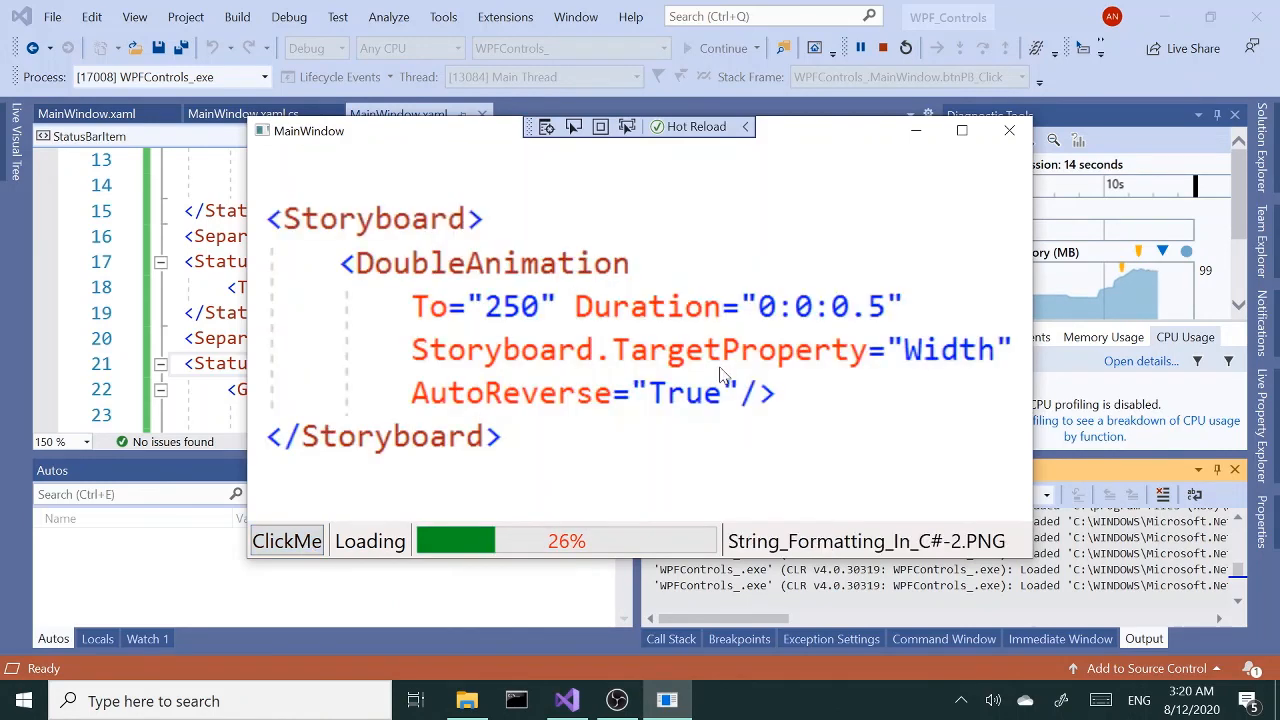